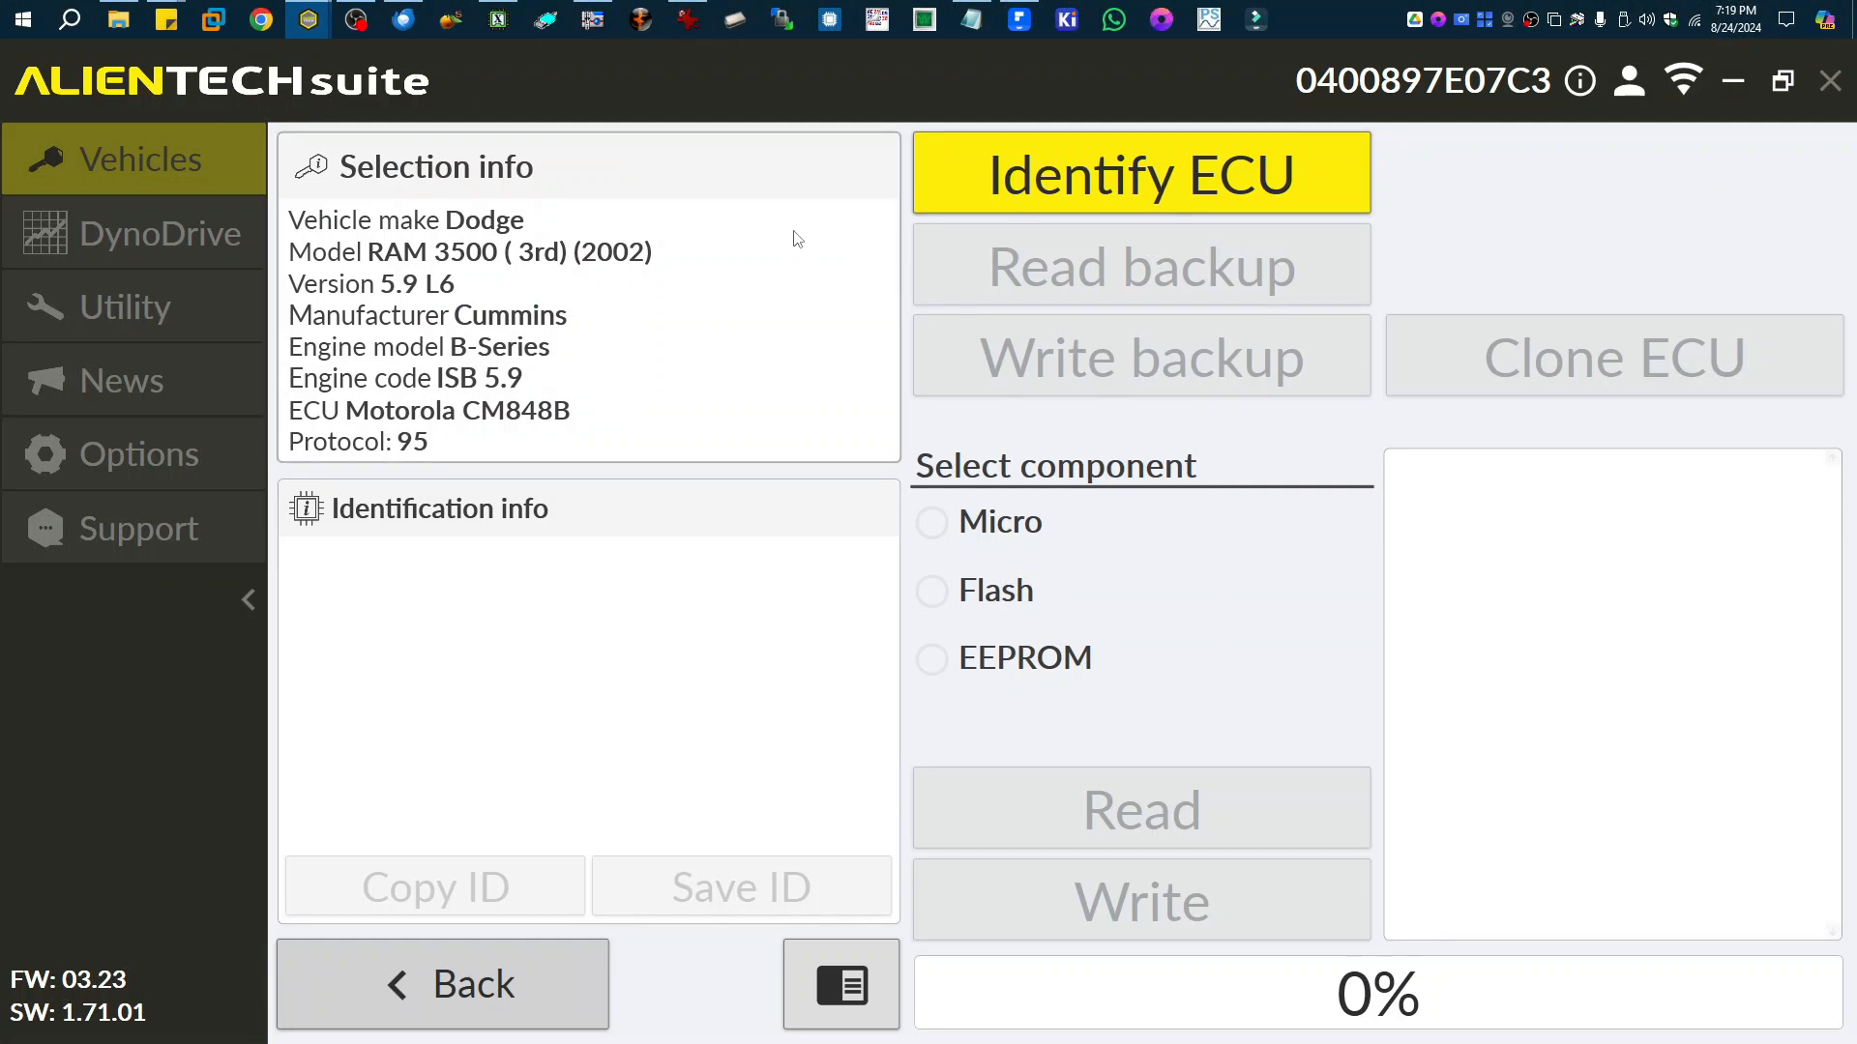
{"action": "mouse_move", "coordinate": [309, 19]}
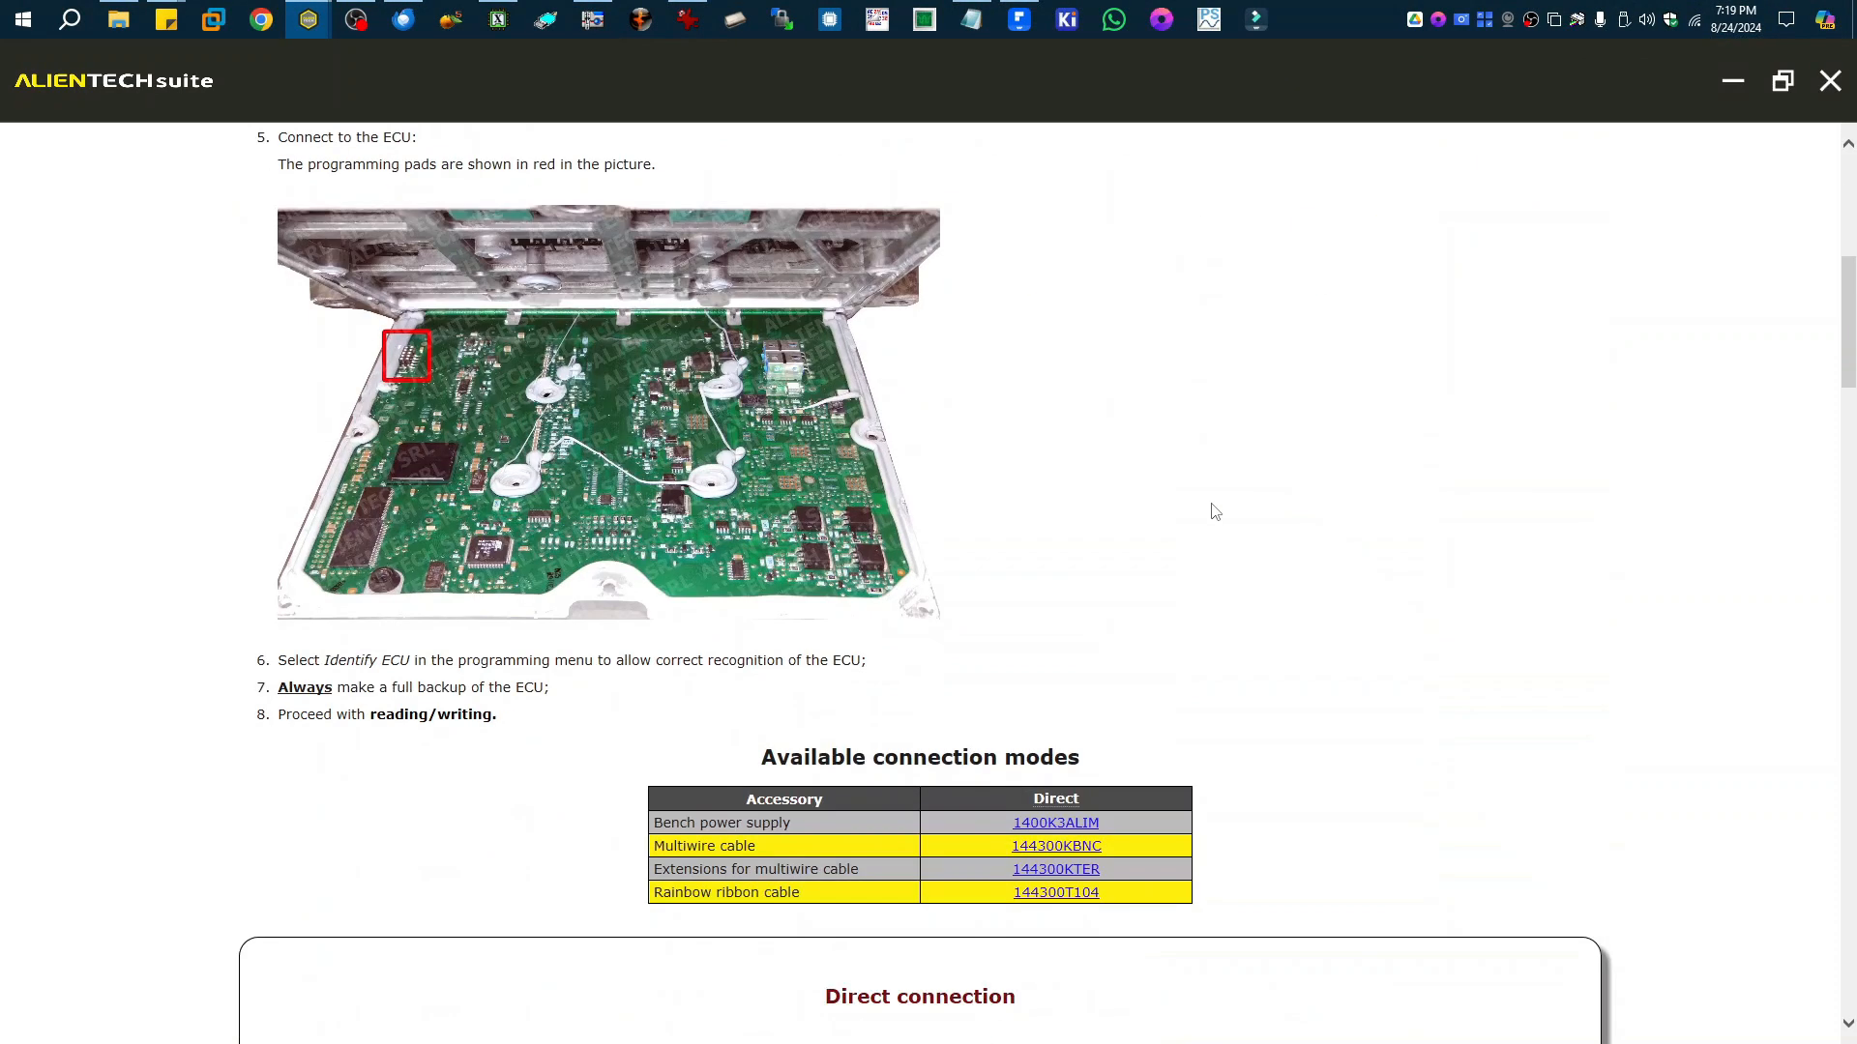
Scroll through the CM848B connection guide past the connection modes table, direct-connection steps and PAD A pinout.
{"action": "scroll", "scroll_direction": "down", "scroll_amount": 3}
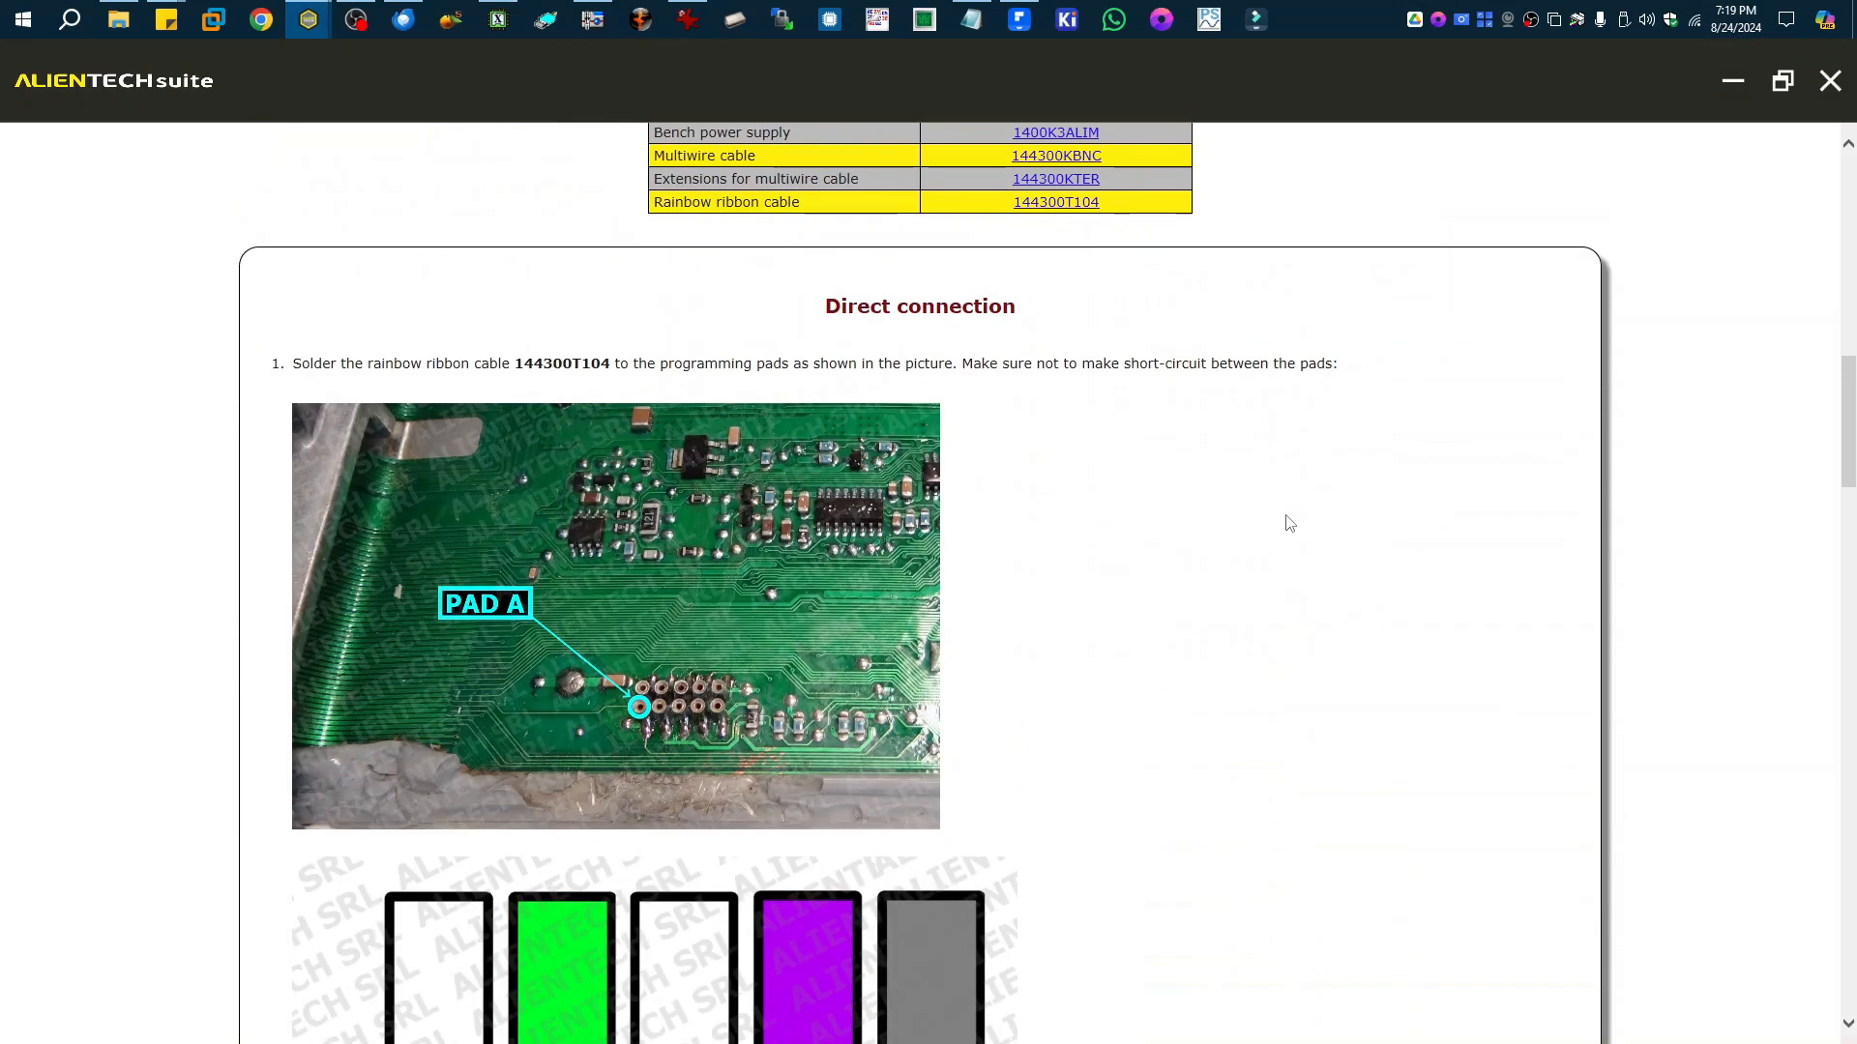
{"action": "scroll", "scroll_direction": "down", "scroll_amount": 3}
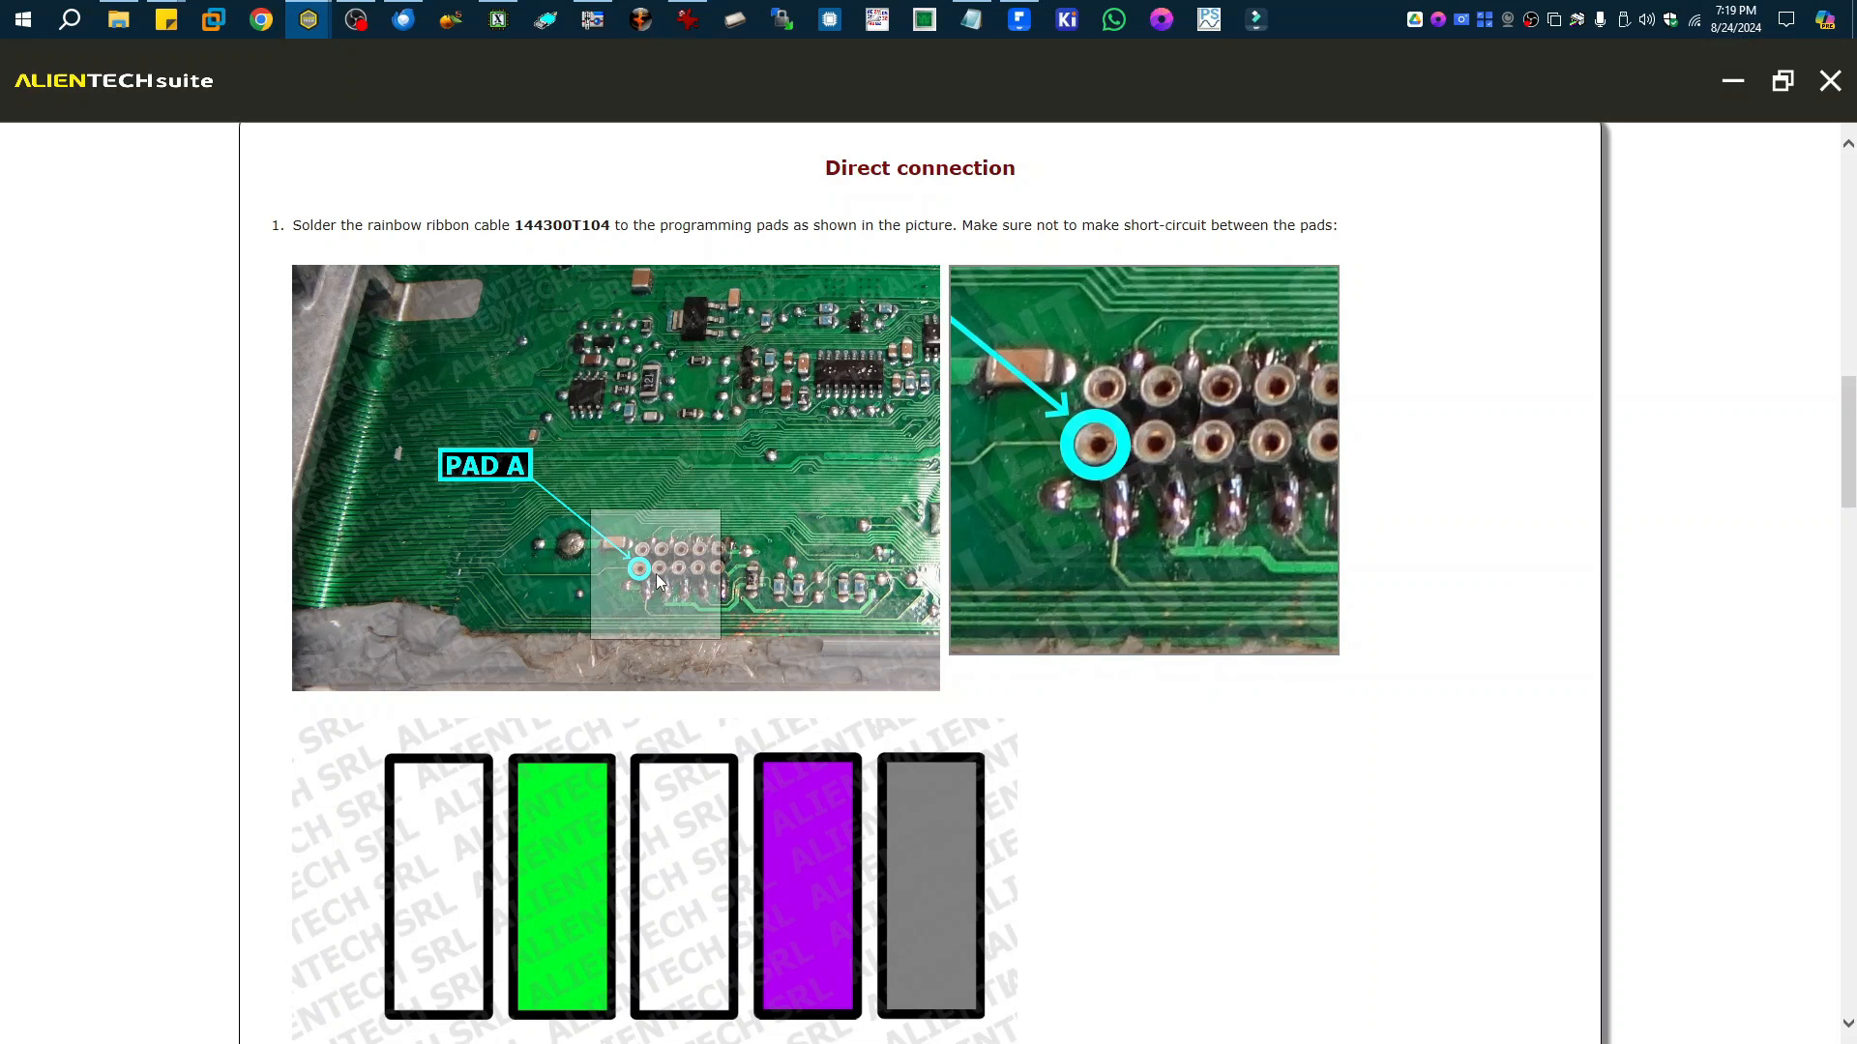
{"action": "scroll", "scroll_direction": "down", "scroll_amount": 3}
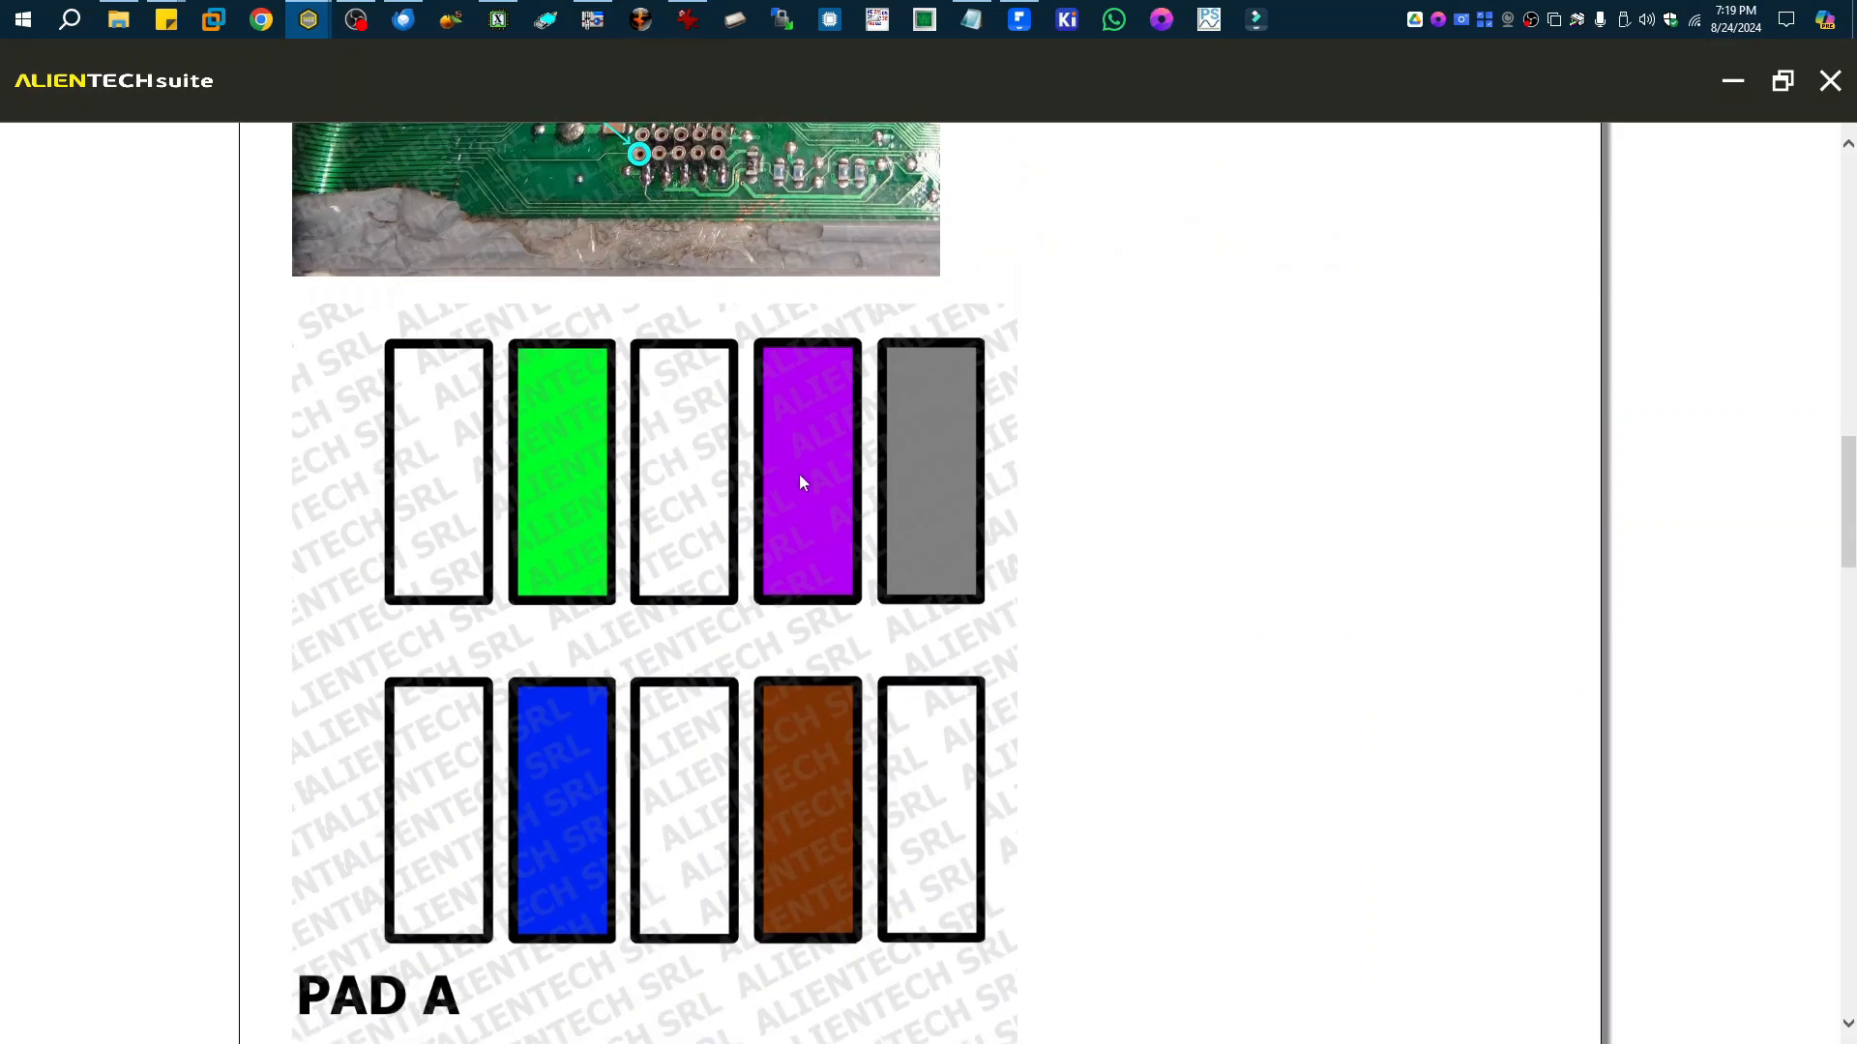
{"action": "scroll", "scroll_direction": "down", "scroll_amount": 3}
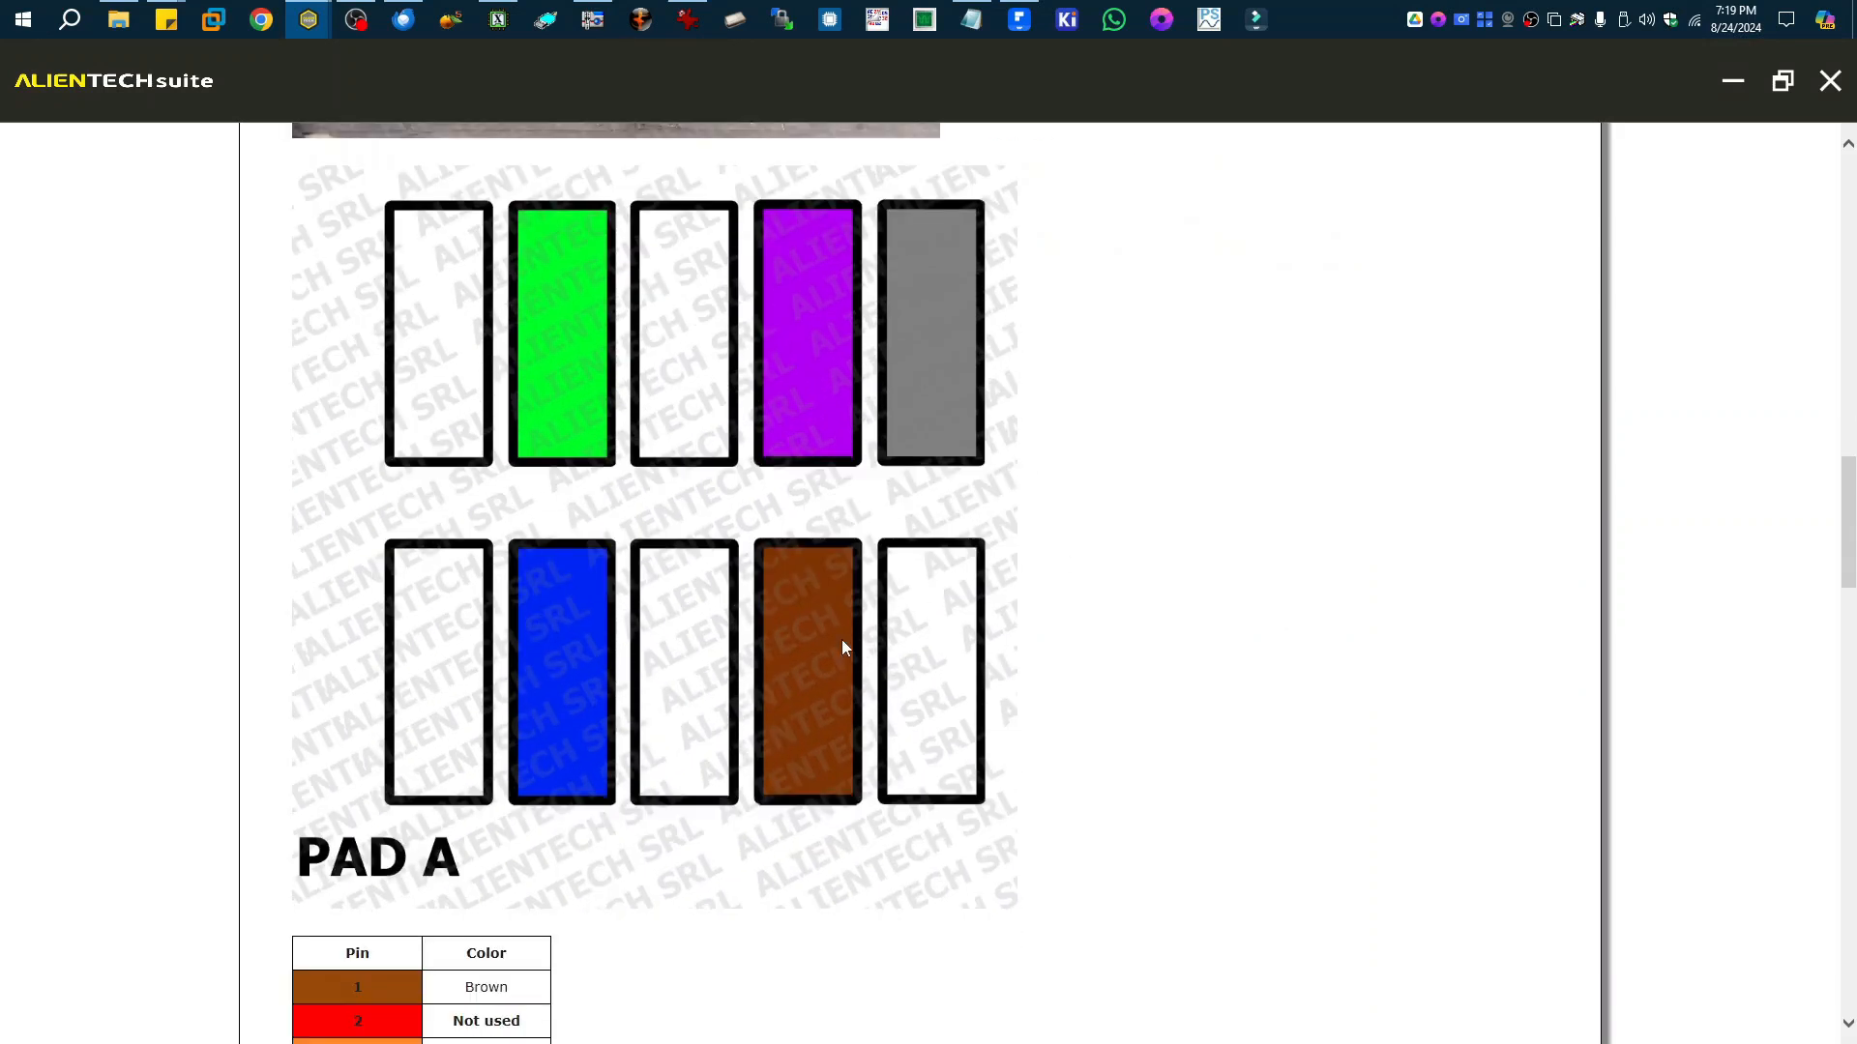
{"action": "scroll", "scroll_direction": "down", "scroll_amount": 3}
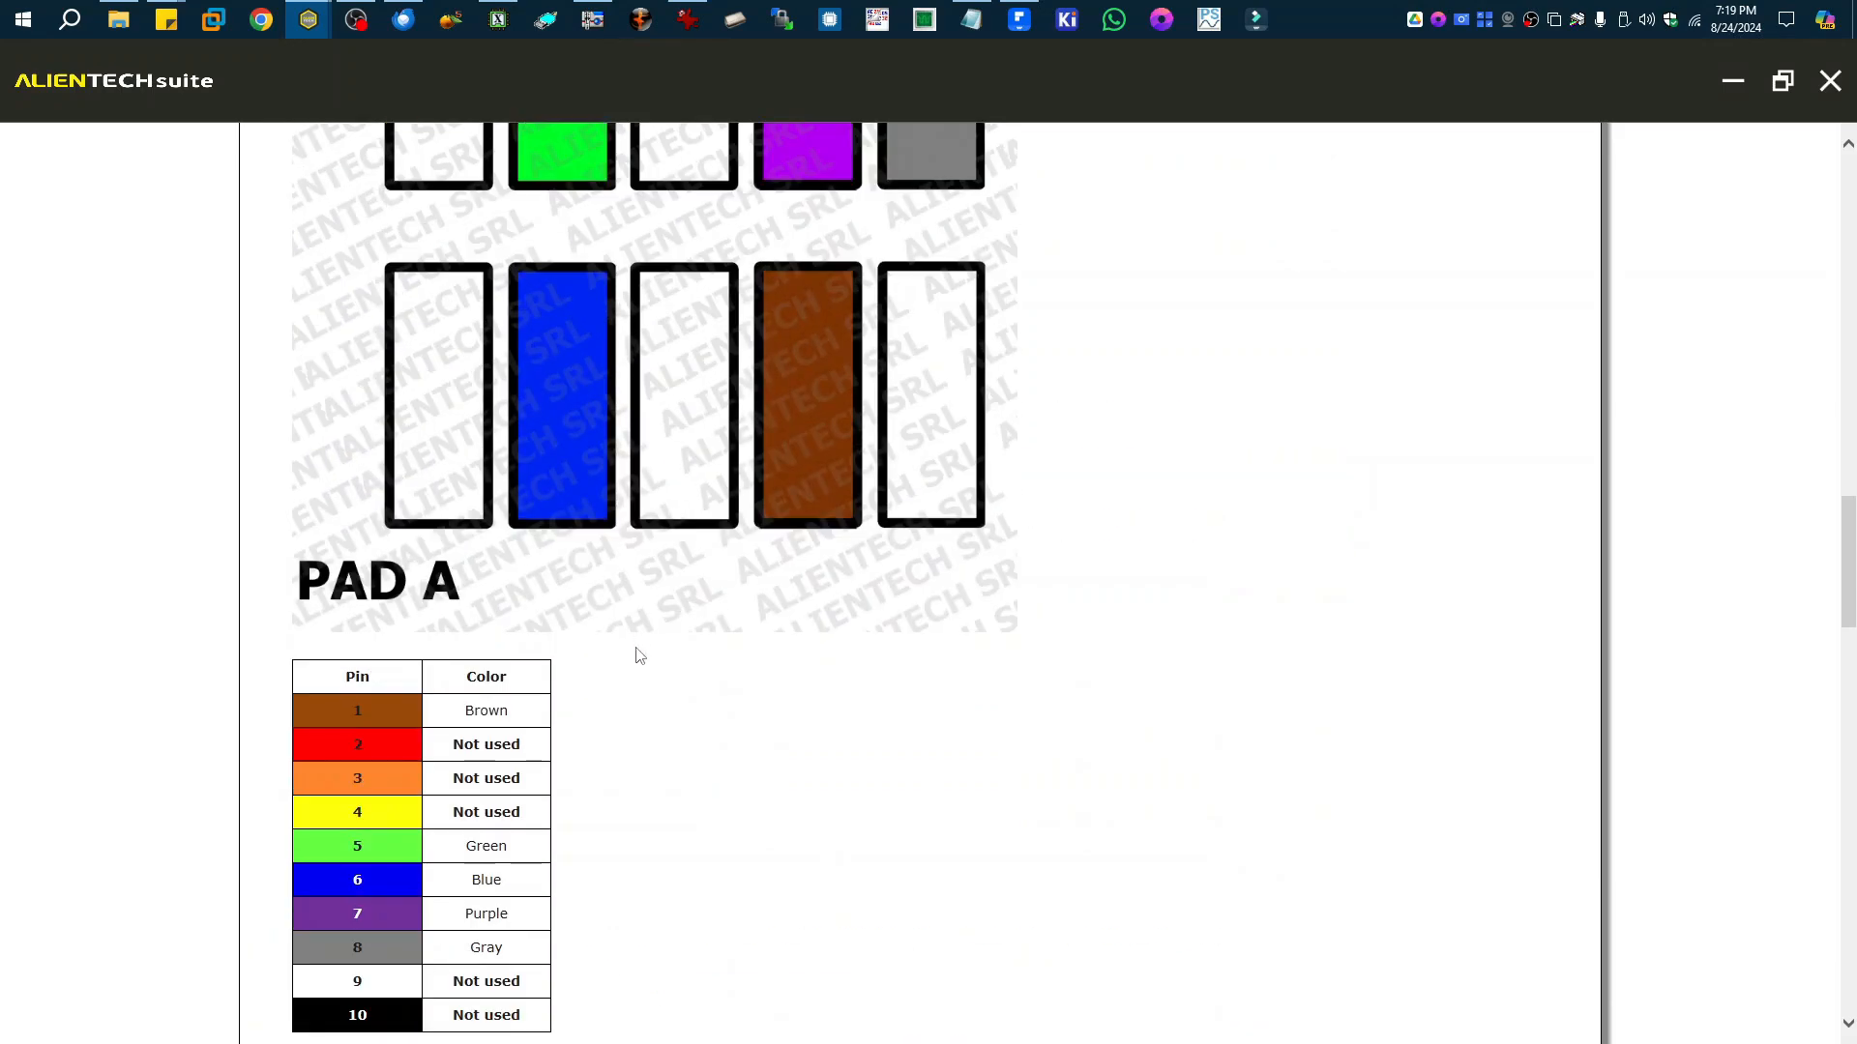
{"action": "scroll", "scroll_direction": "down", "scroll_amount": 3}
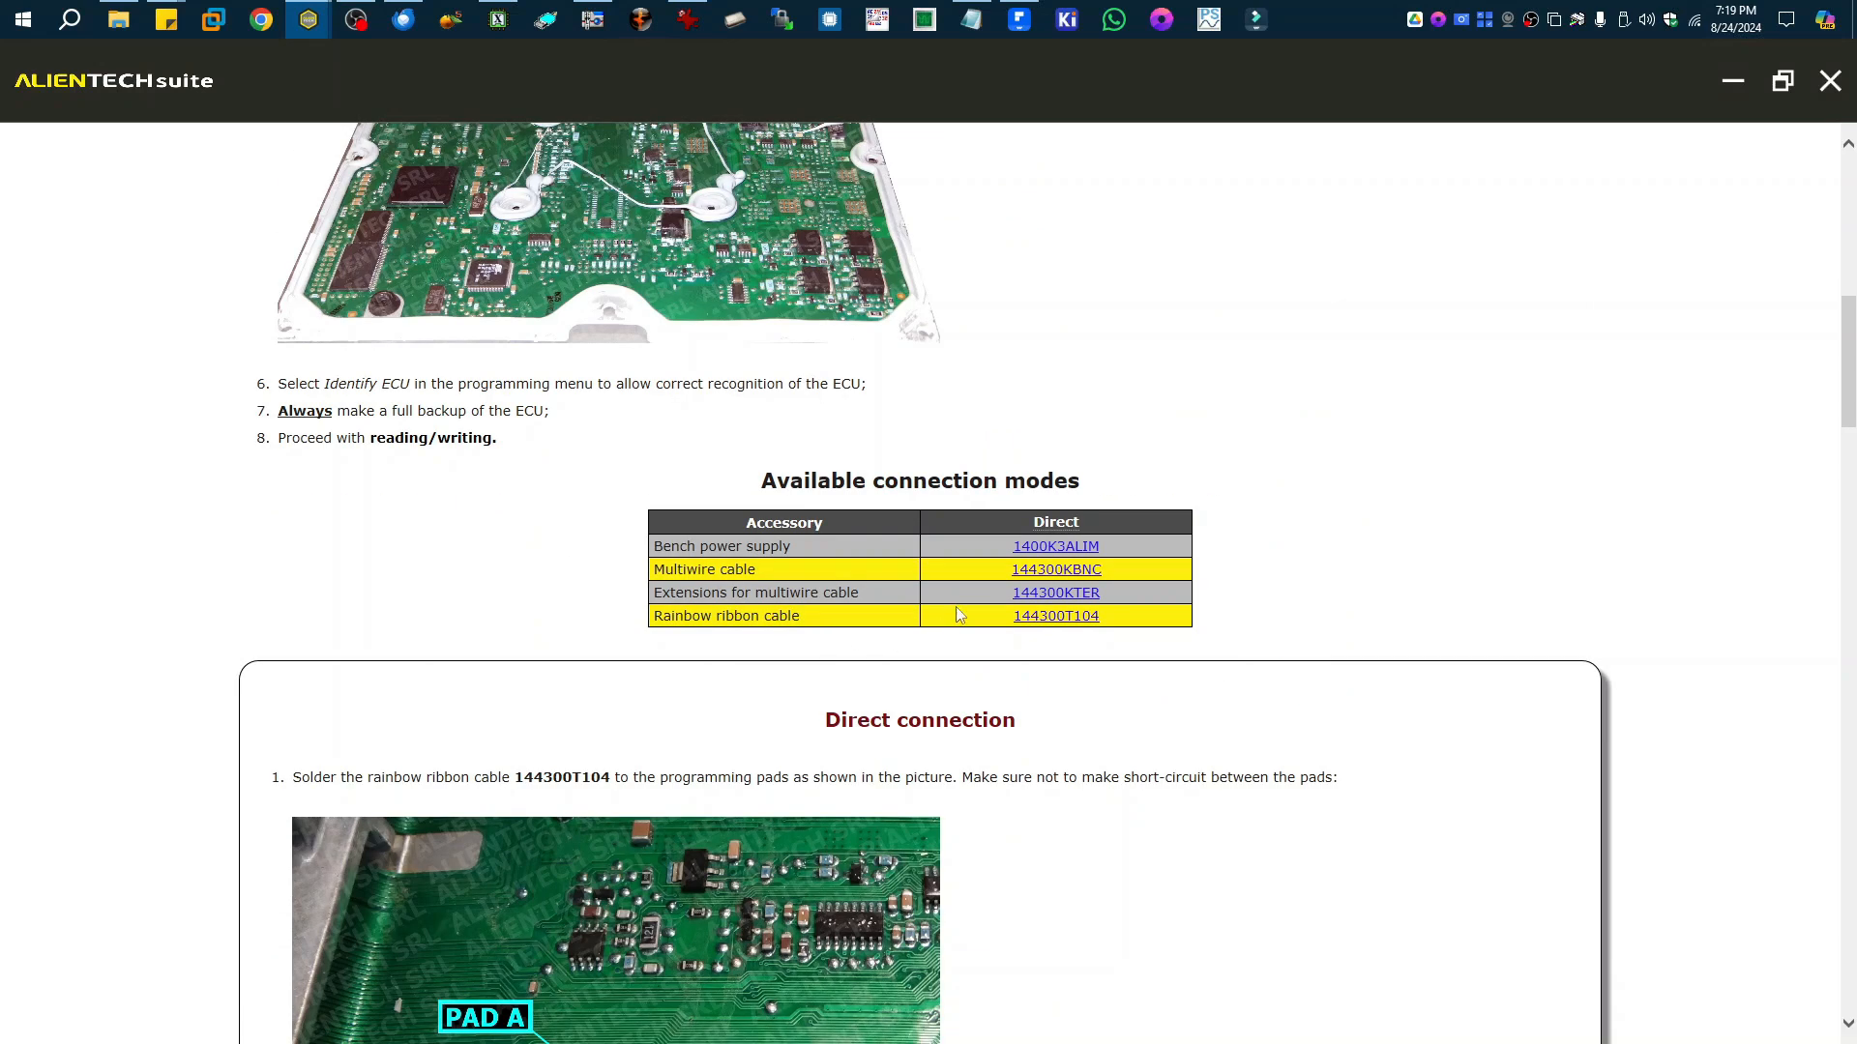
{"action": "mouse_move", "coordinate": [1027, 588]}
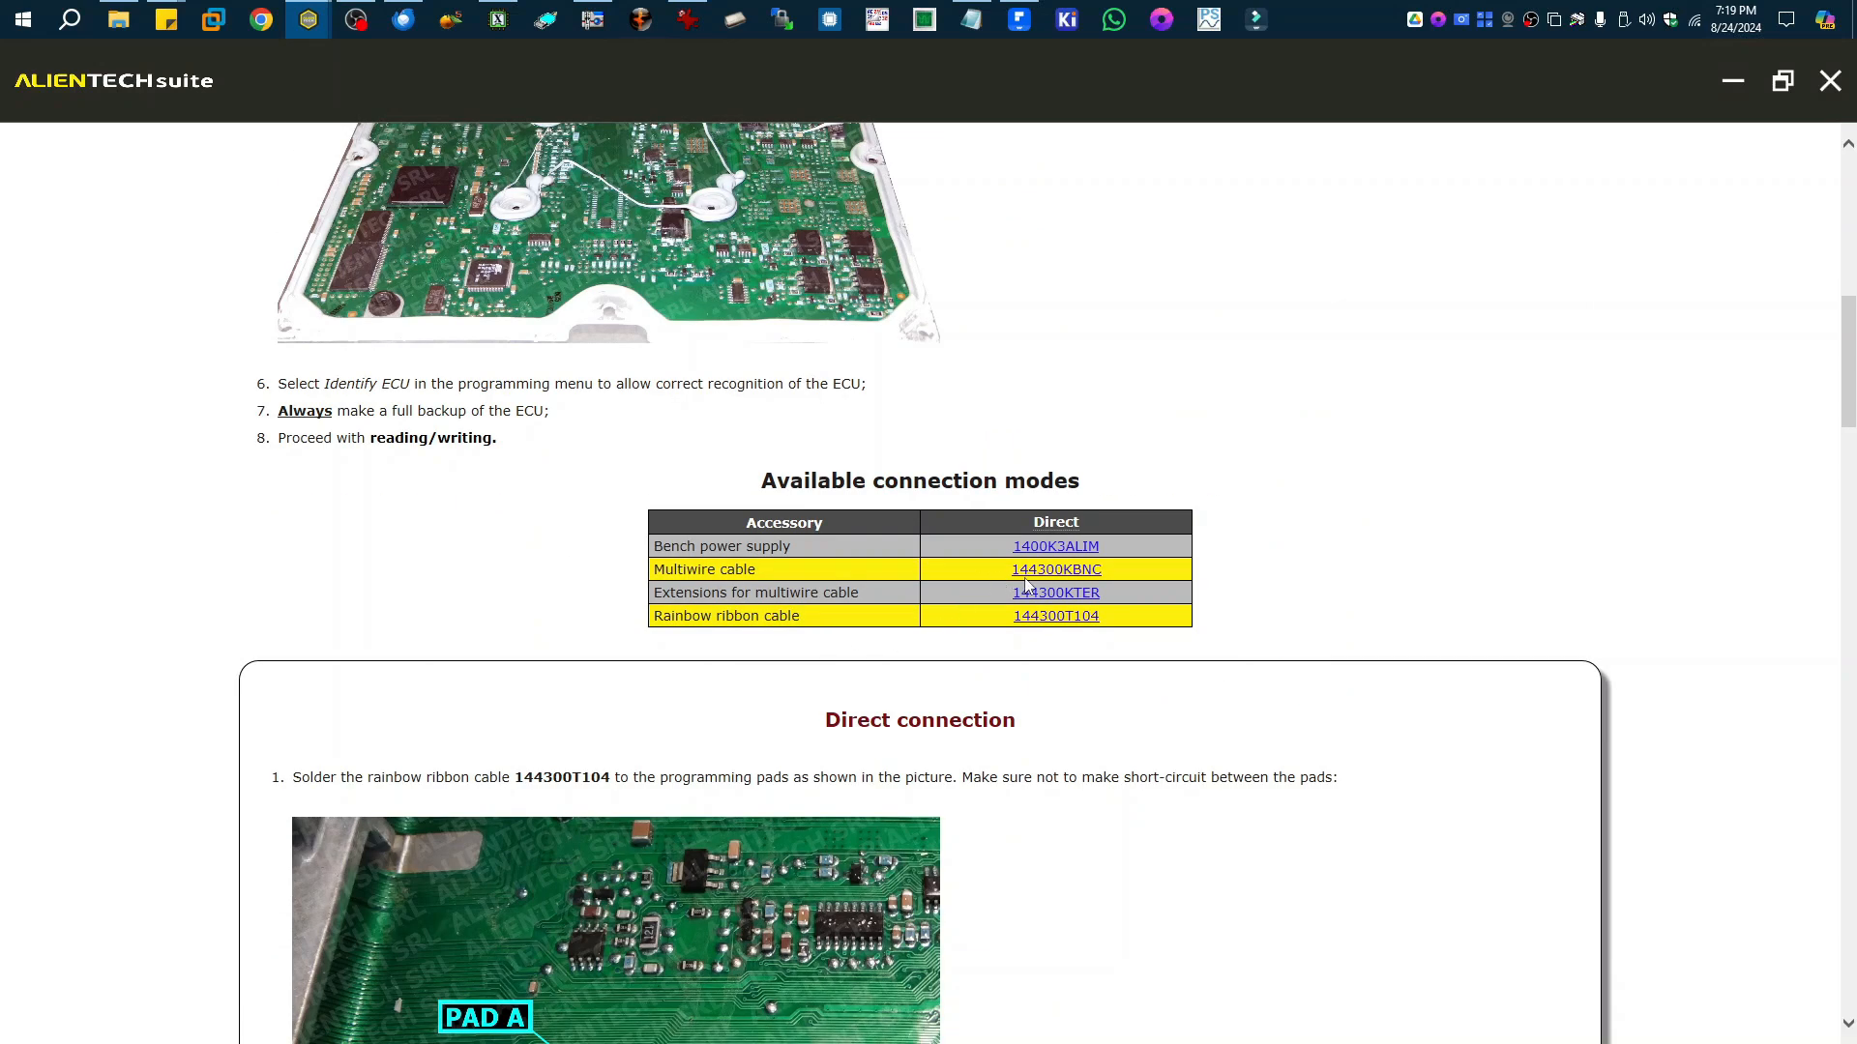
{"action": "mouse_move", "coordinate": [1064, 608]}
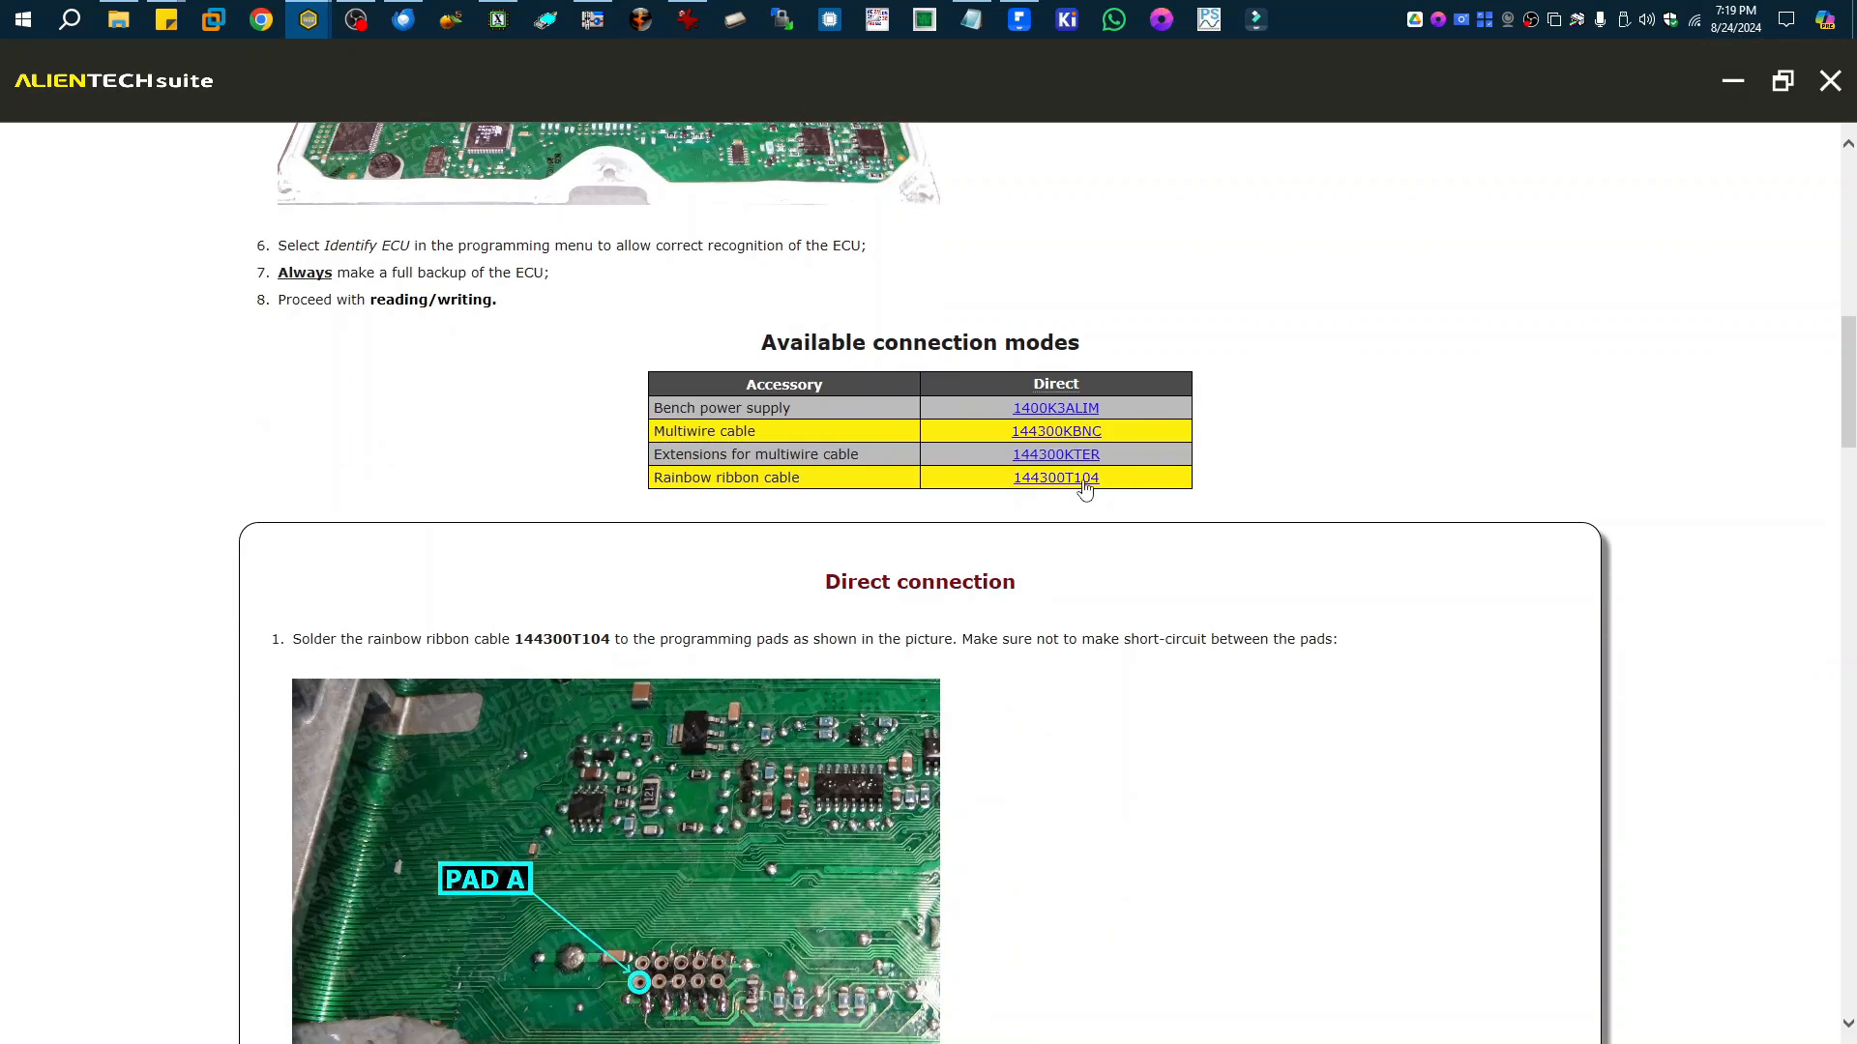
{"action": "scroll", "scroll_direction": "down", "scroll_amount": 3}
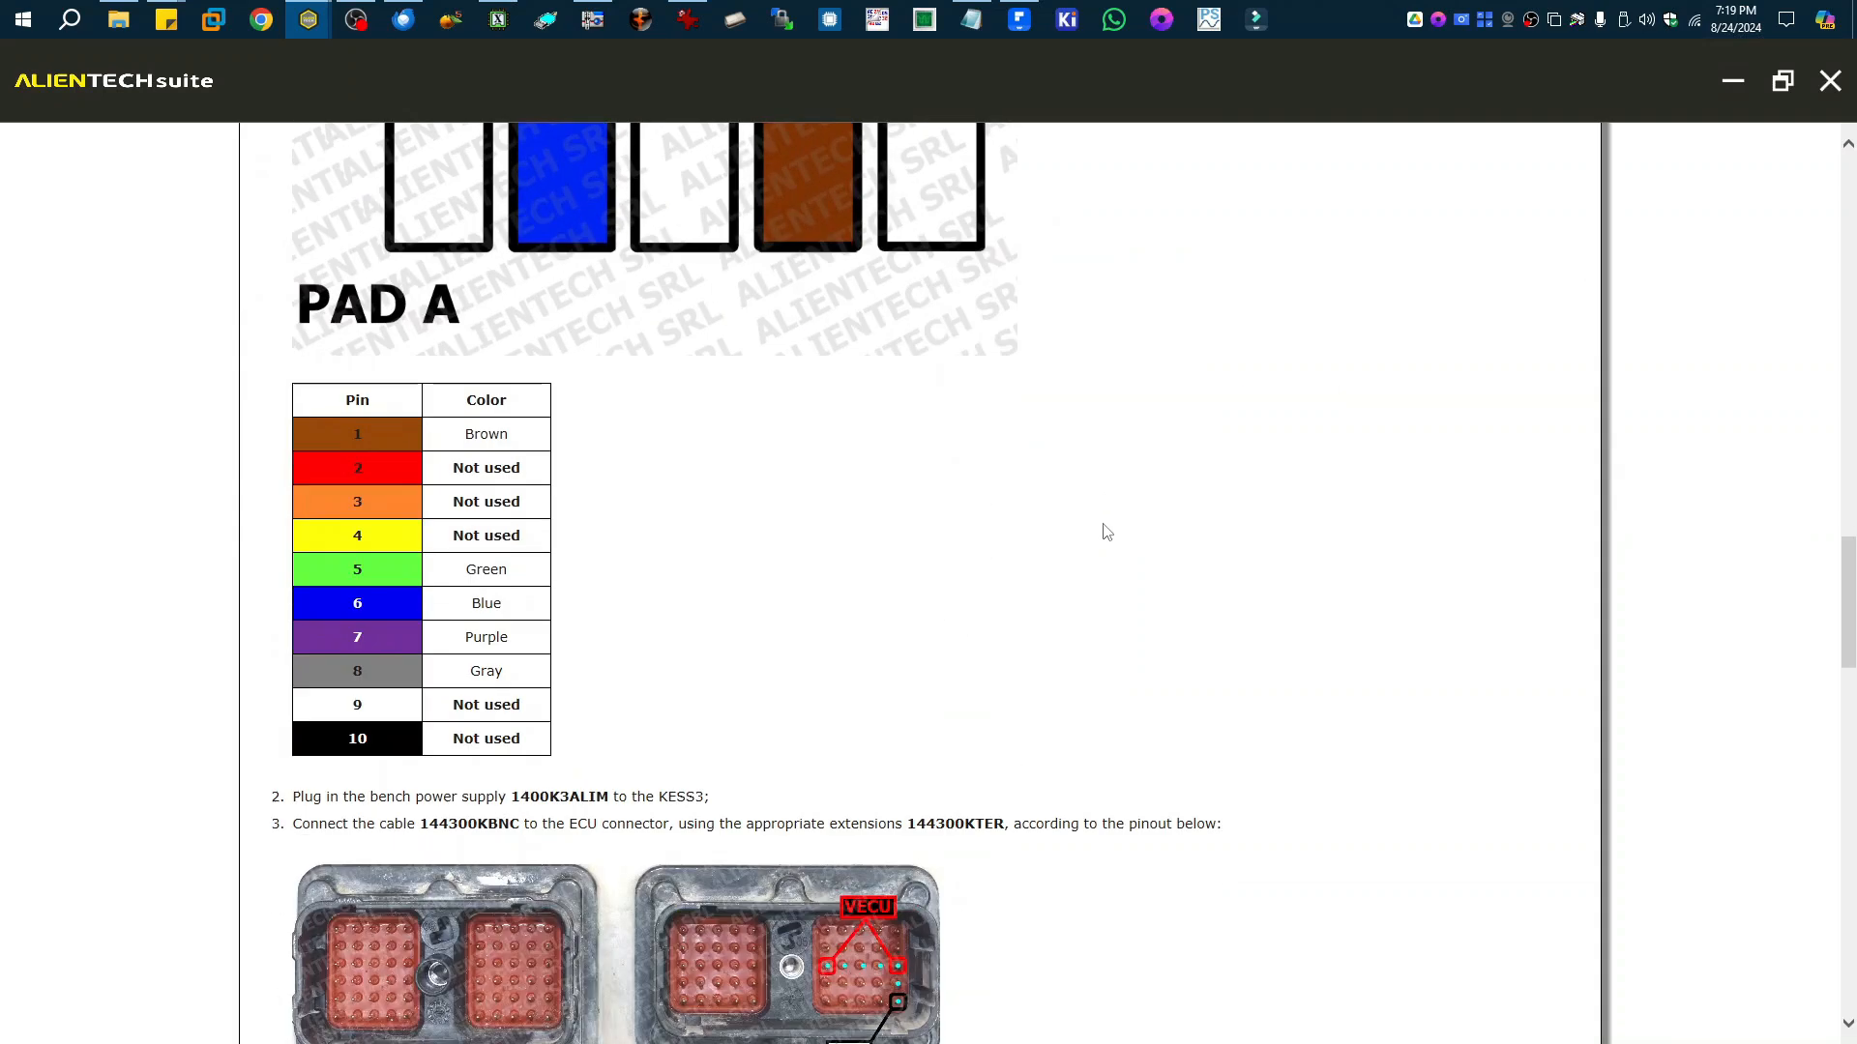
{"action": "scroll", "scroll_direction": "down", "scroll_amount": 3}
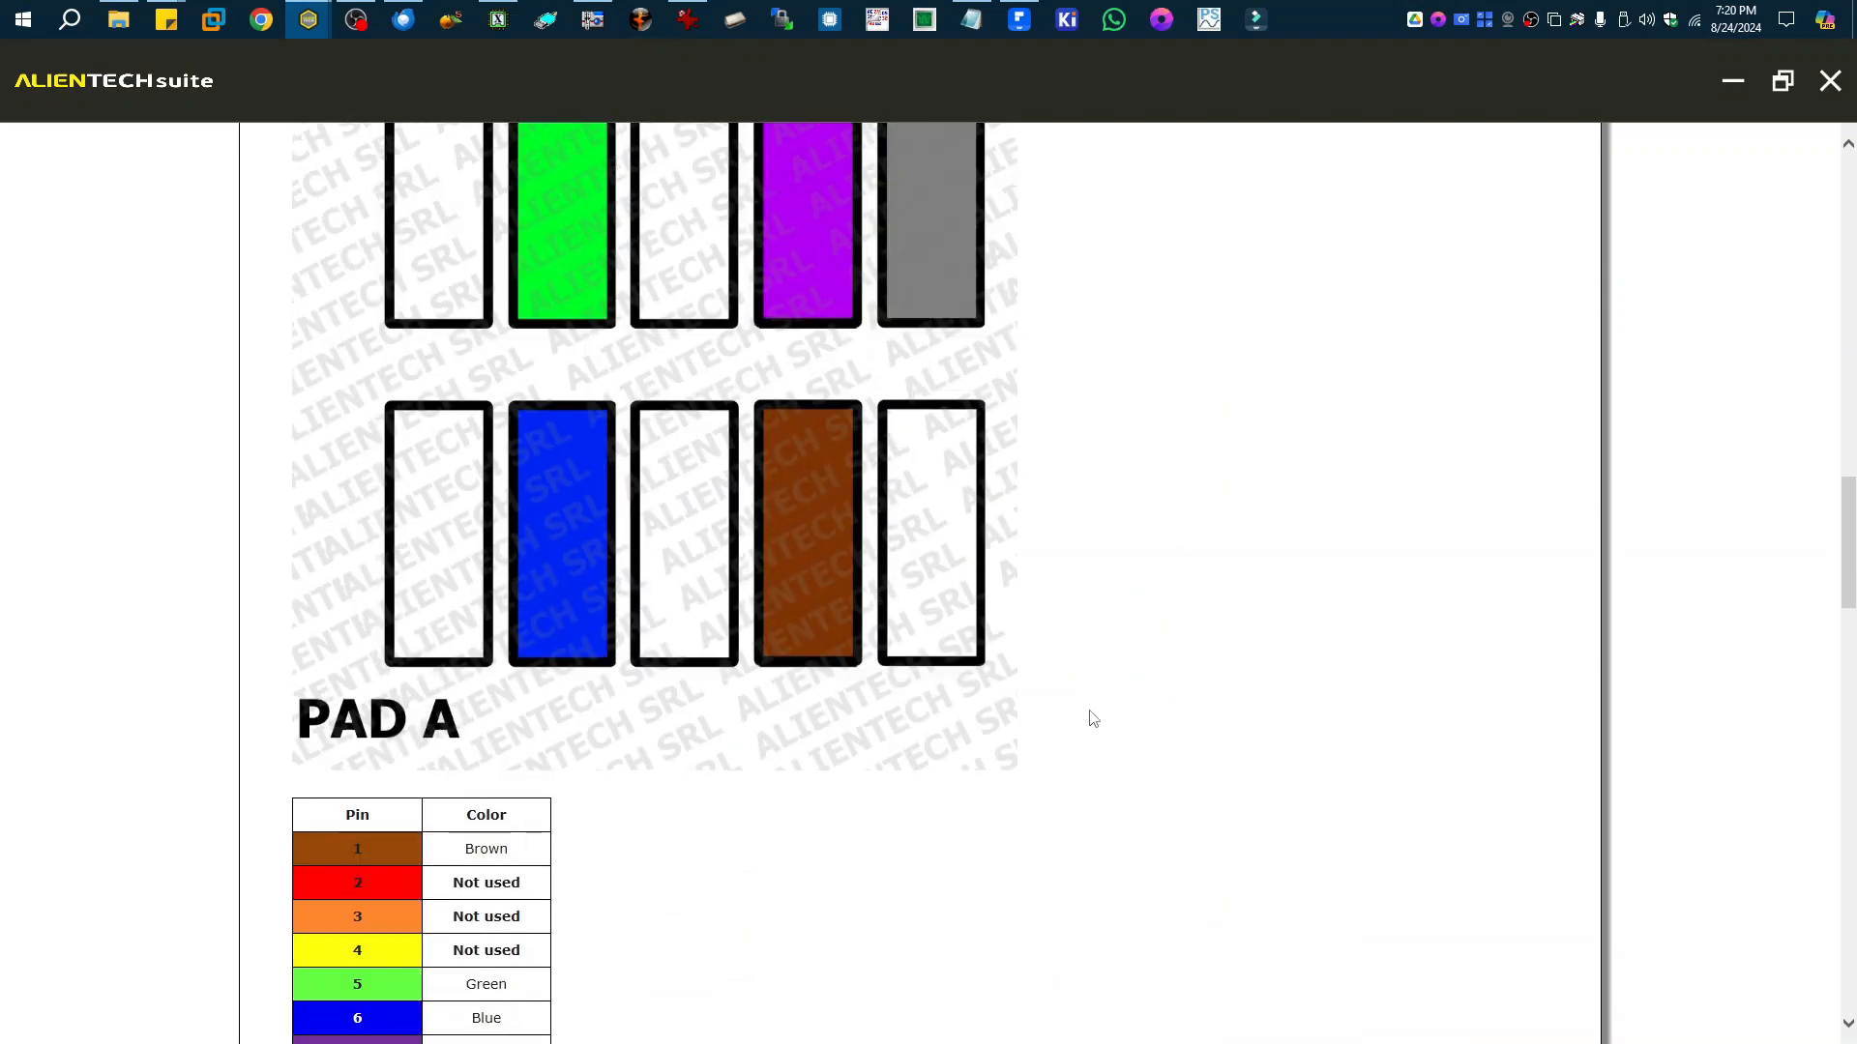
{"action": "scroll", "scroll_direction": "down", "scroll_amount": 3}
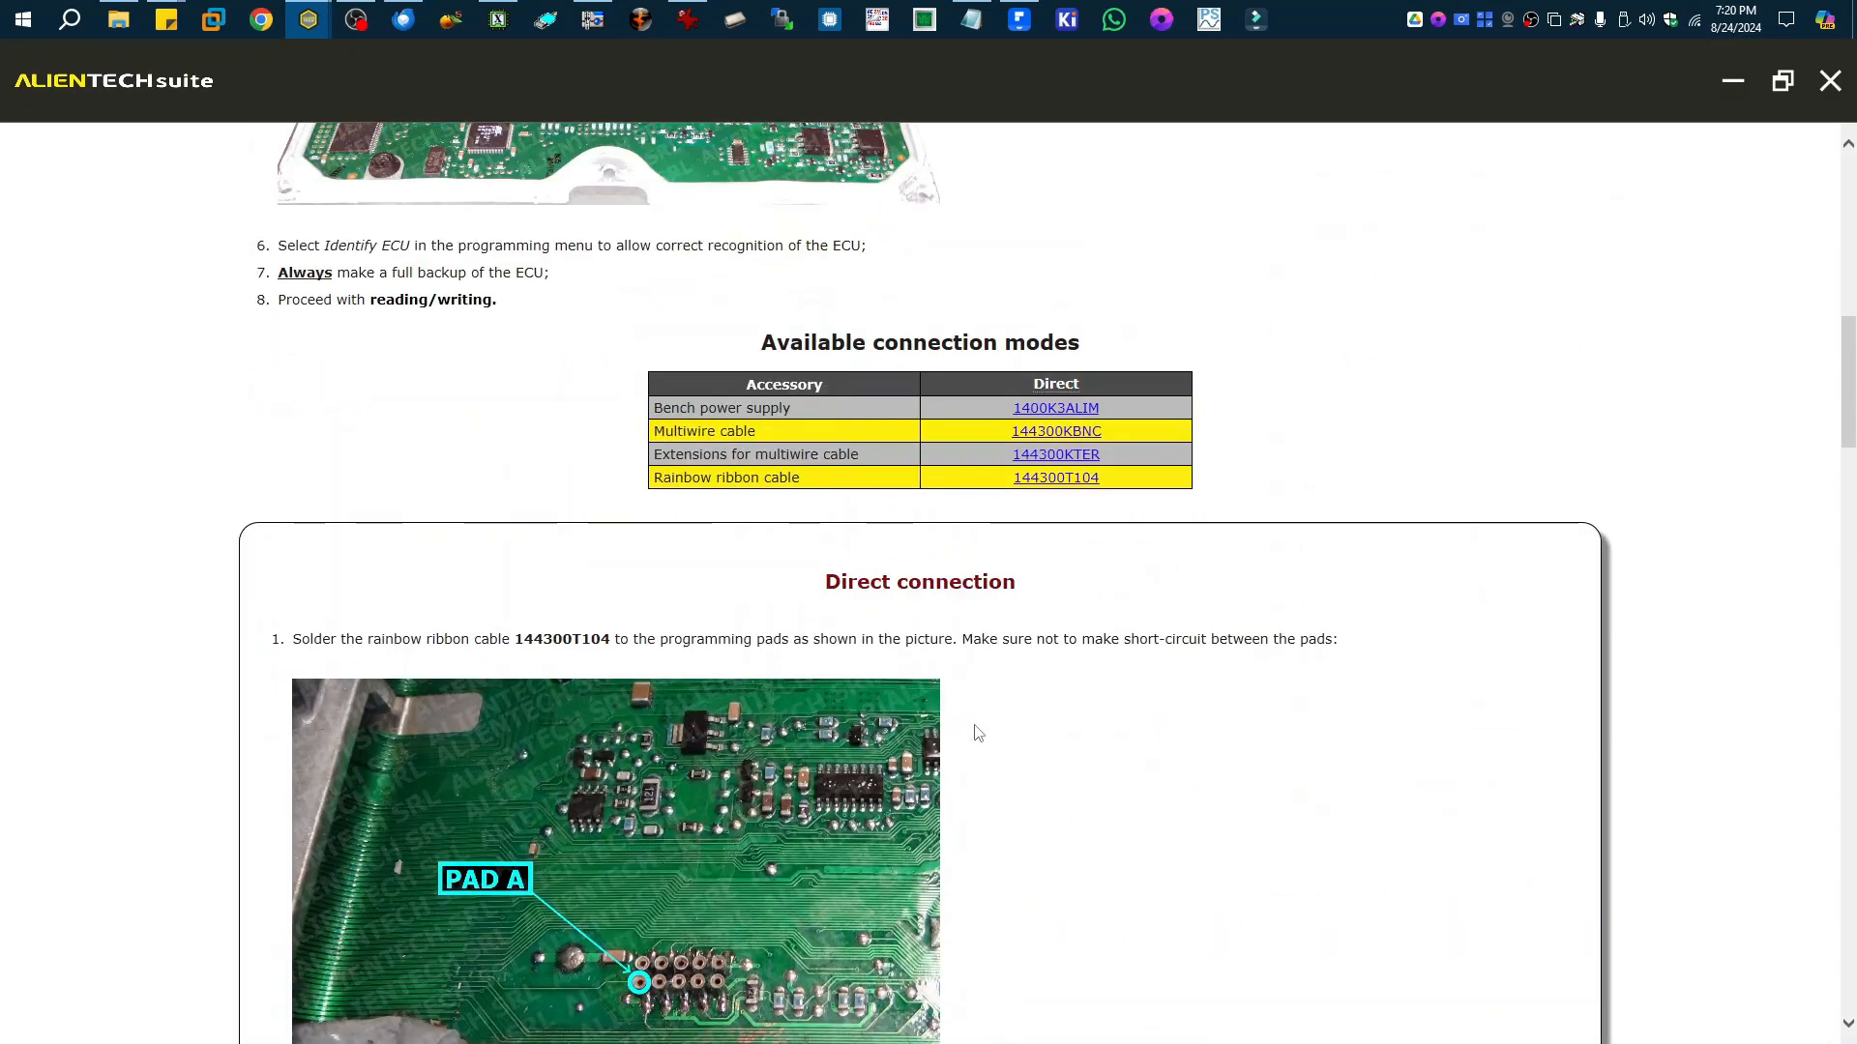
{"action": "scroll", "scroll_direction": "down", "scroll_amount": 3}
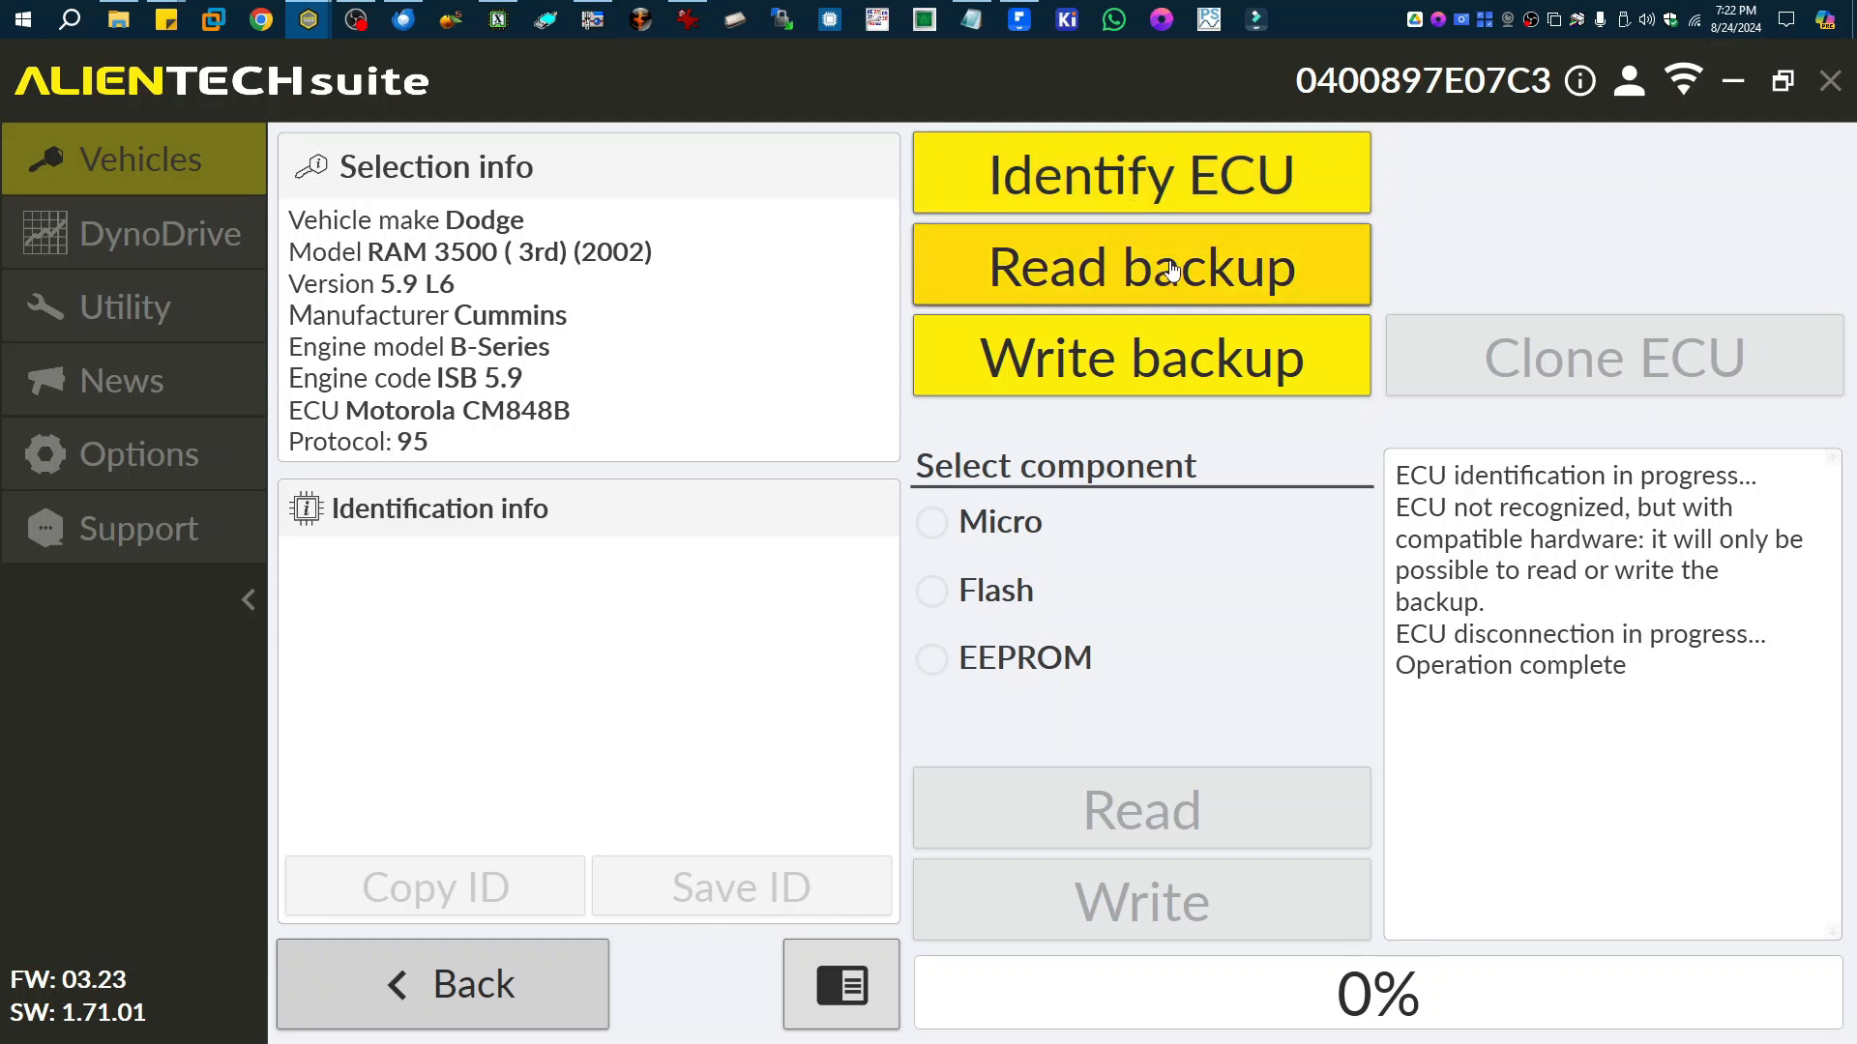
{"action": "mouse_move", "coordinate": [1202, 296]}
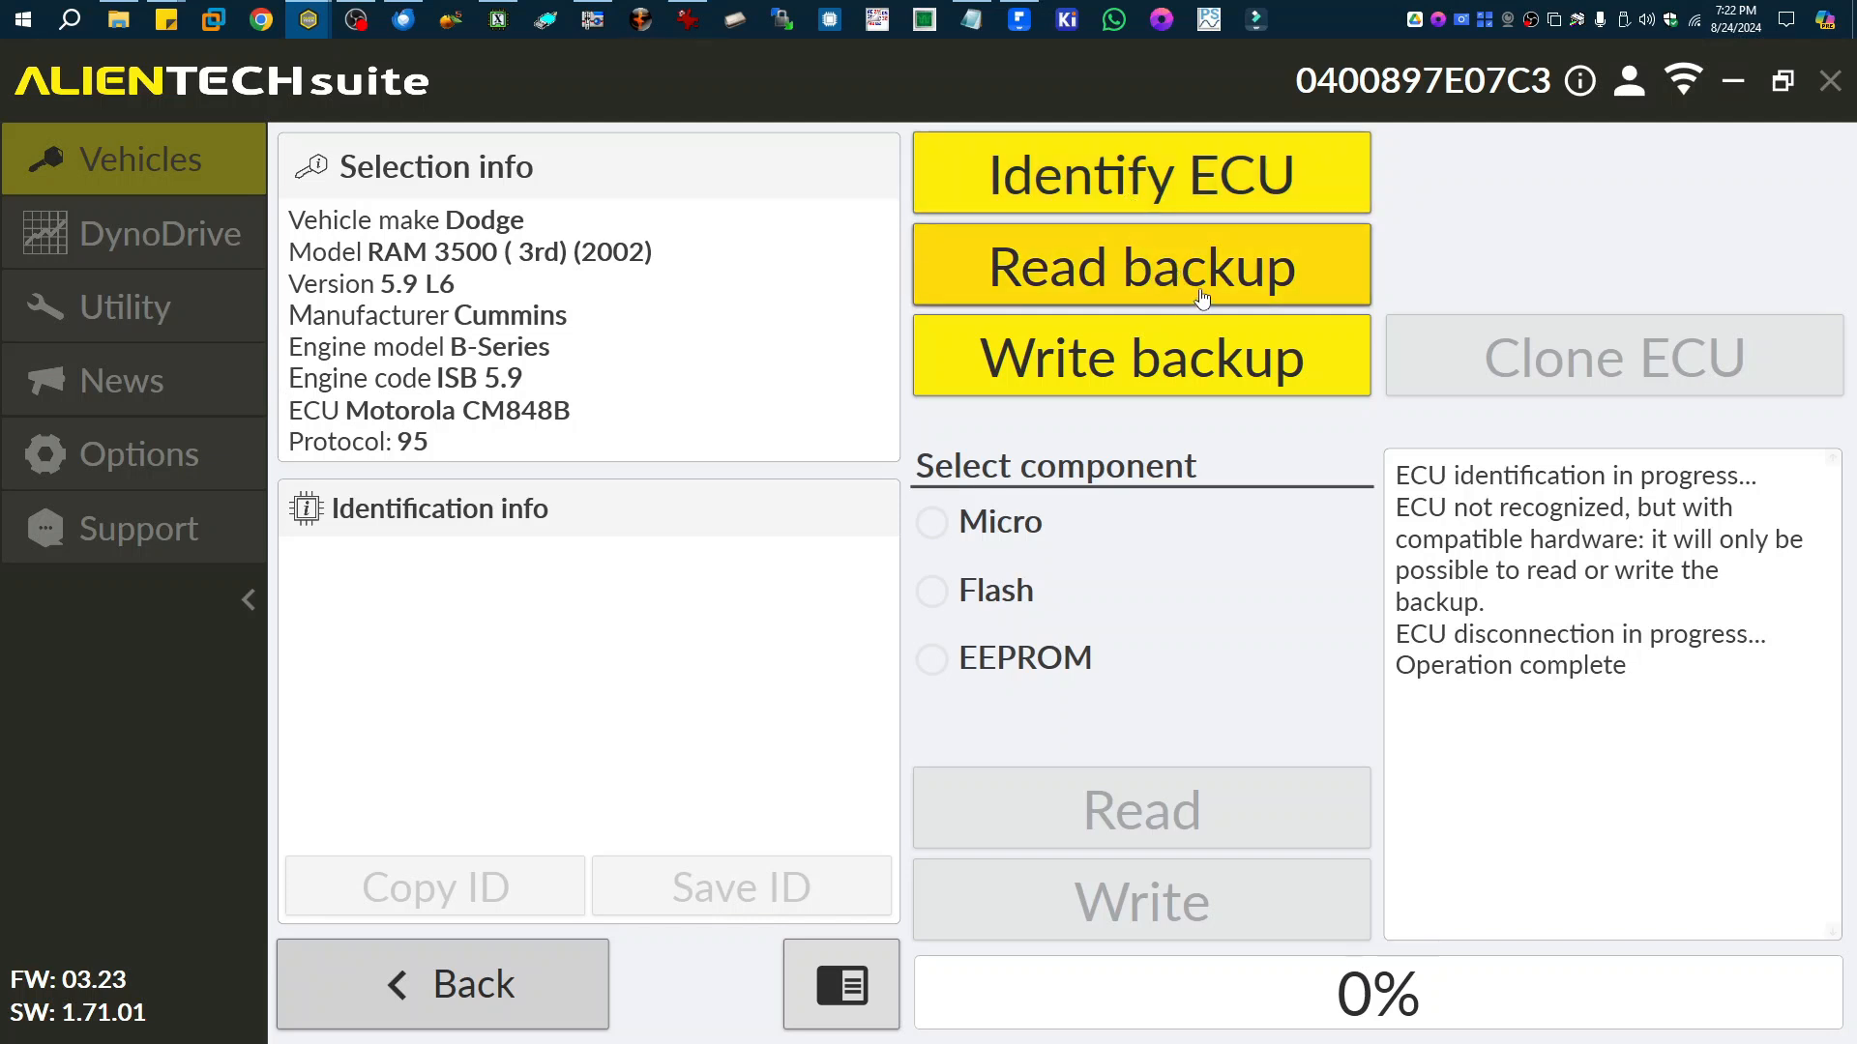
Start the full ECU backup read and acknowledge the attention notice.
{"action": "left_click", "coordinate": [1139, 172]}
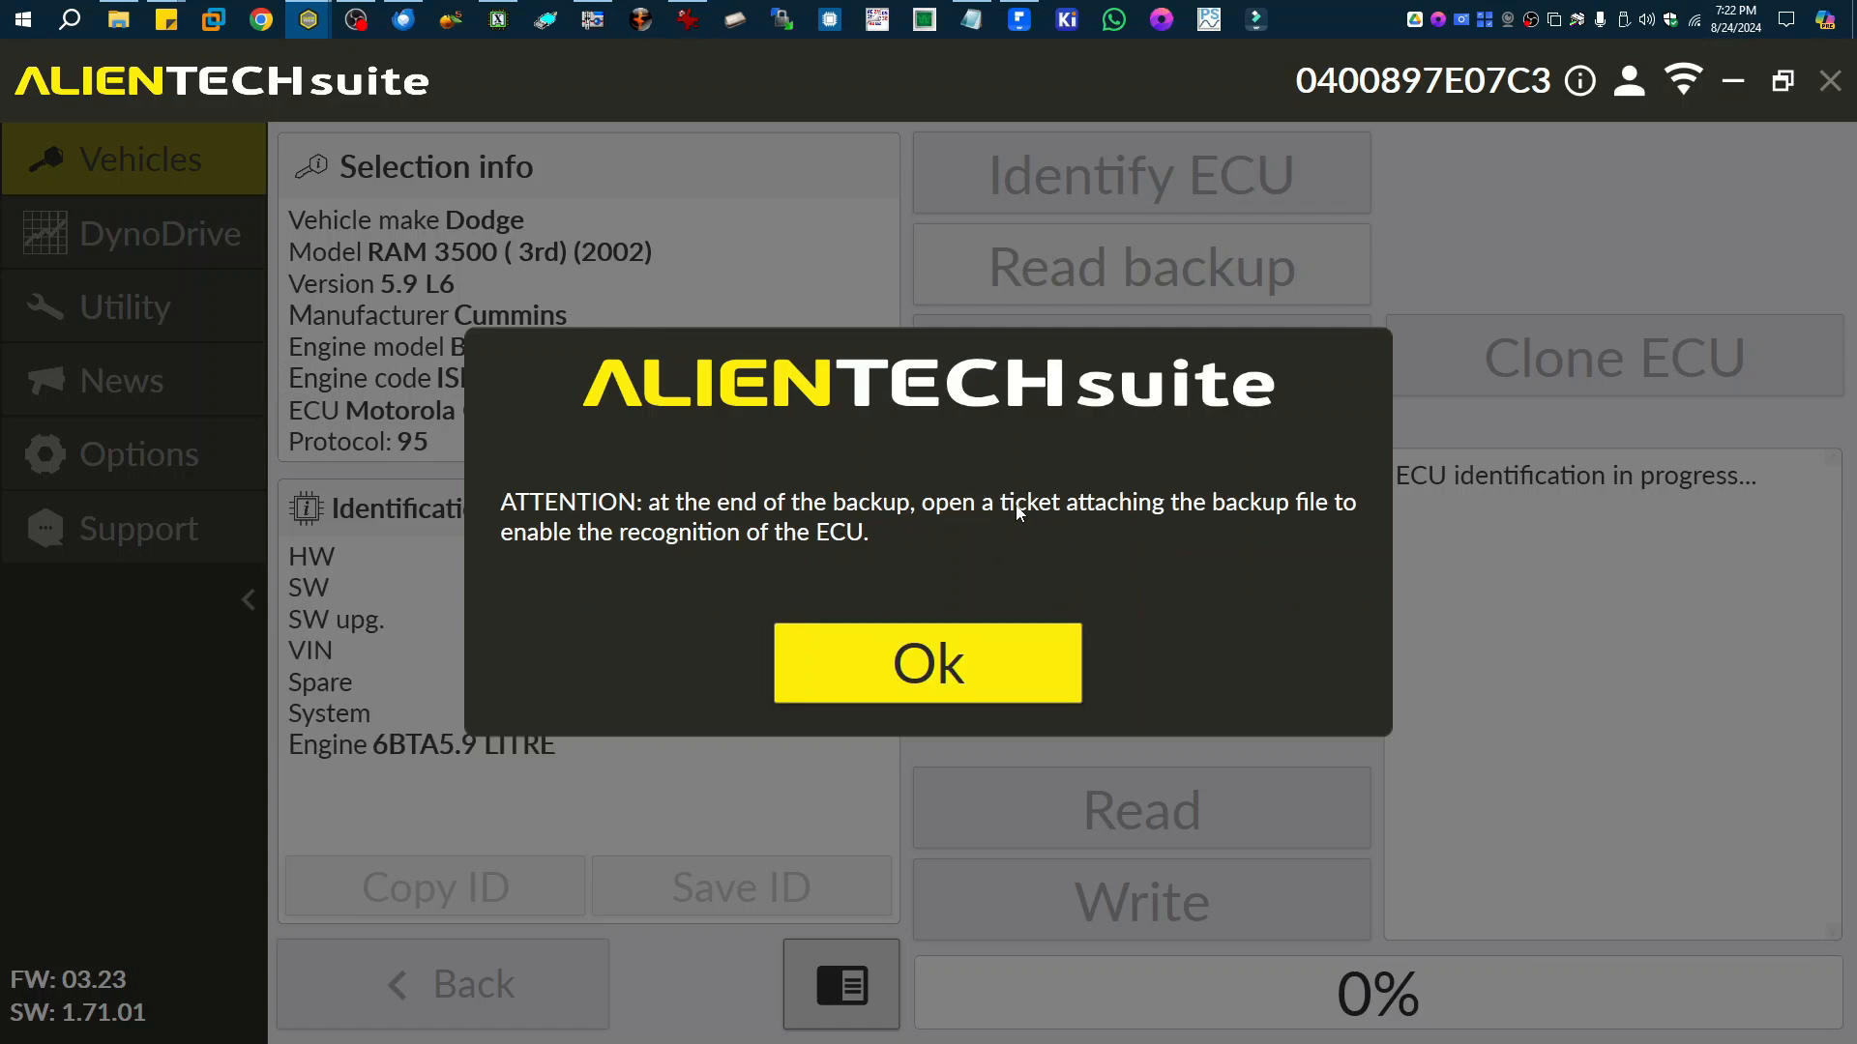
{"action": "left_click", "coordinate": [926, 661]}
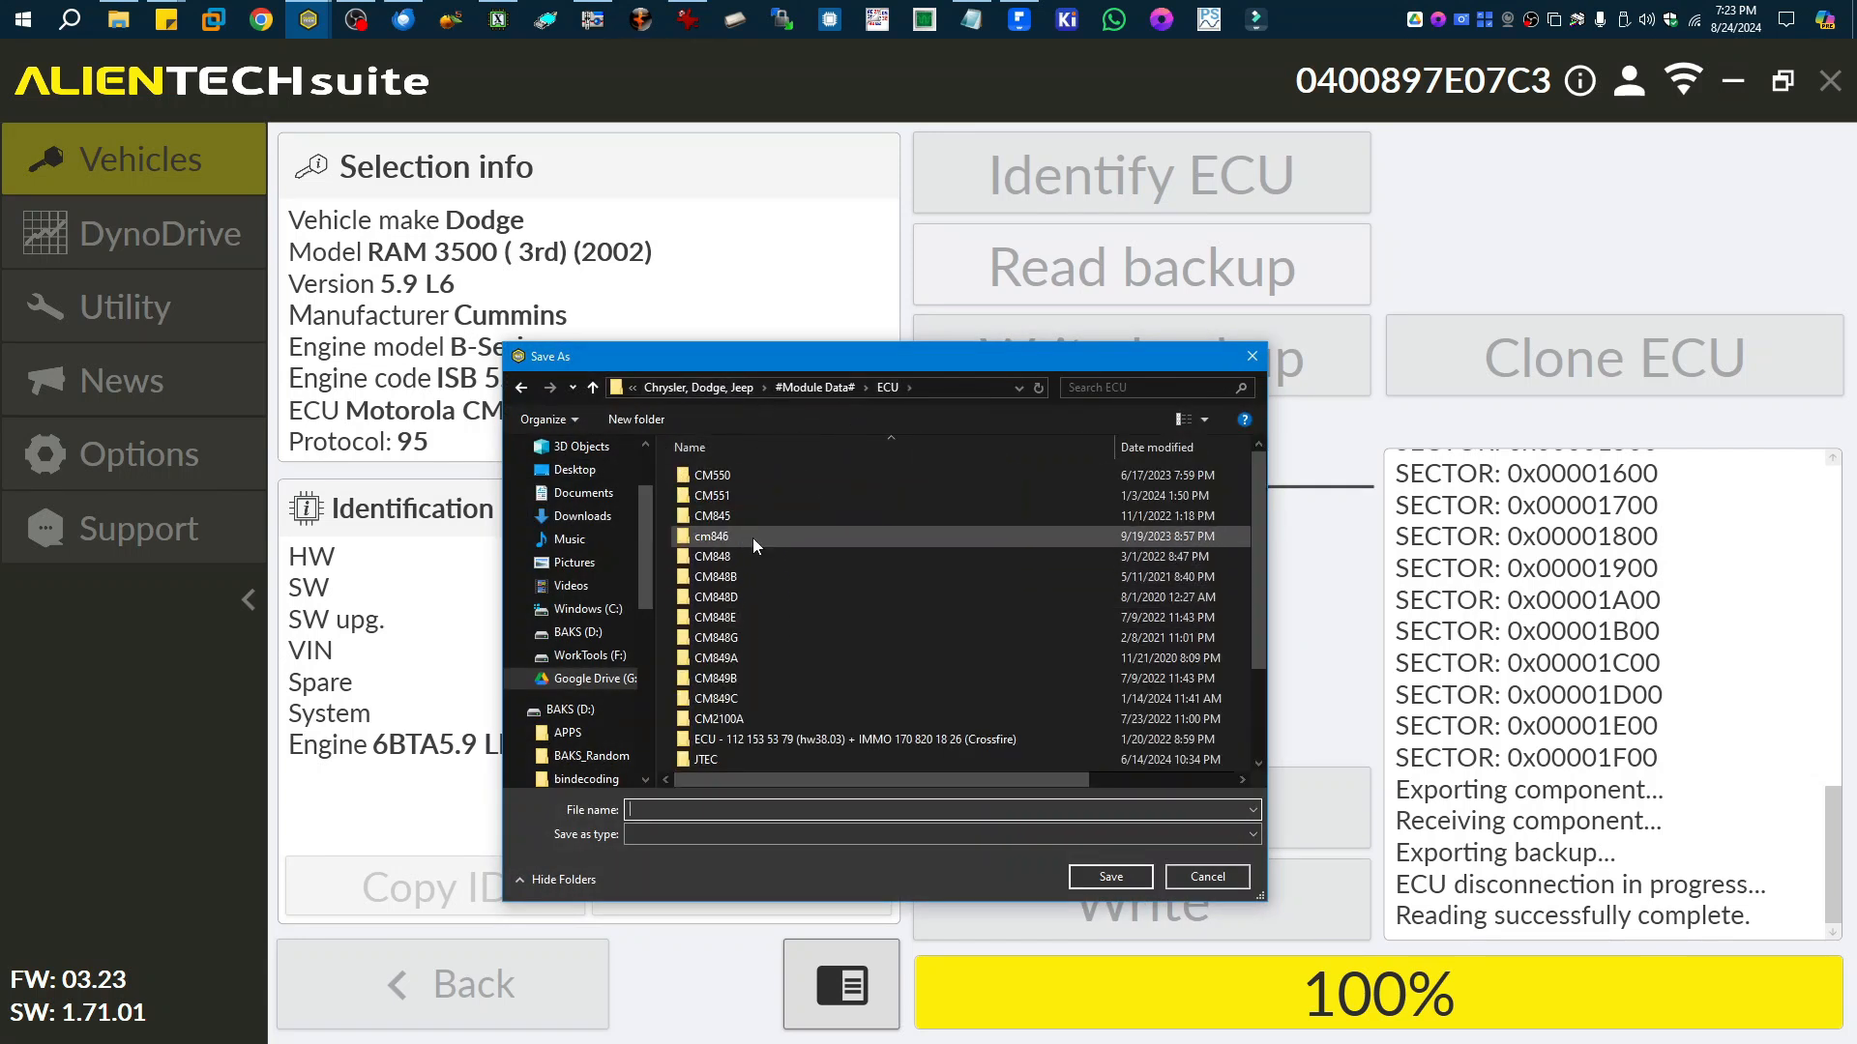
Save the completed backup into the cm846 folder as separate component files.
{"action": "double_click", "coordinate": [712, 535]}
{"action": "type", "text": "SN XXXX"}
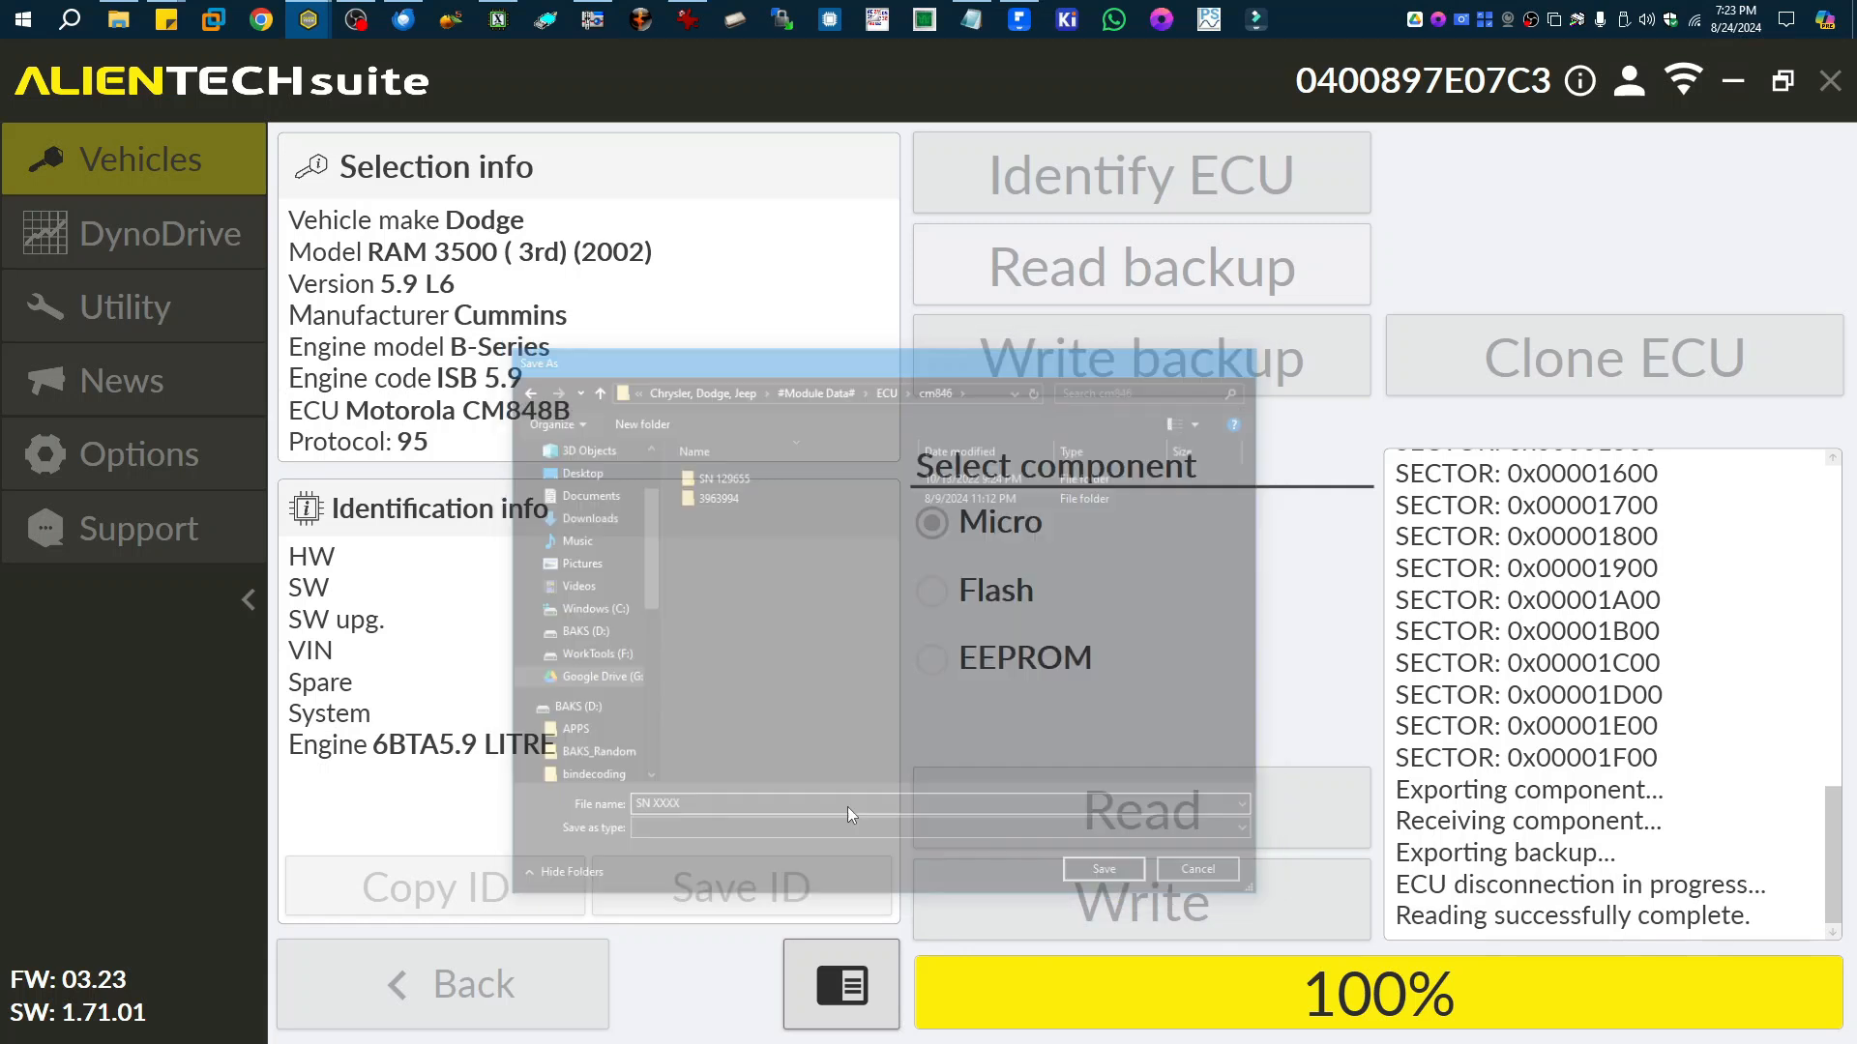
{"action": "left_click", "coordinate": [1101, 869]}
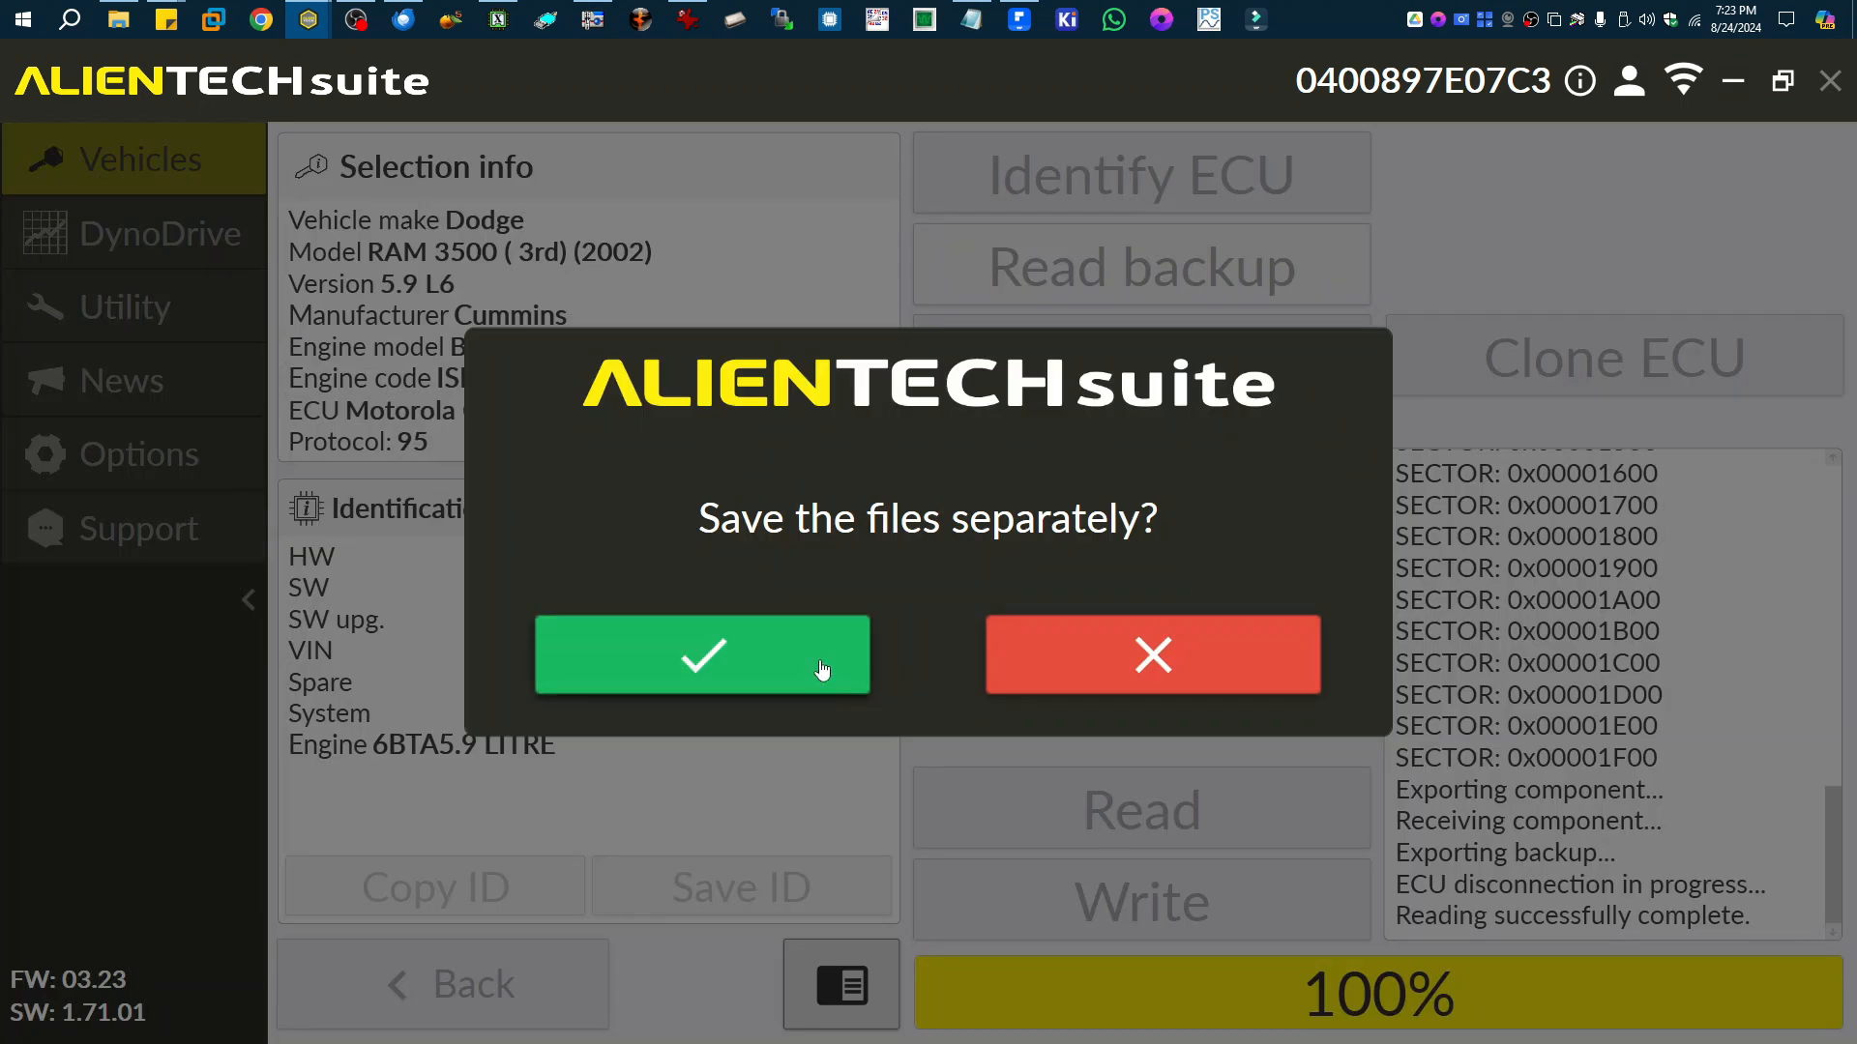
{"action": "left_click", "coordinate": [700, 655]}
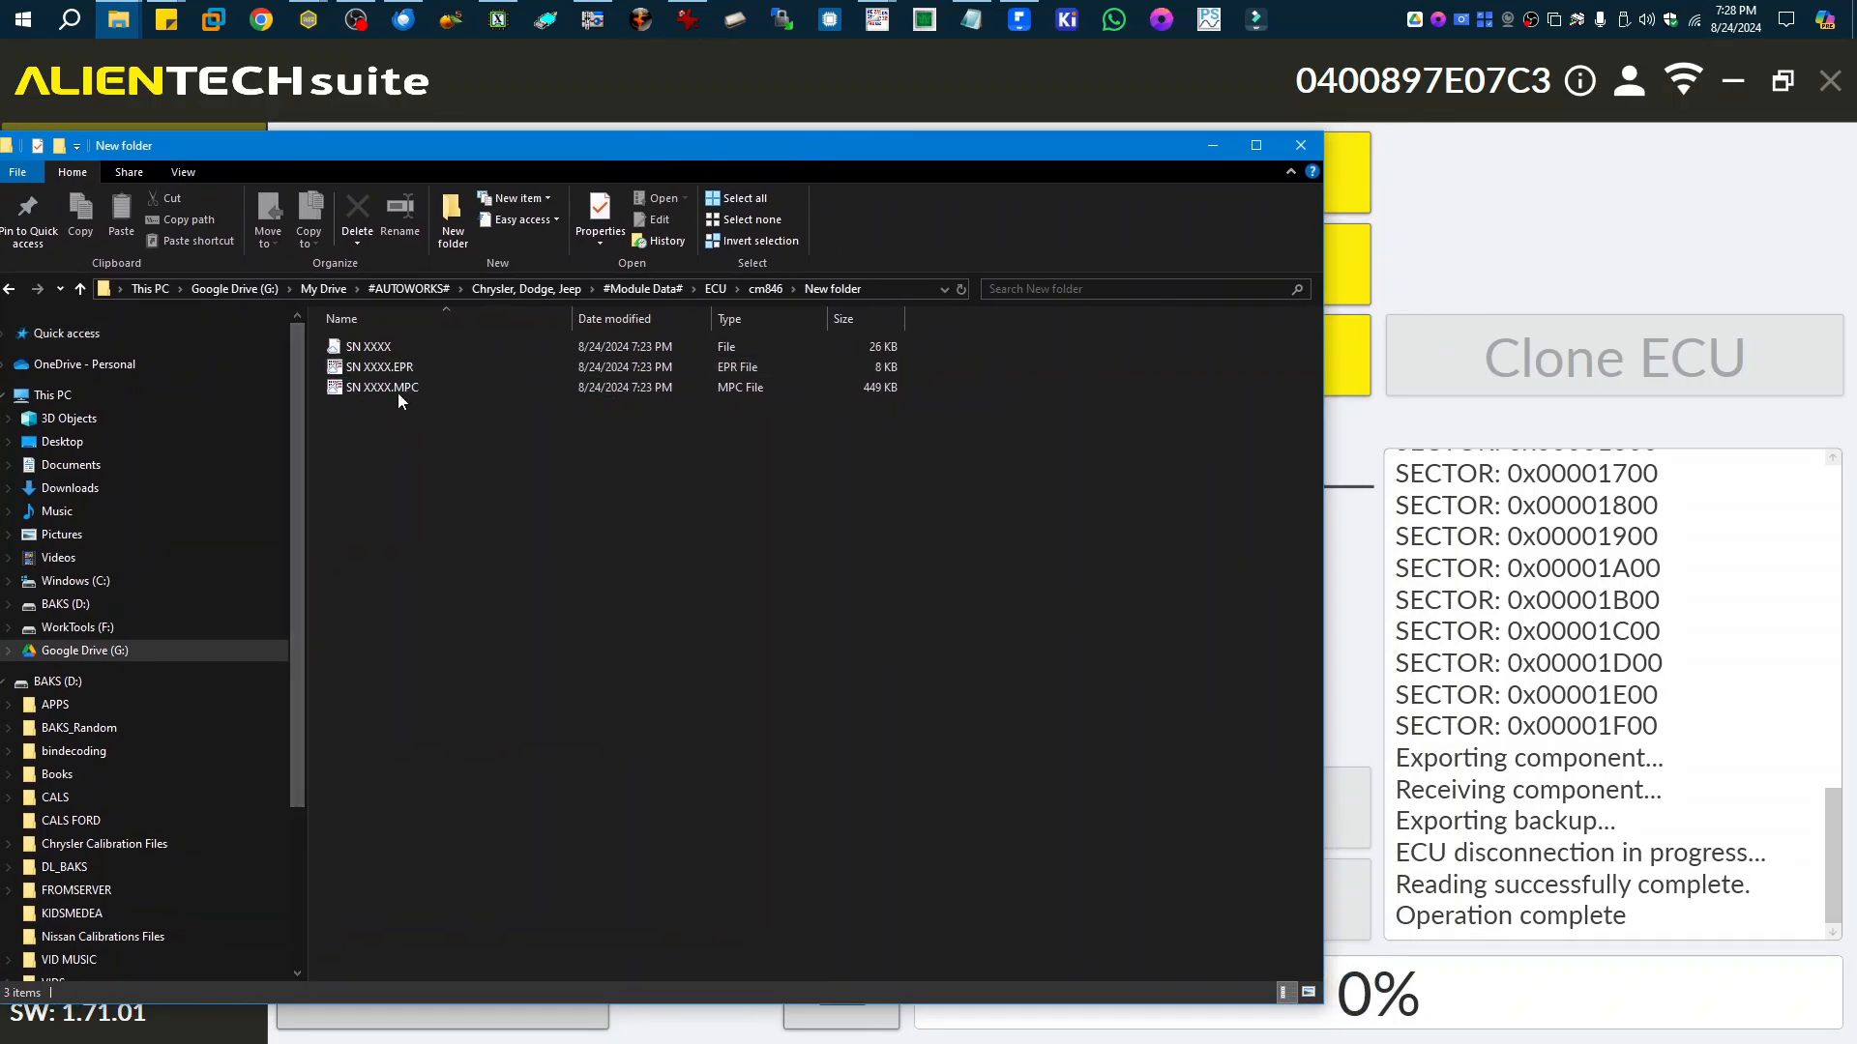
Load the saved SN XXXX backup and the known-good 1230503AJ EEPROM file into HexCmp2 for comparison.
{"action": "double_click", "coordinate": [381, 387]}
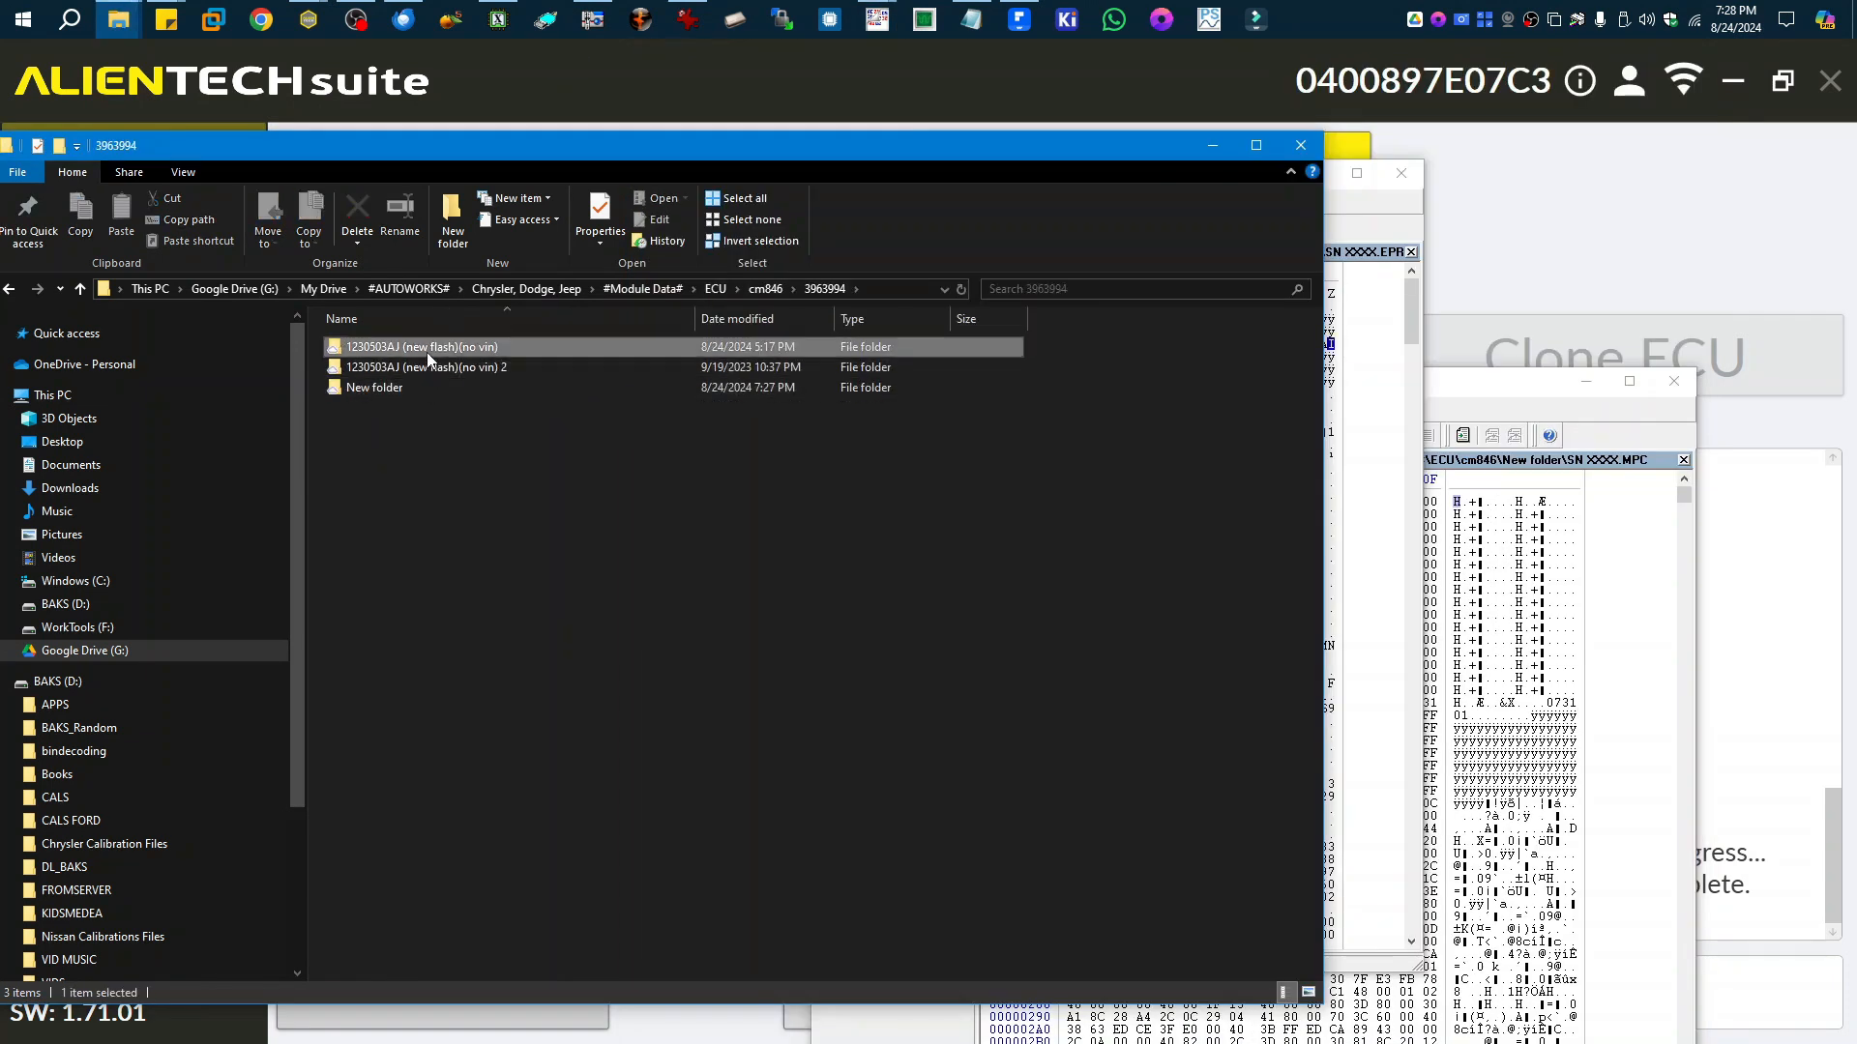
{"action": "double_click", "coordinate": [423, 346]}
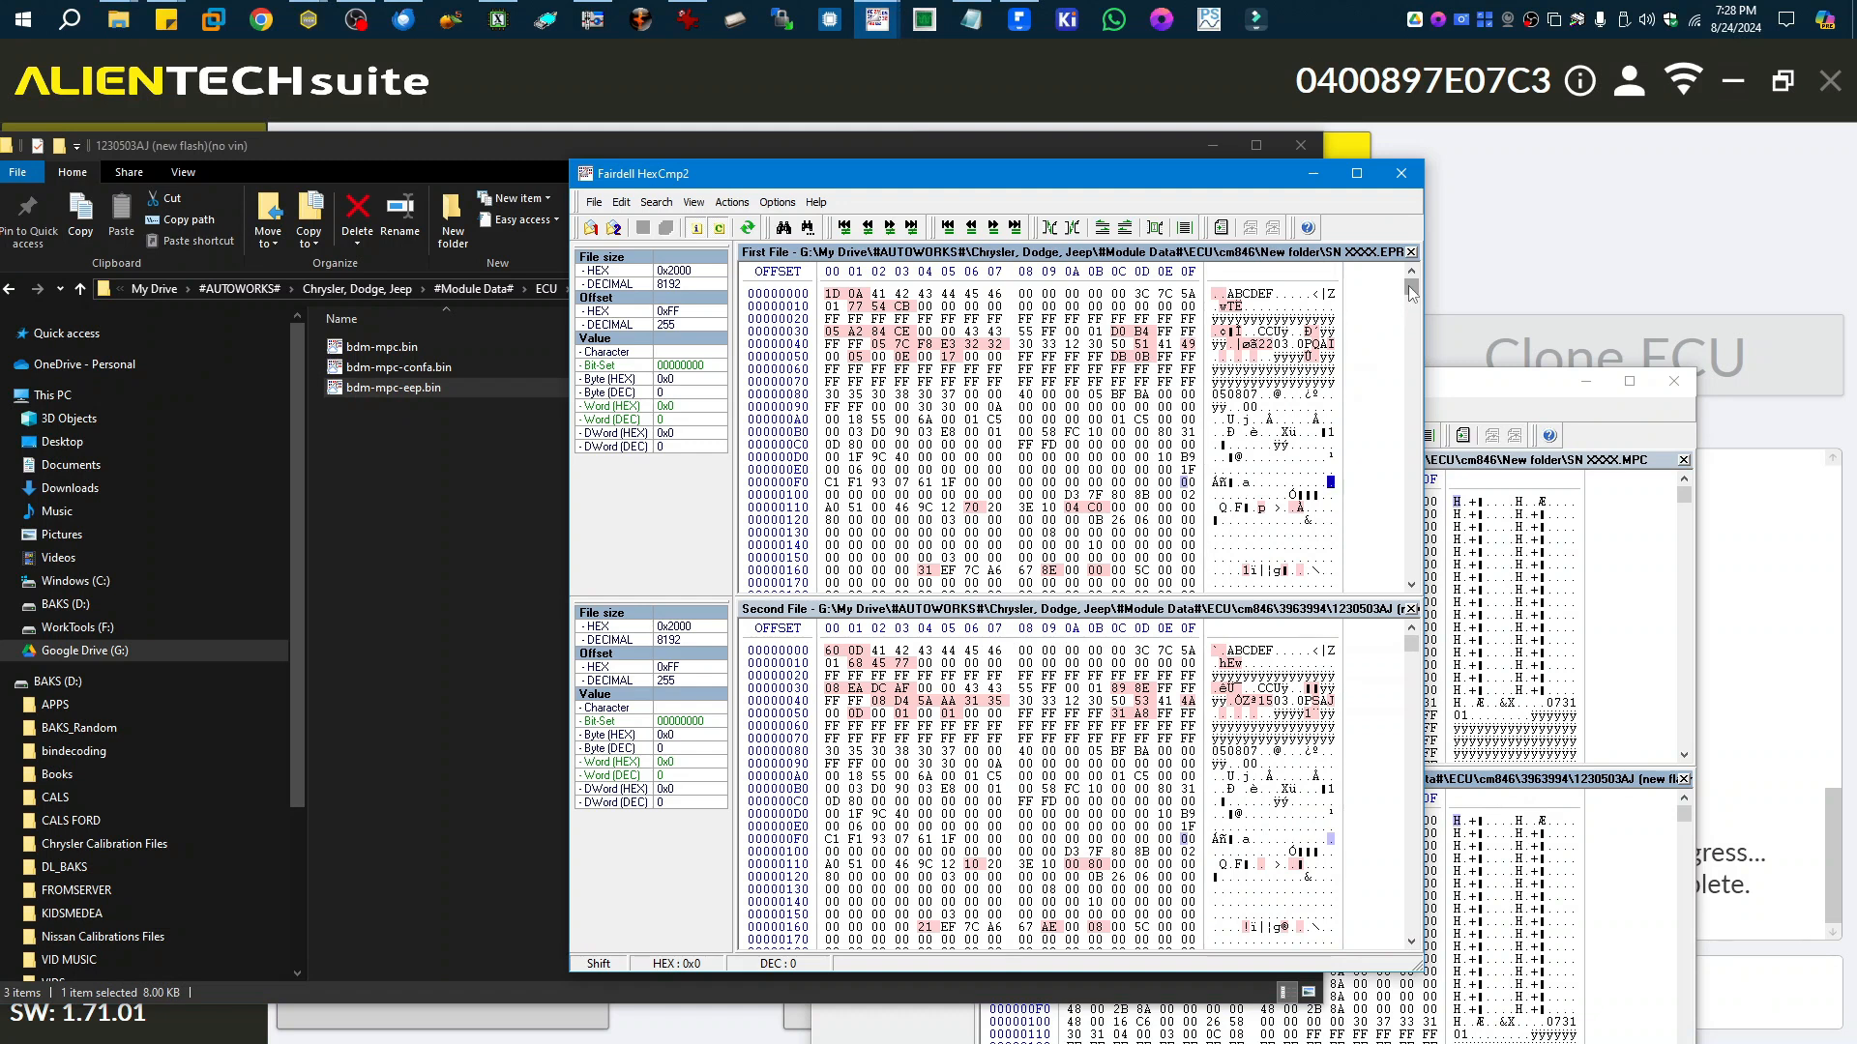
{"action": "scroll", "scroll_direction": "down", "scroll_amount": 3}
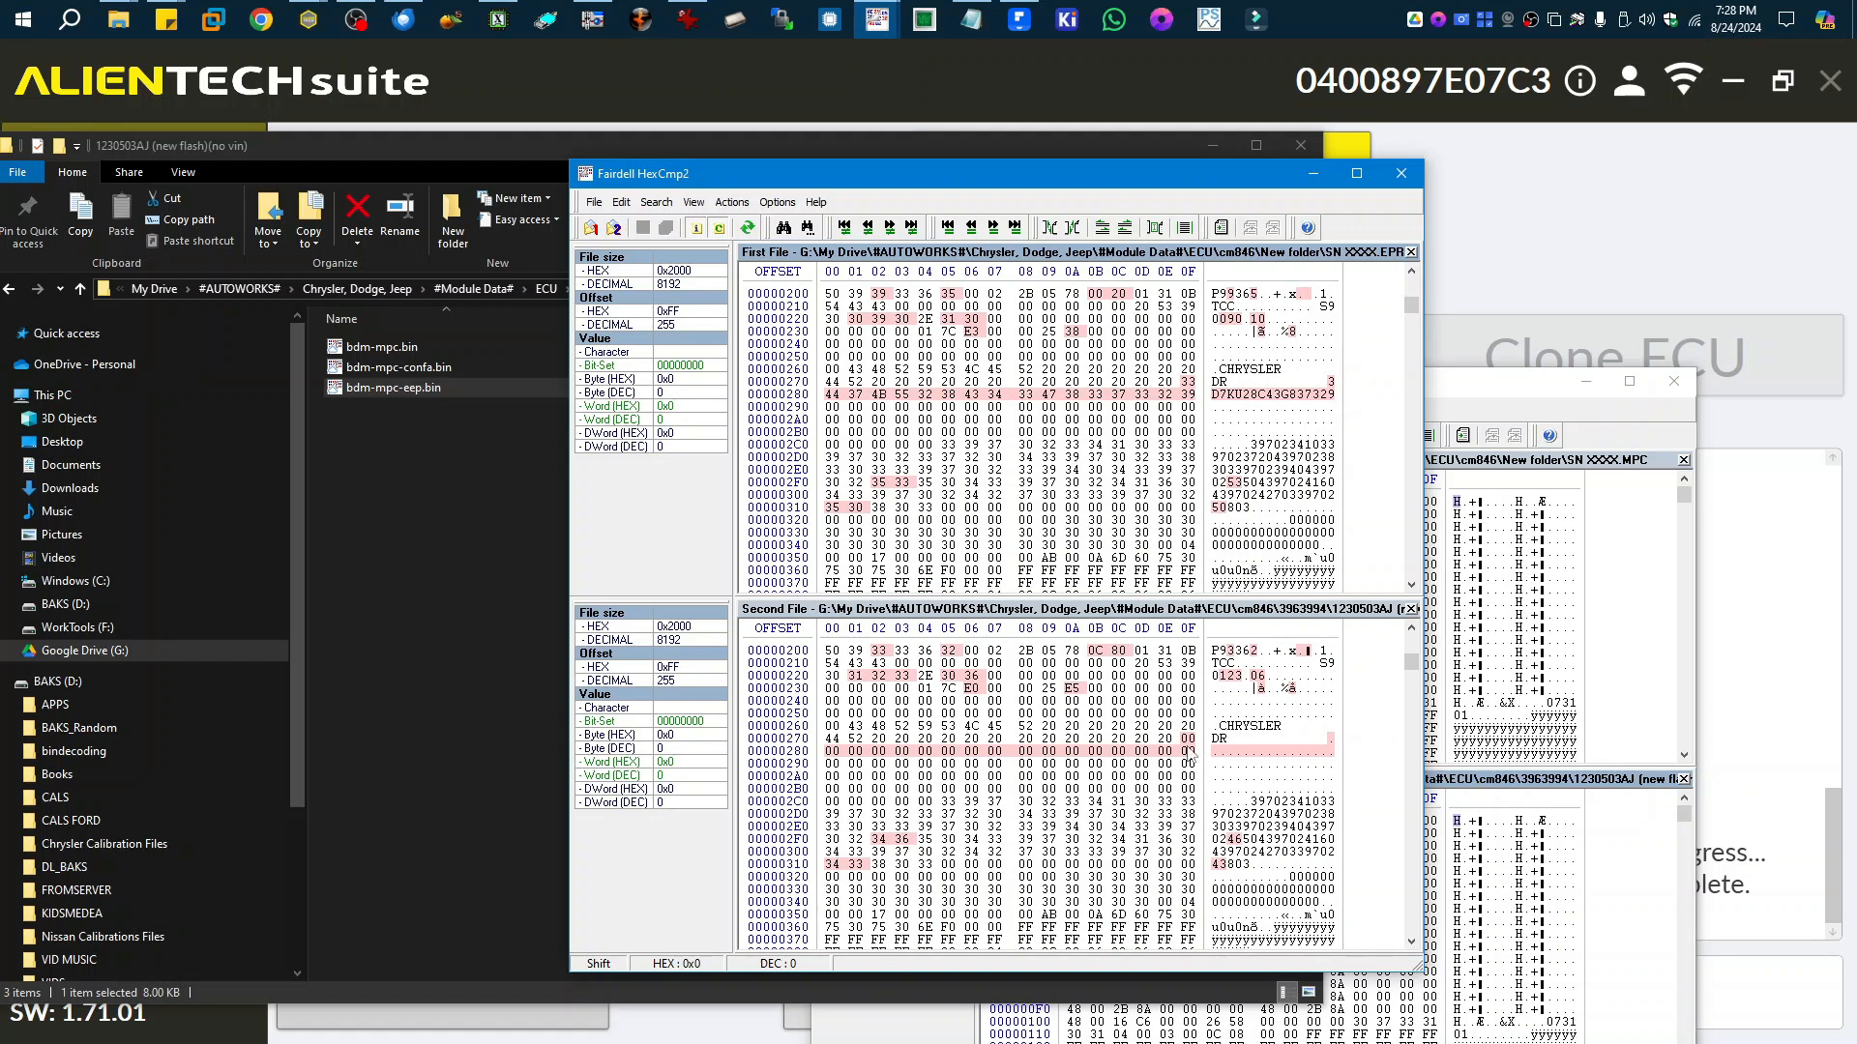
{"action": "mouse_move", "coordinate": [1311, 664]}
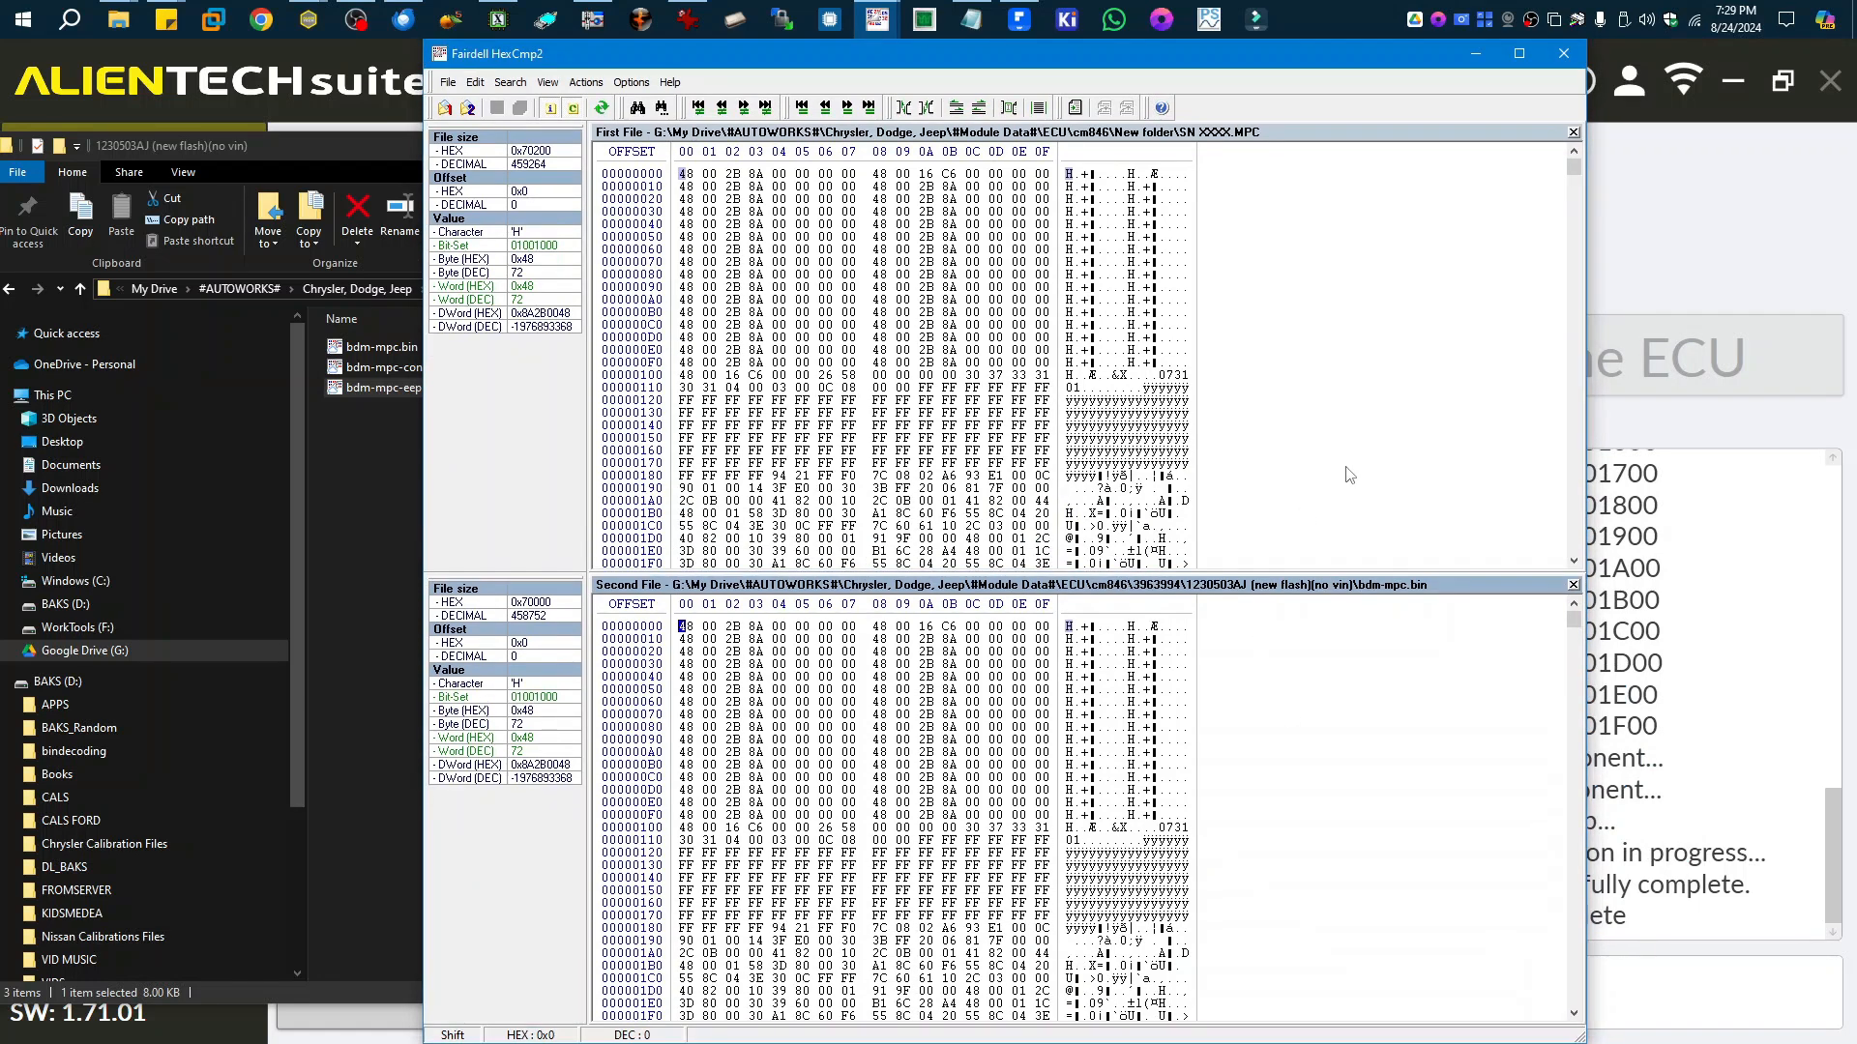
{"action": "mouse_move", "coordinate": [1362, 430]}
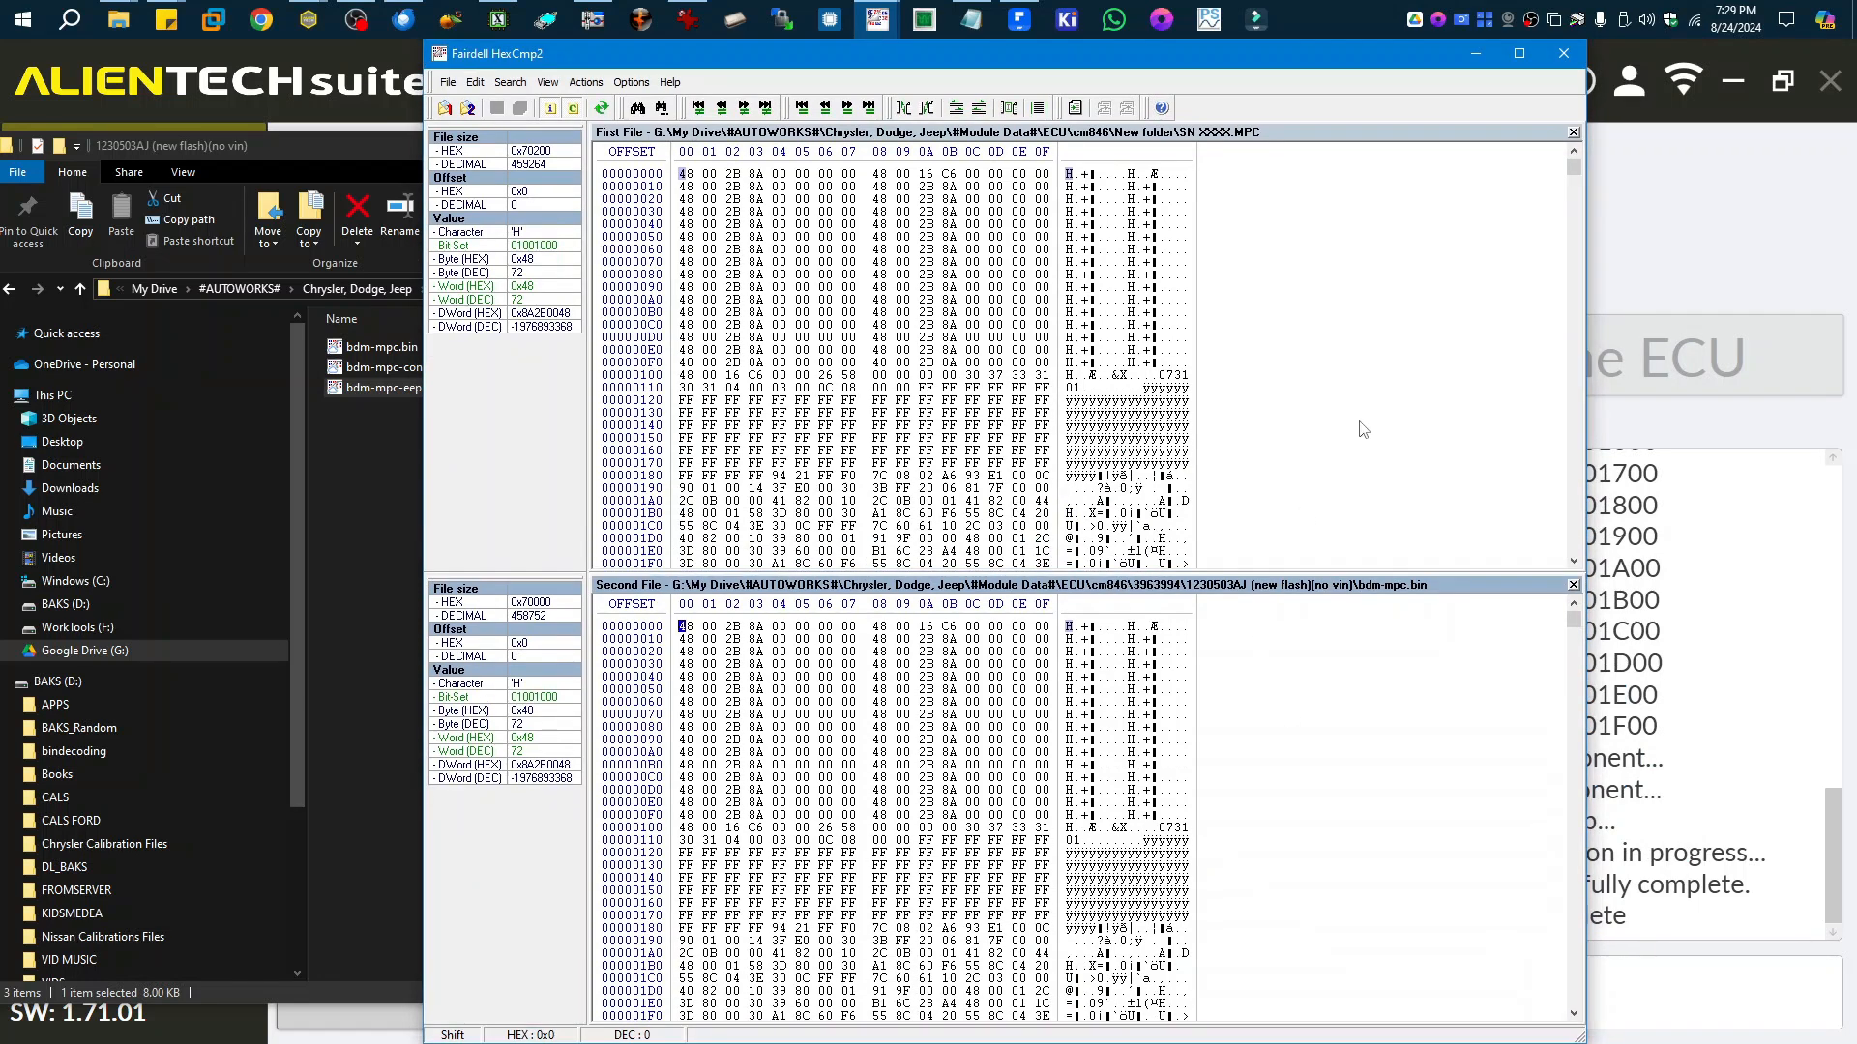
{"action": "mouse_move", "coordinate": [1546, 207]}
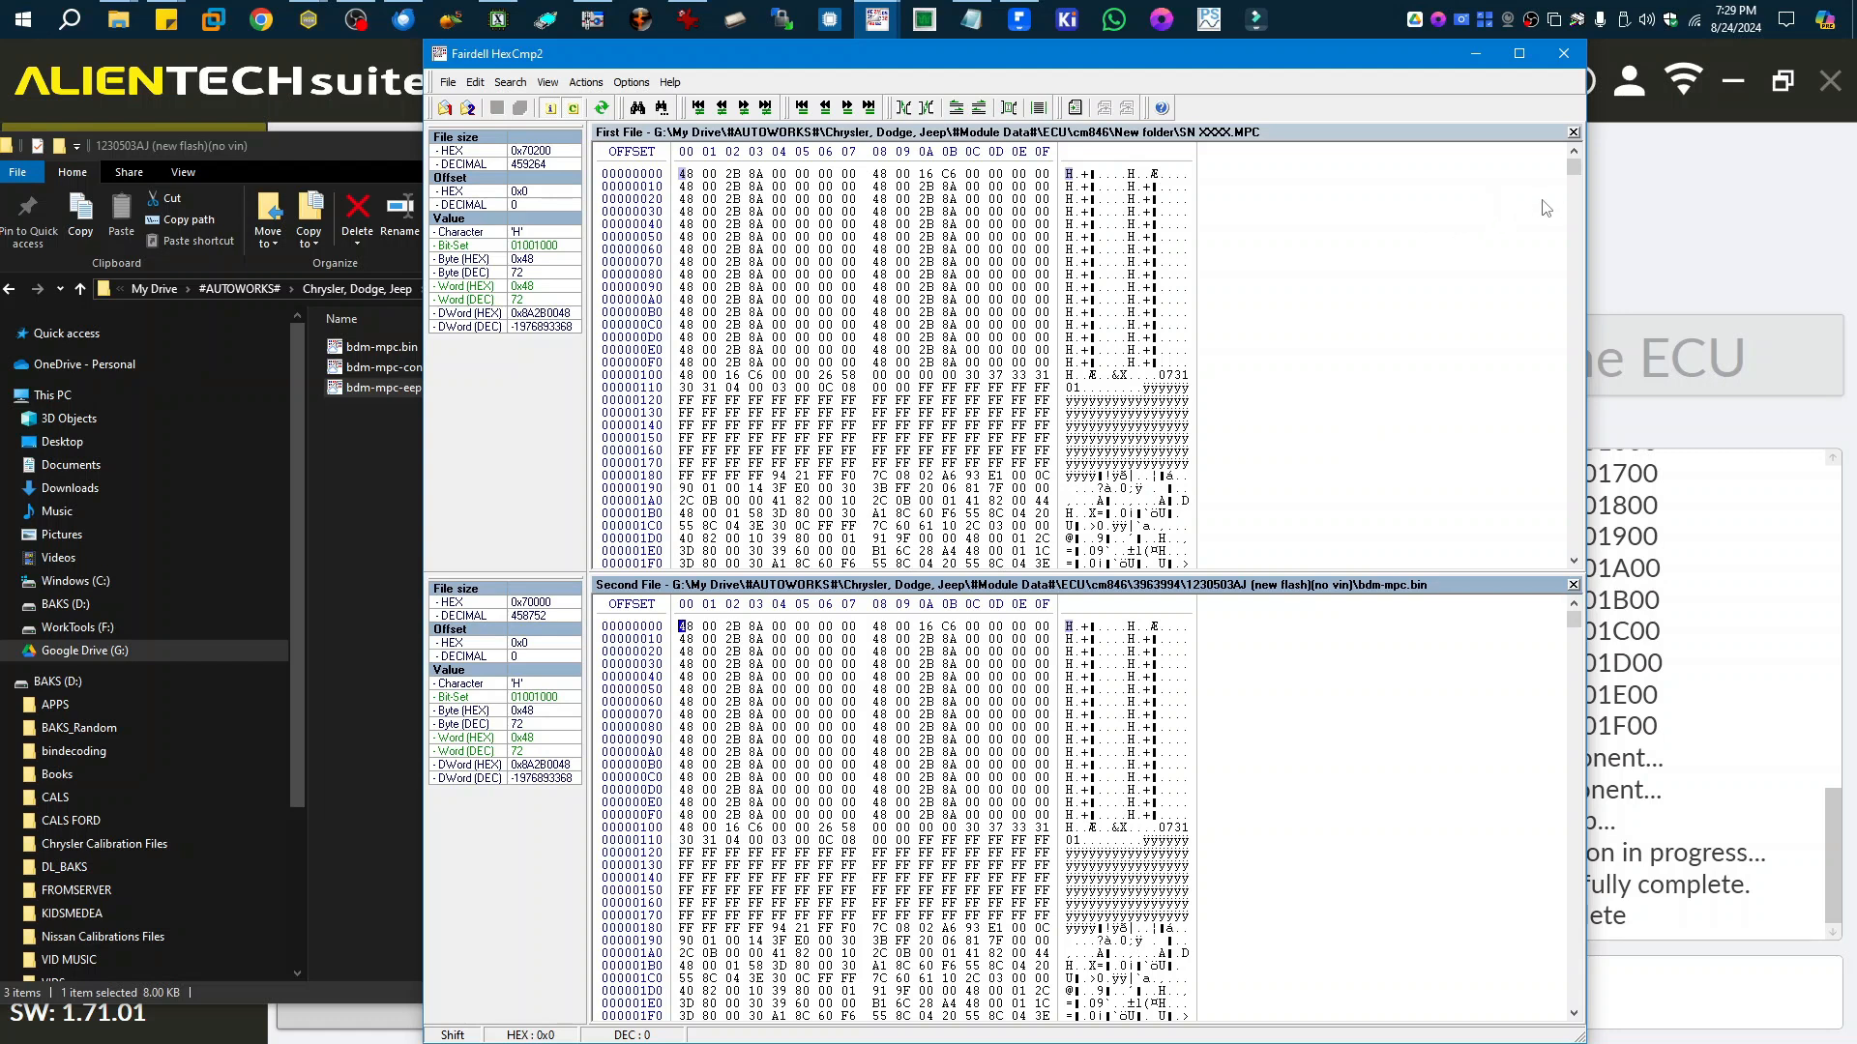
{"action": "mouse_move", "coordinate": [1555, 188]}
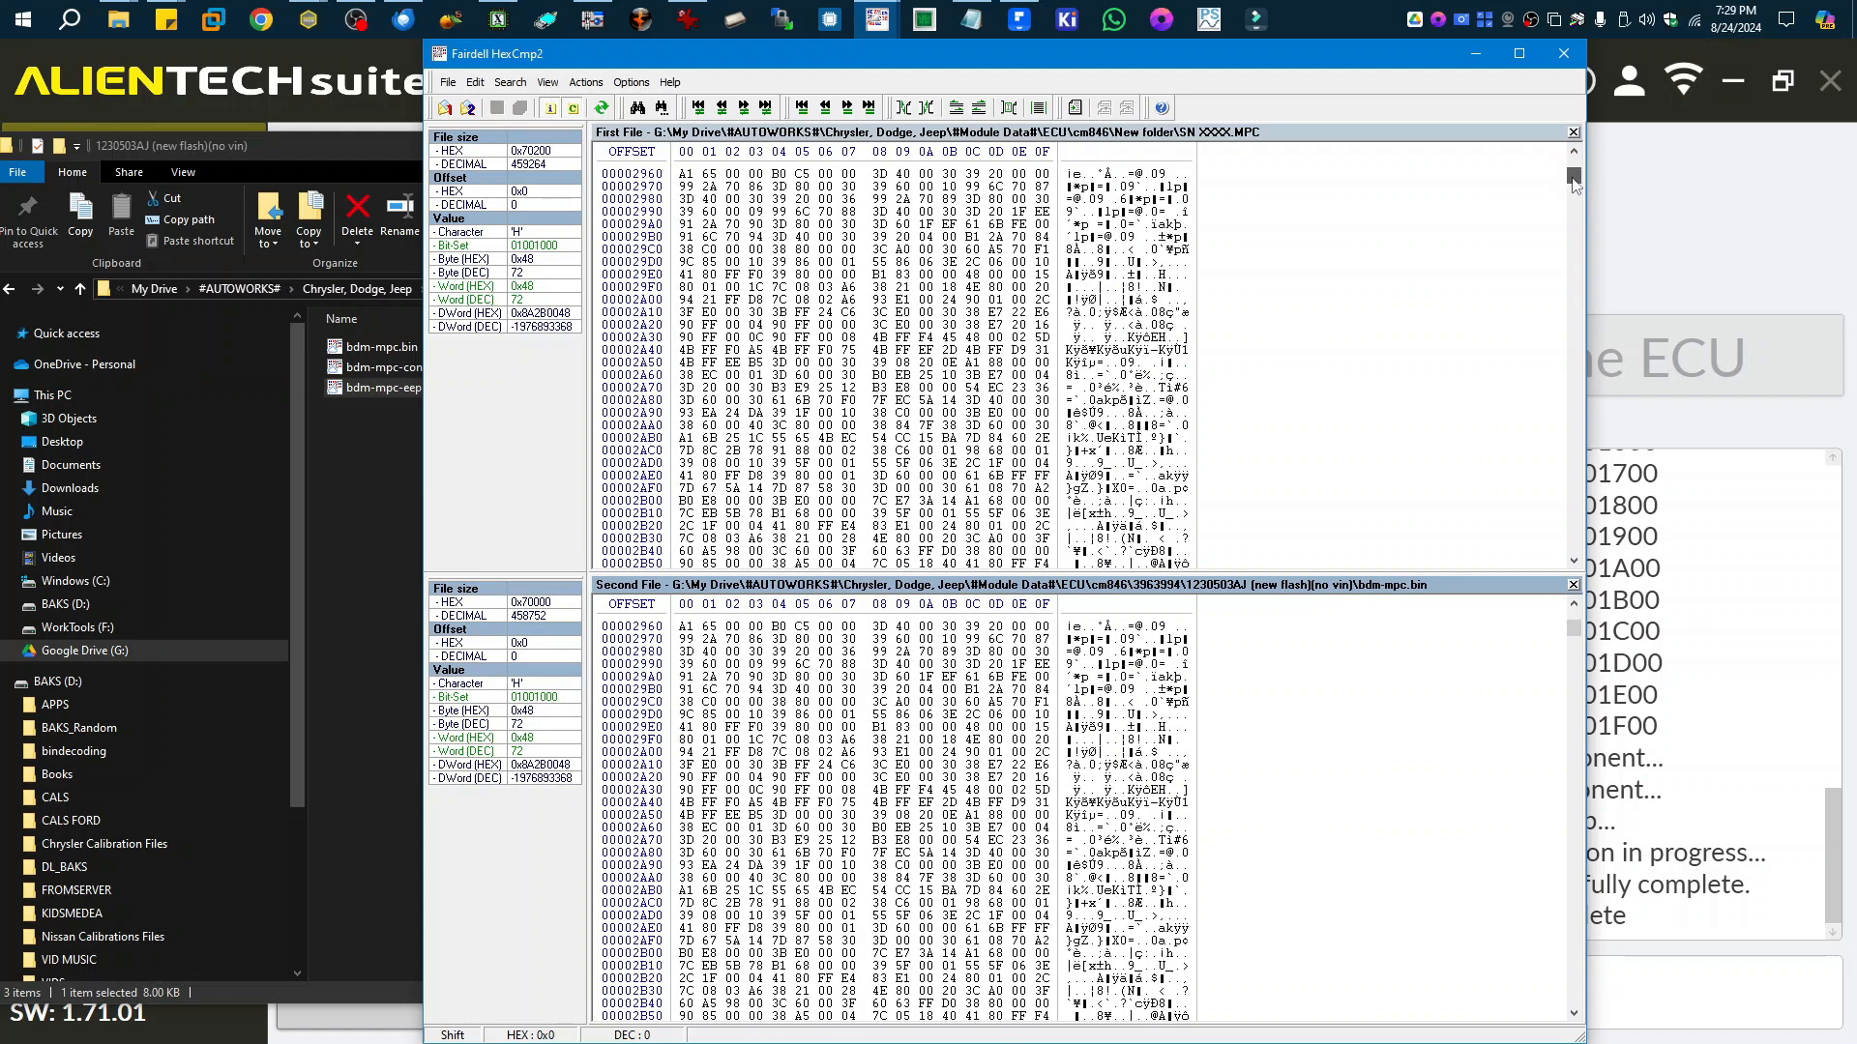
Scroll both hex panes comparing the new MPC backup against the 1230503AJ bdm-mpc.bin.
{"action": "scroll", "scroll_direction": "down", "scroll_amount": 3}
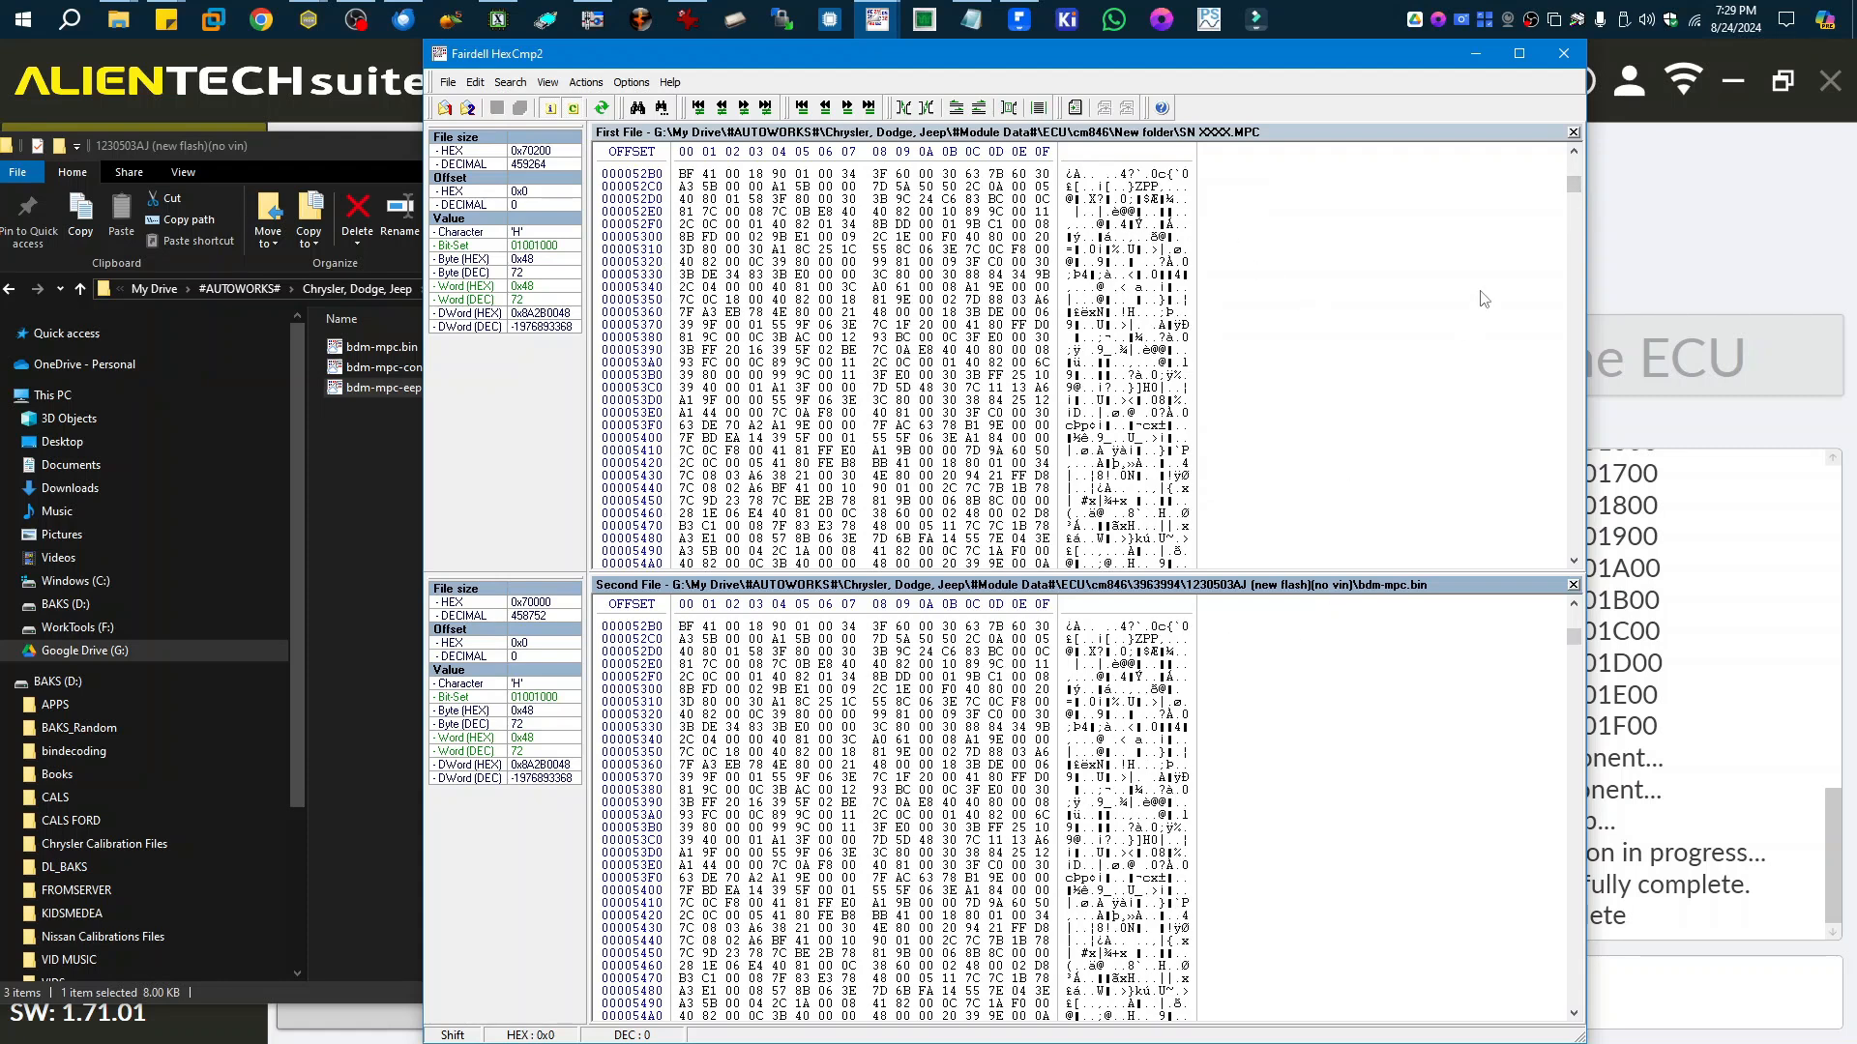
{"action": "scroll", "scroll_direction": "down", "scroll_amount": 3}
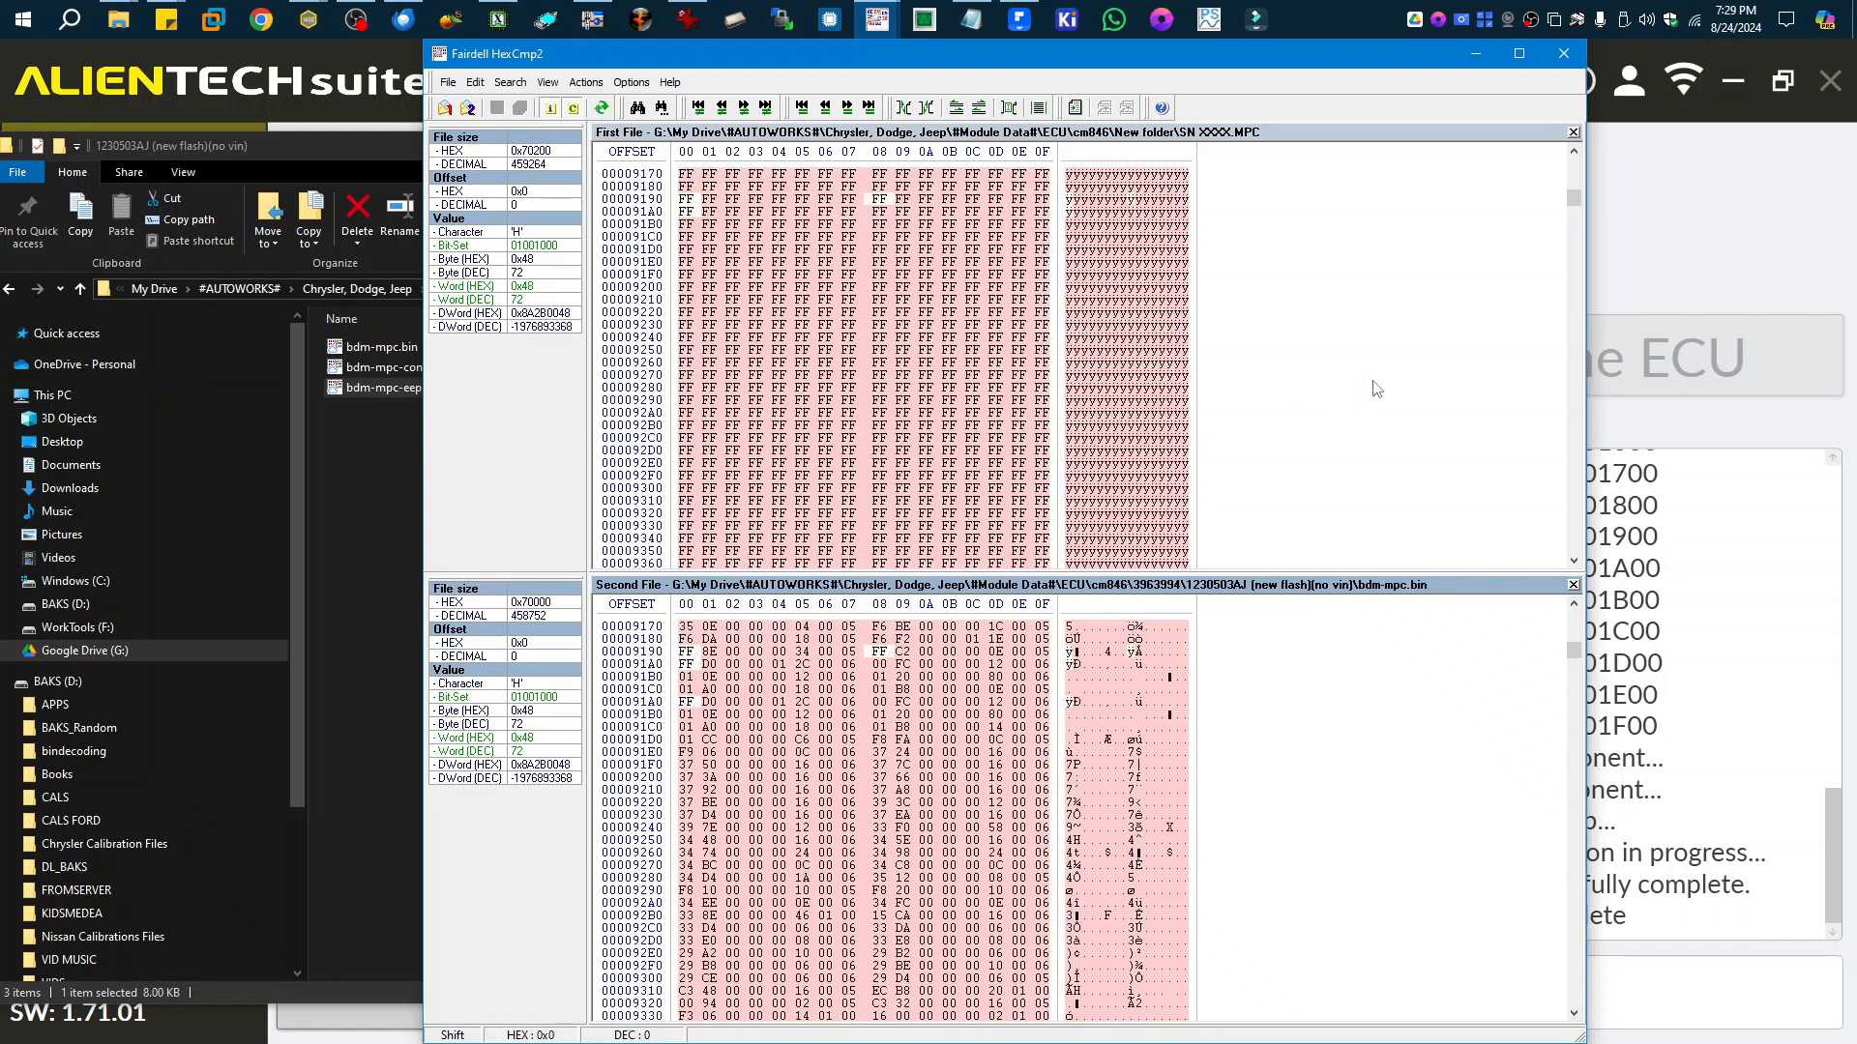
{"action": "scroll", "scroll_direction": "down", "scroll_amount": 3}
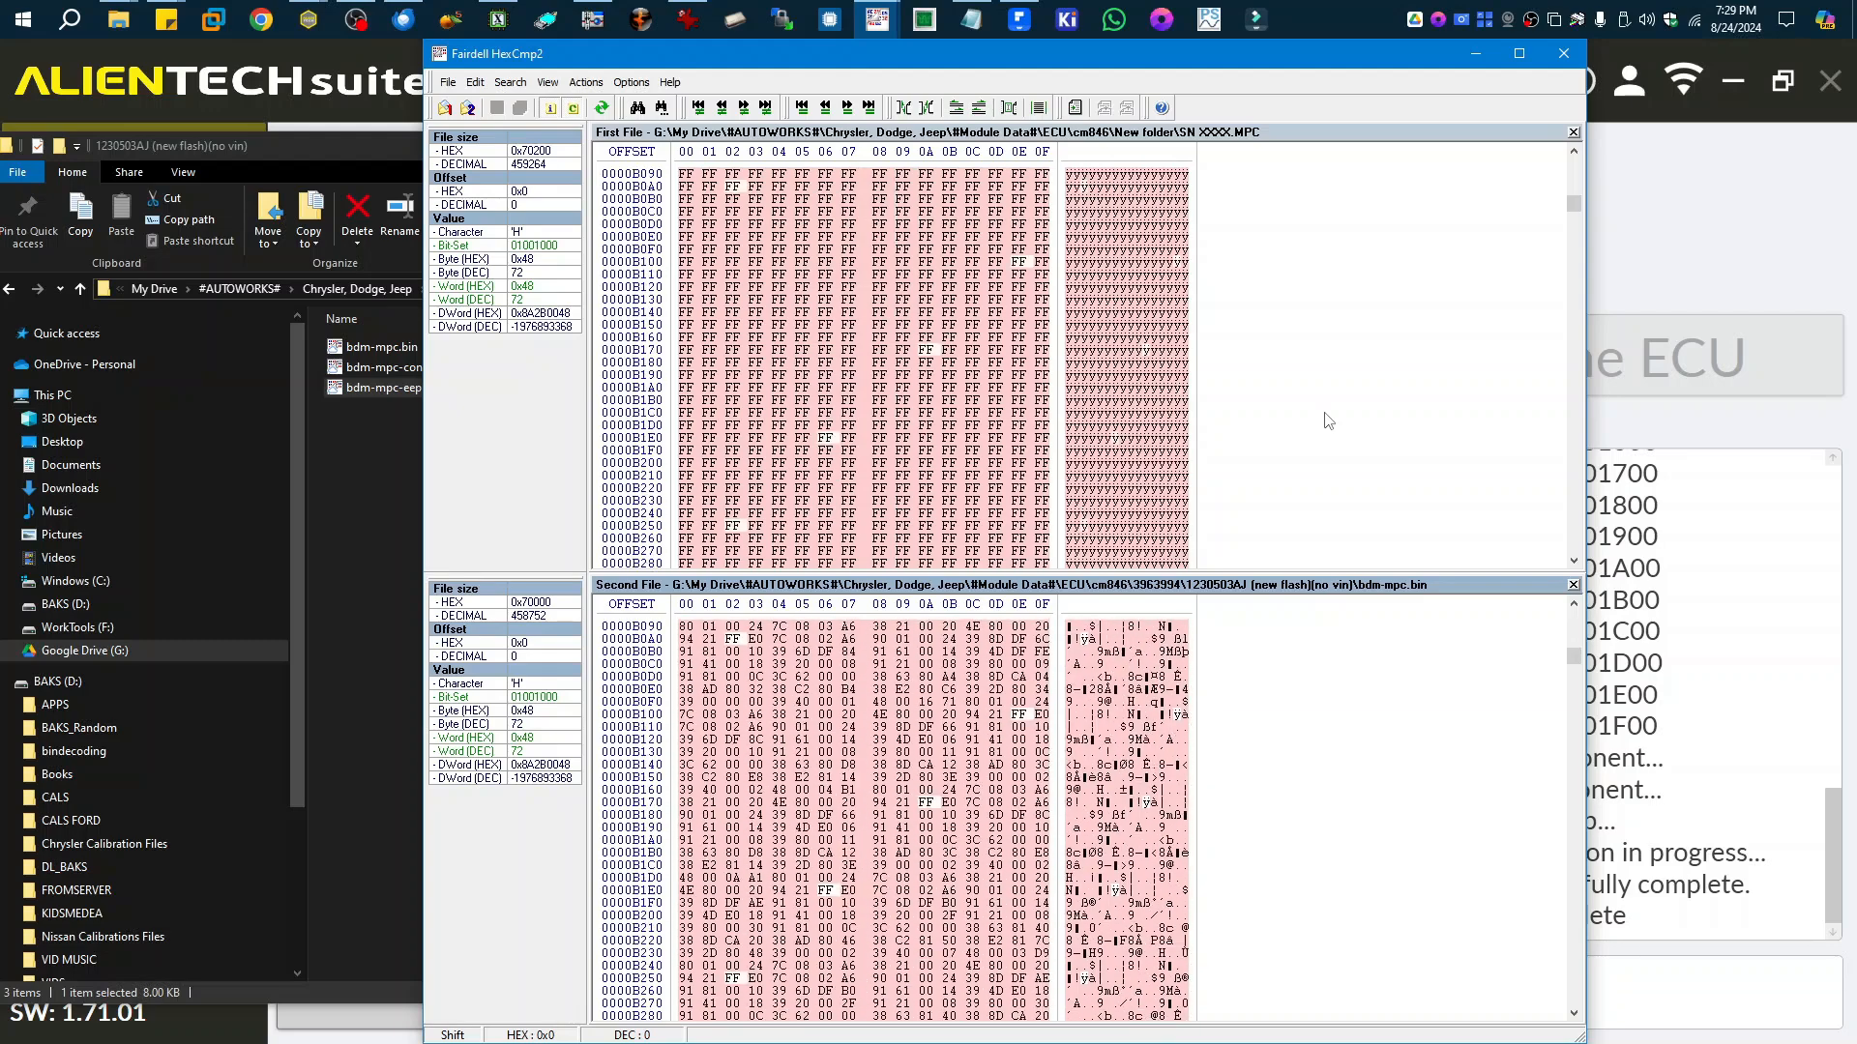
{"action": "scroll", "scroll_direction": "down", "scroll_amount": 3}
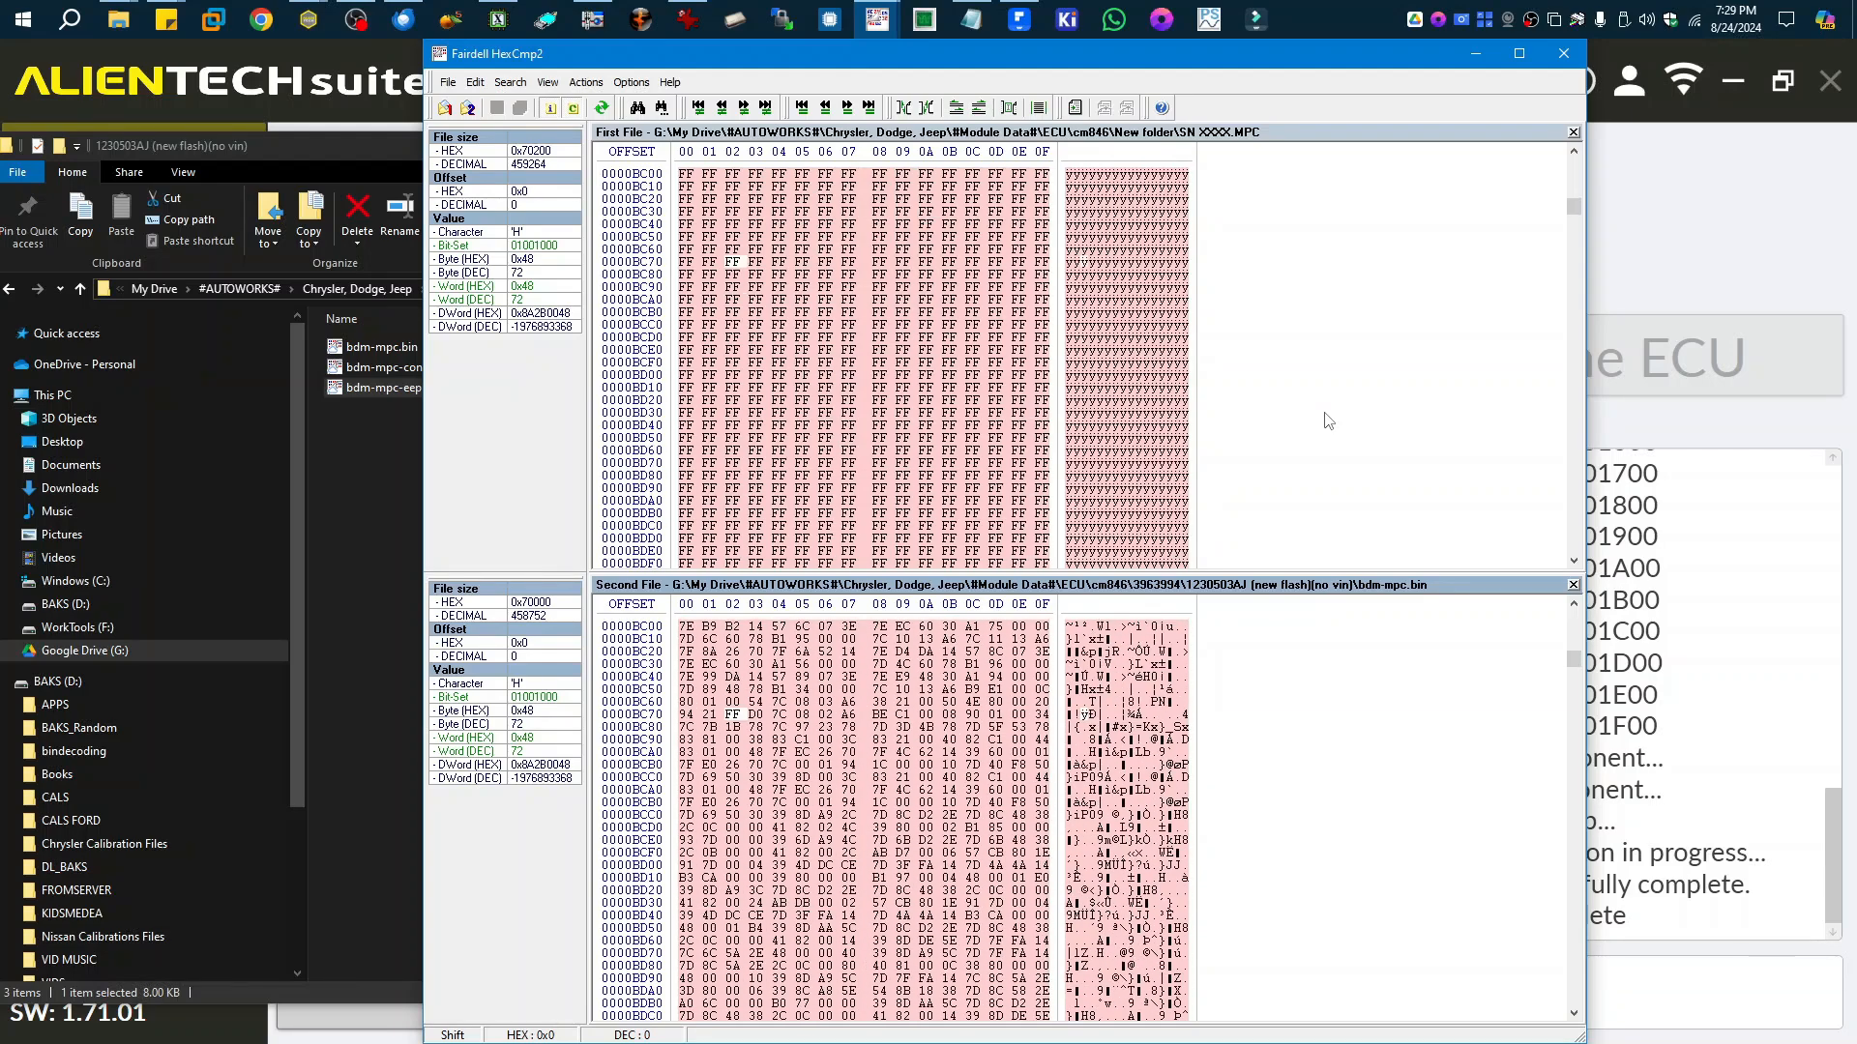
{"action": "scroll", "scroll_direction": "down", "scroll_amount": 3}
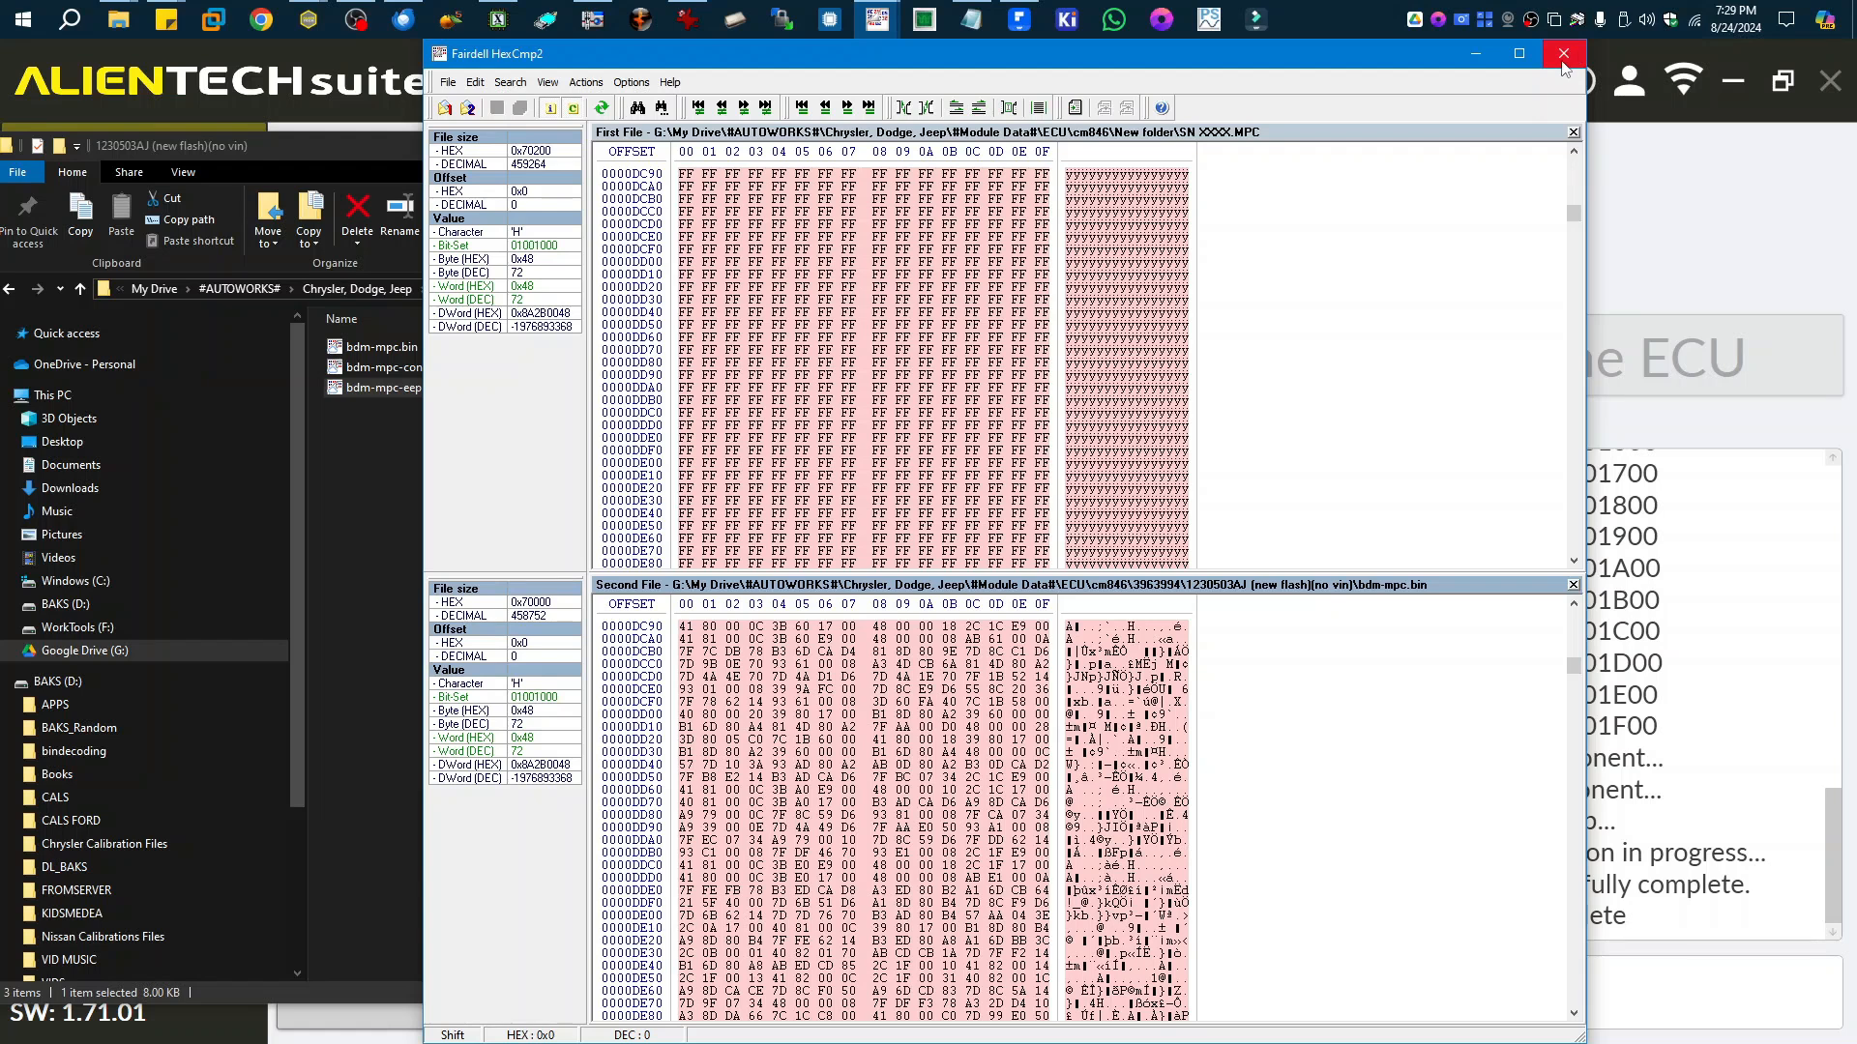
{"action": "mouse_move", "coordinate": [1563, 54]}
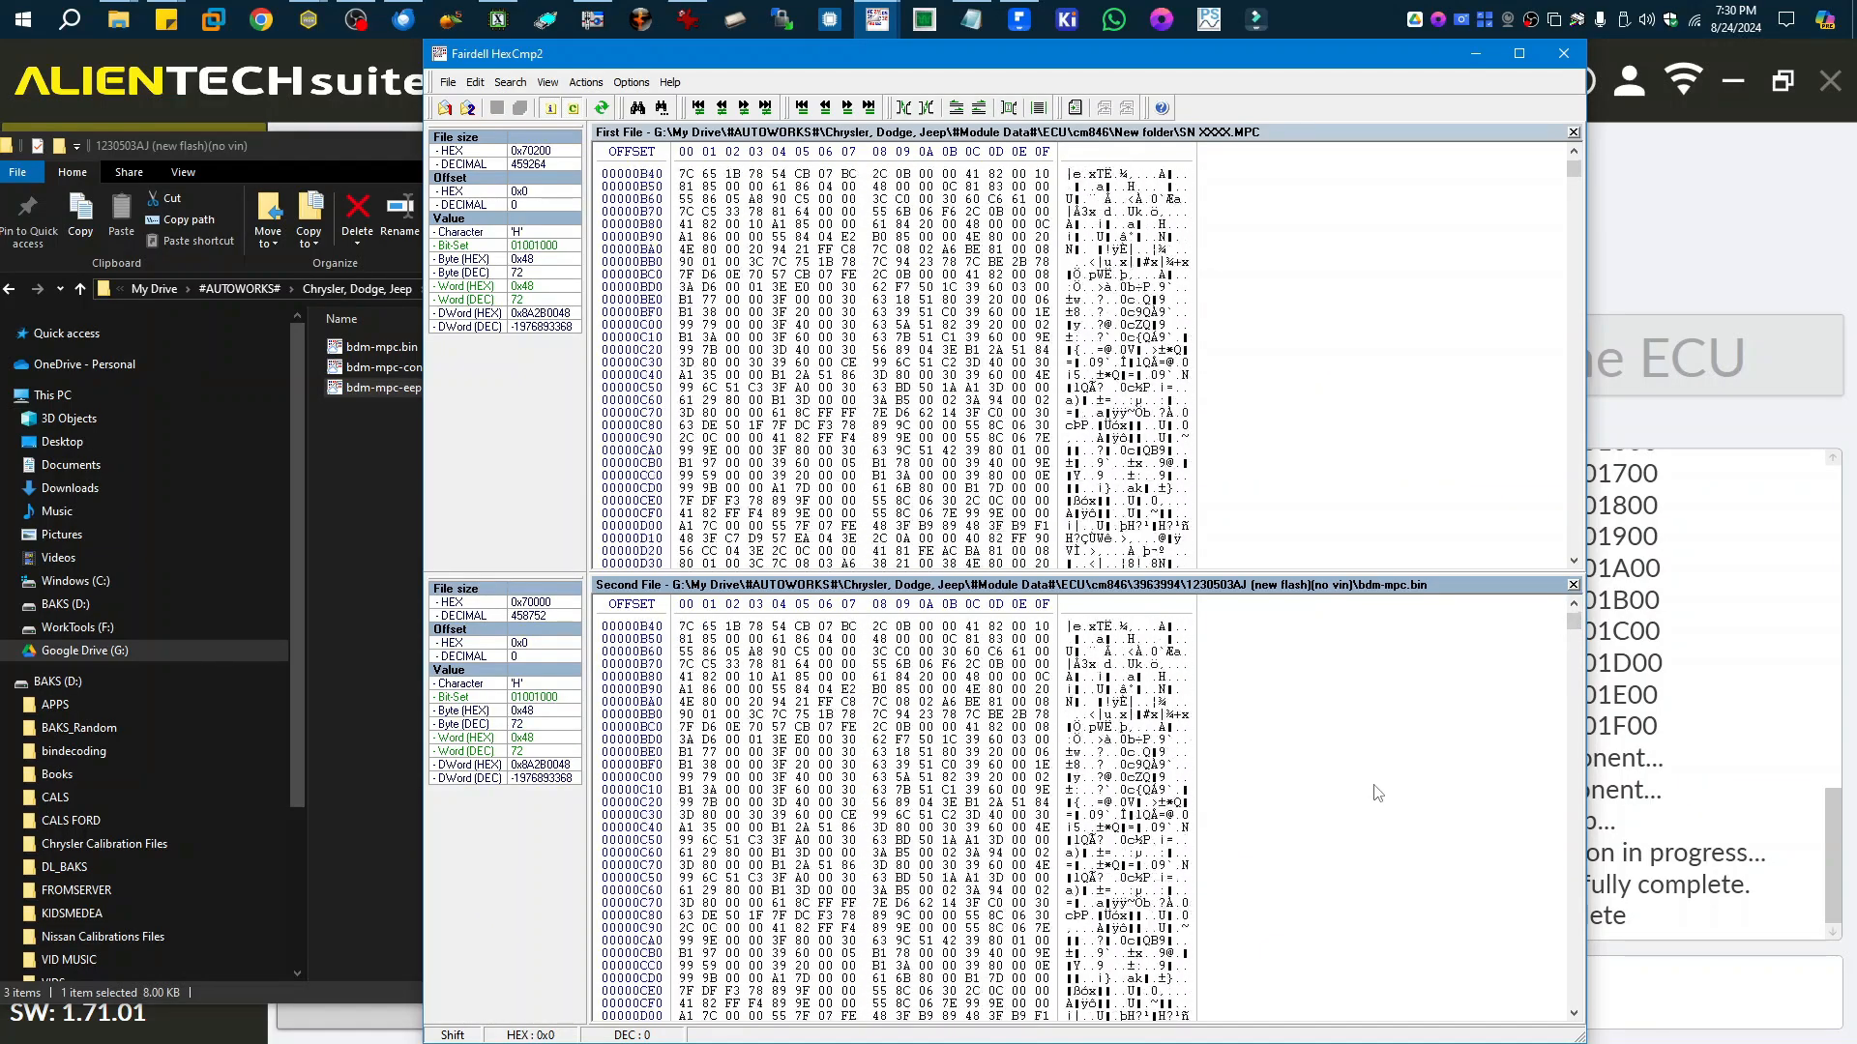
{"action": "scroll", "scroll_direction": "down", "scroll_amount": 3}
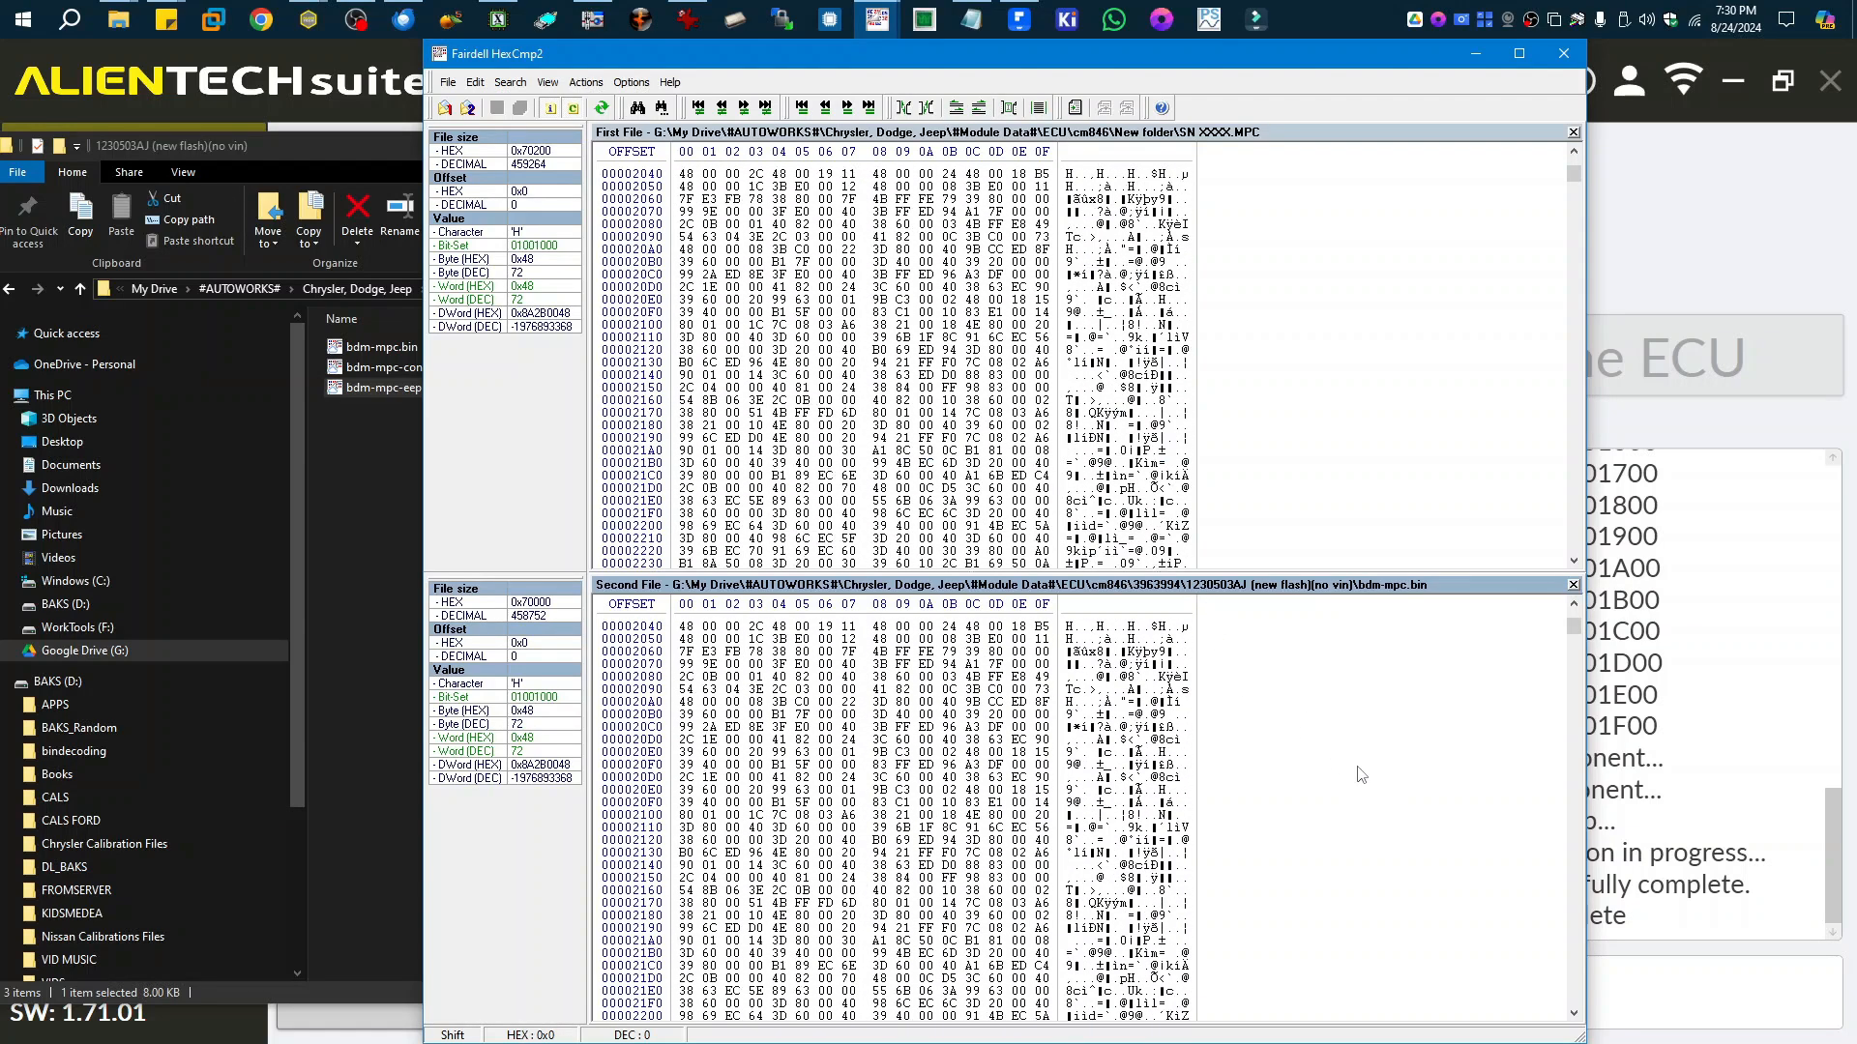
{"action": "scroll", "scroll_direction": "down", "scroll_amount": 3}
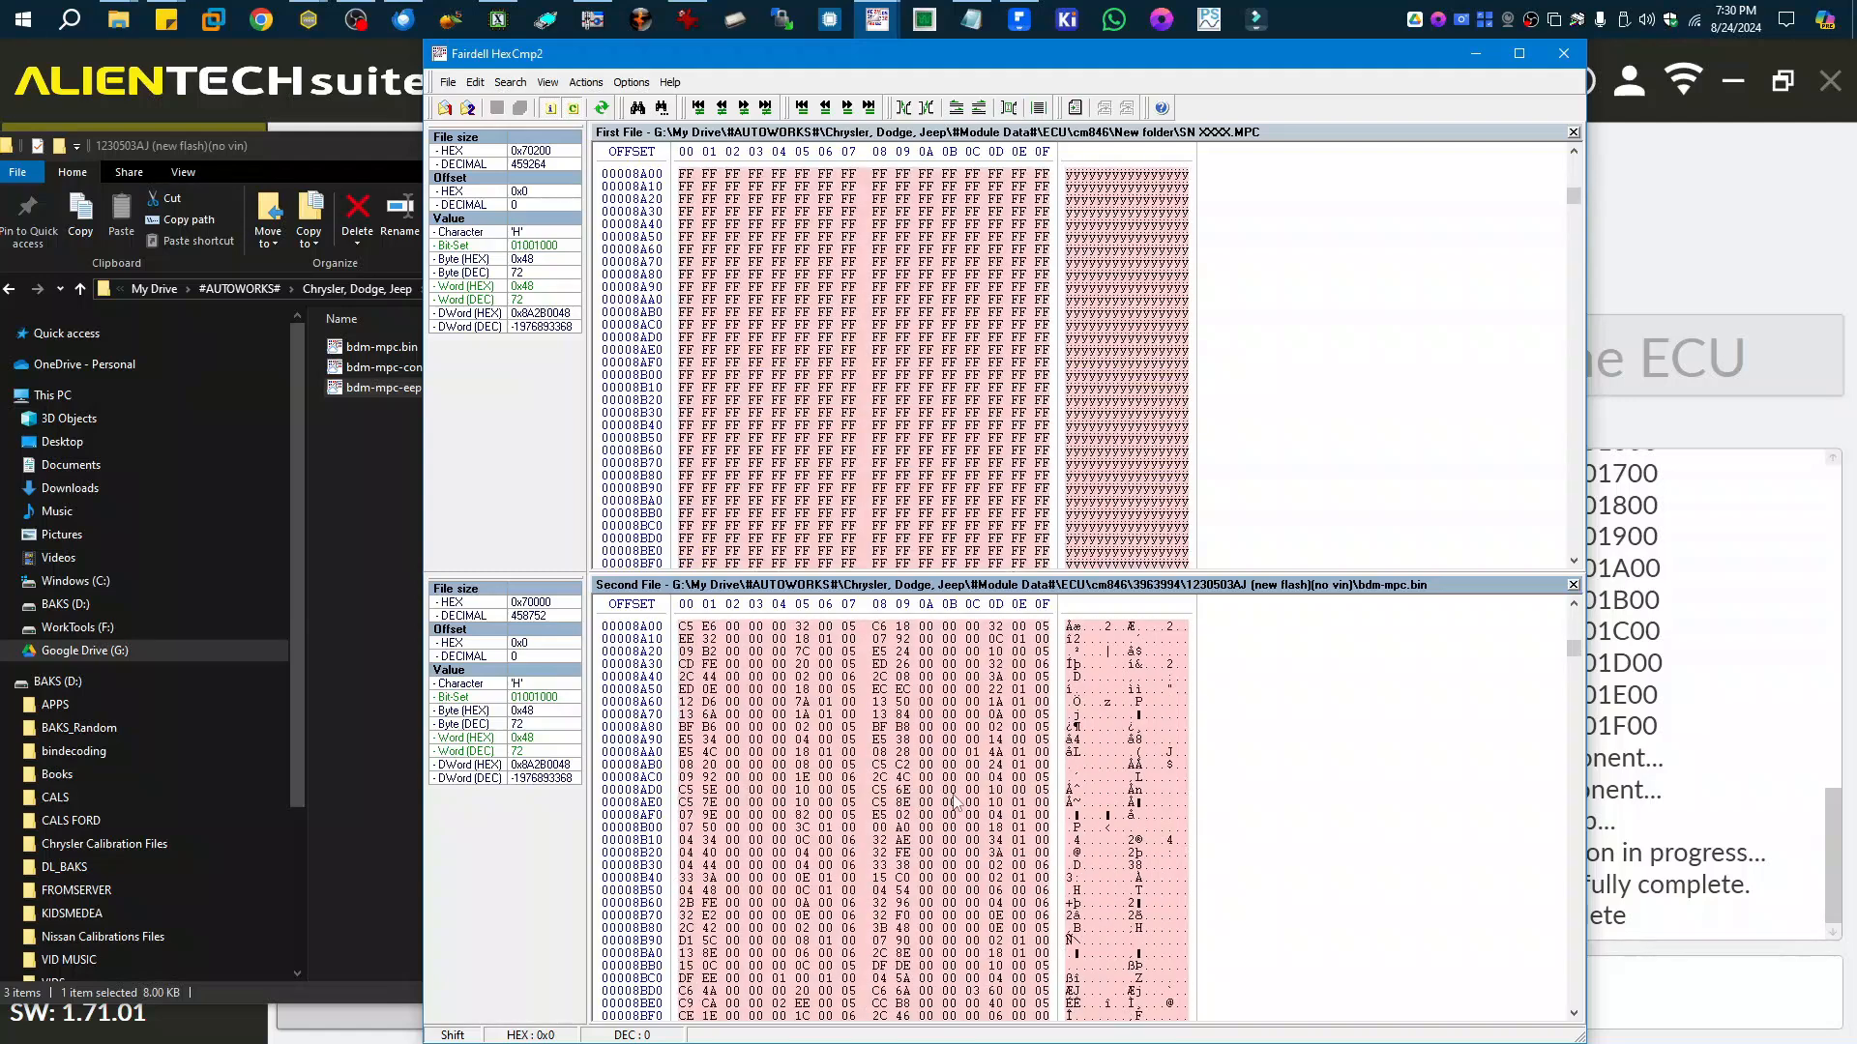
{"action": "scroll", "scroll_direction": "down", "scroll_amount": 3}
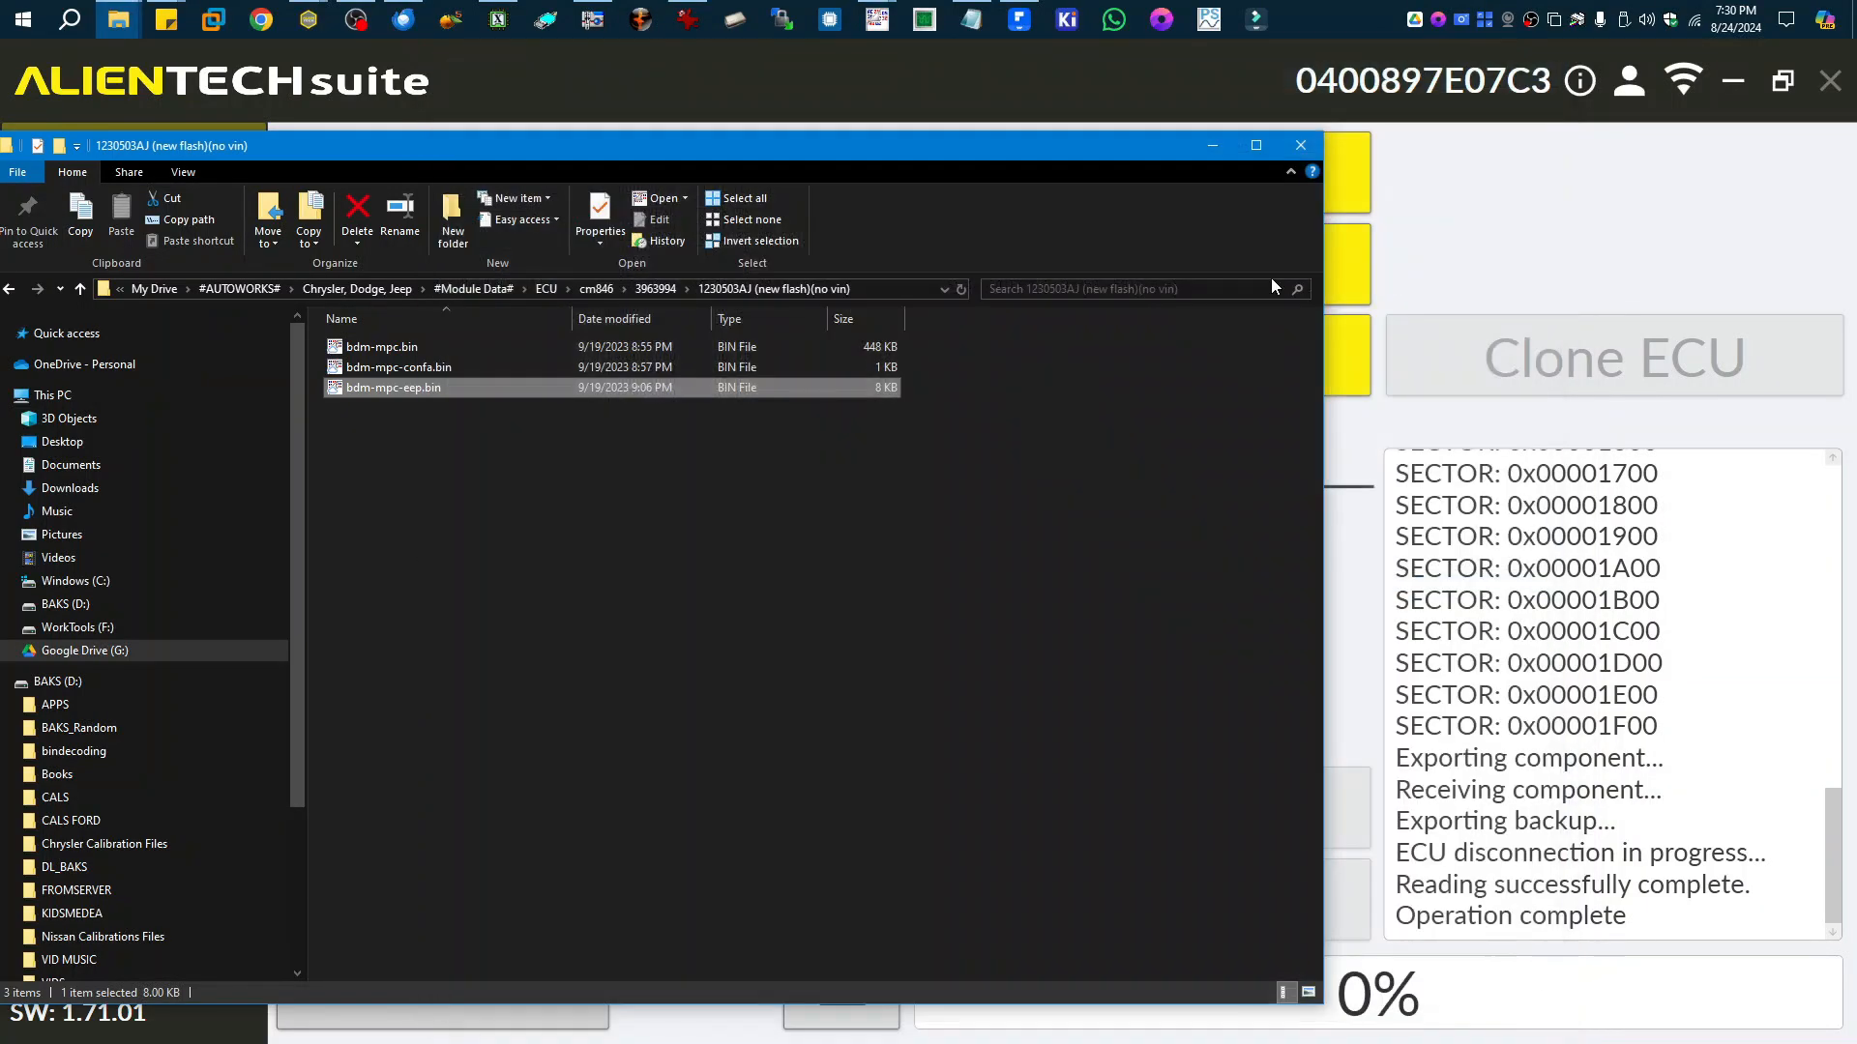
In cm846 > New folder, rename SN XXXX.EPR by appending -ori, hitting the File In Use block.
{"action": "left_click", "coordinate": [416, 402]}
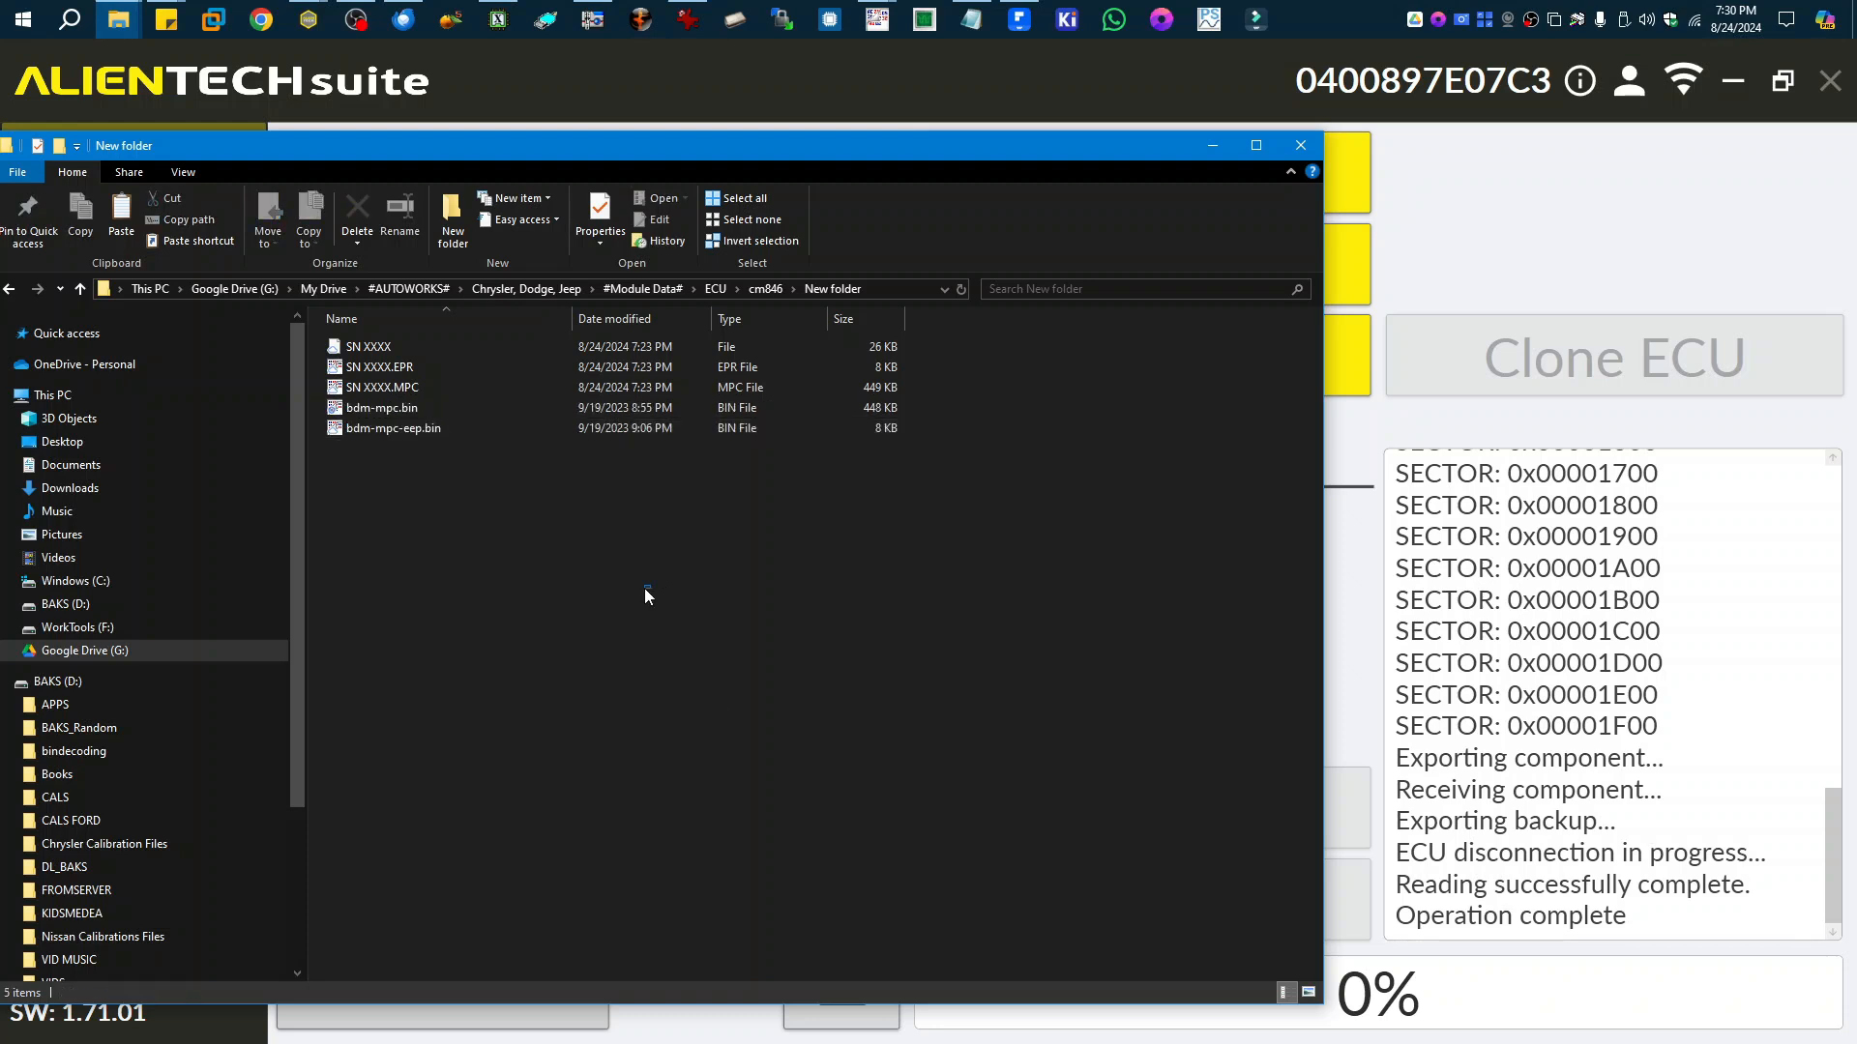
{"action": "left_click", "coordinate": [382, 409]}
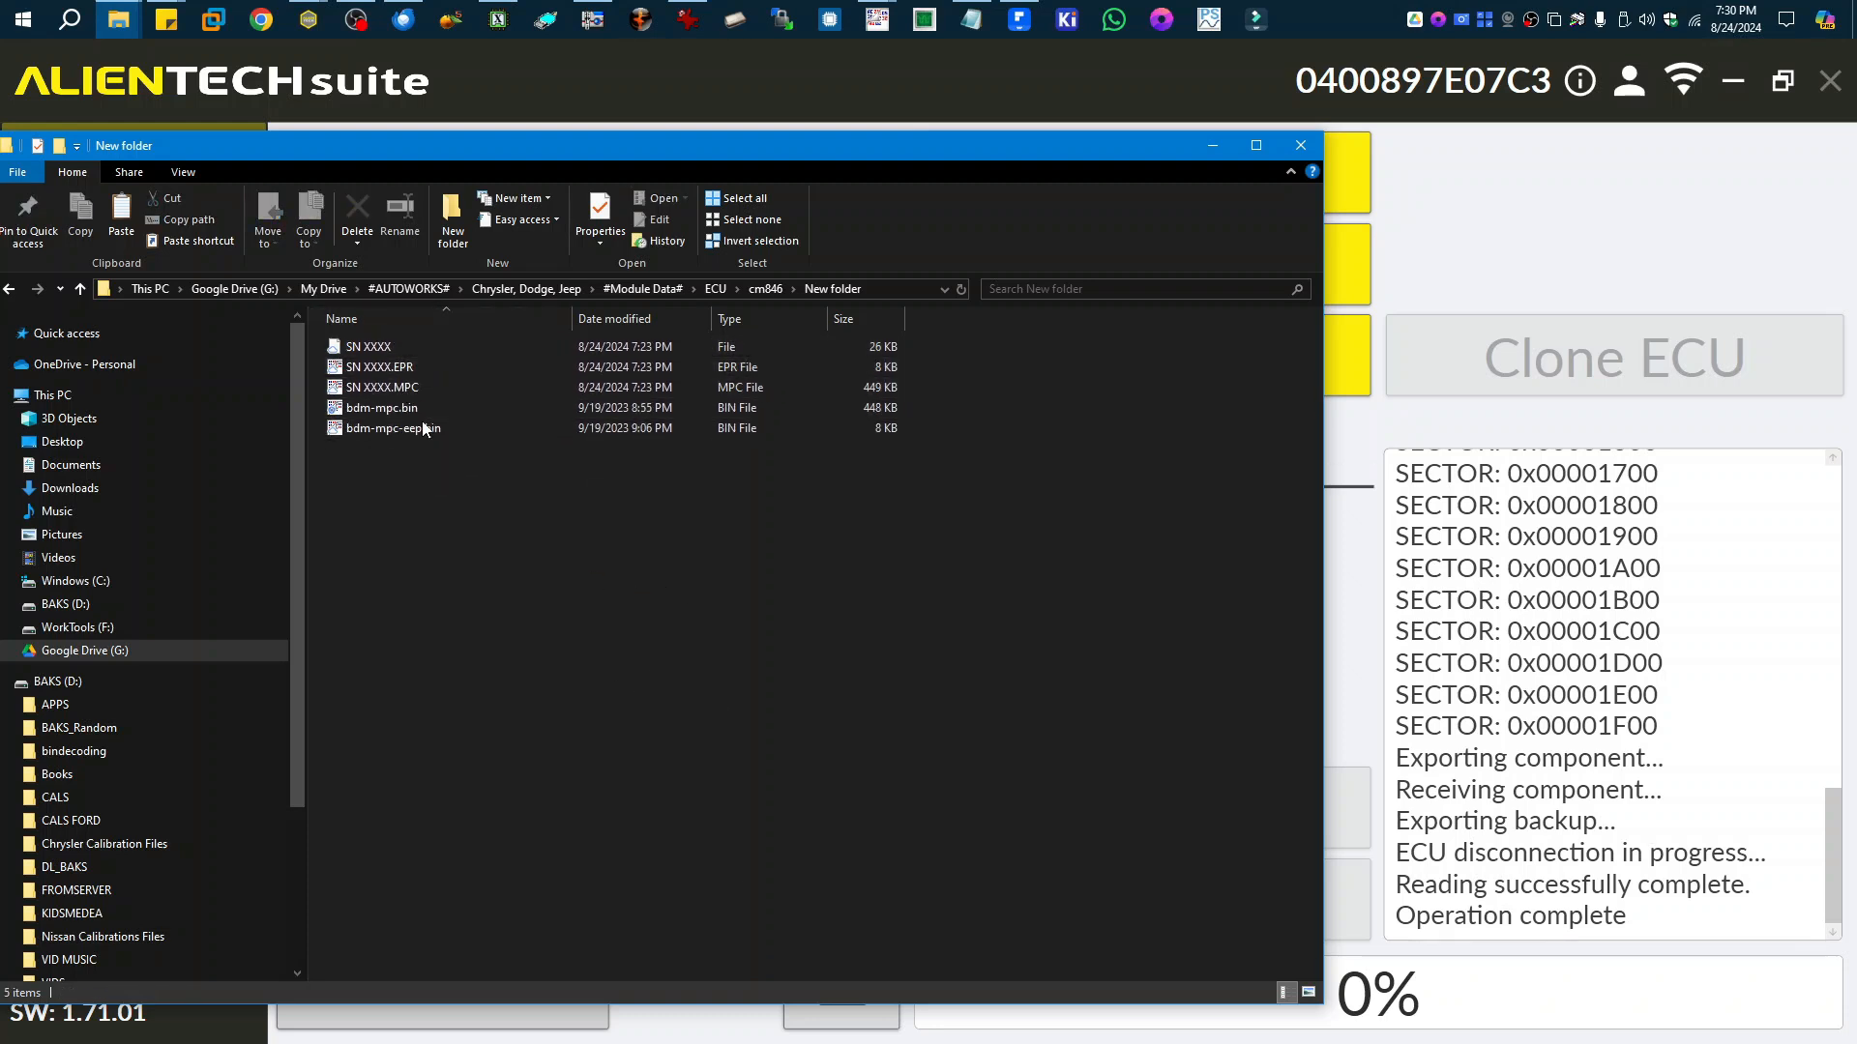
{"action": "left_click", "coordinate": [377, 366]}
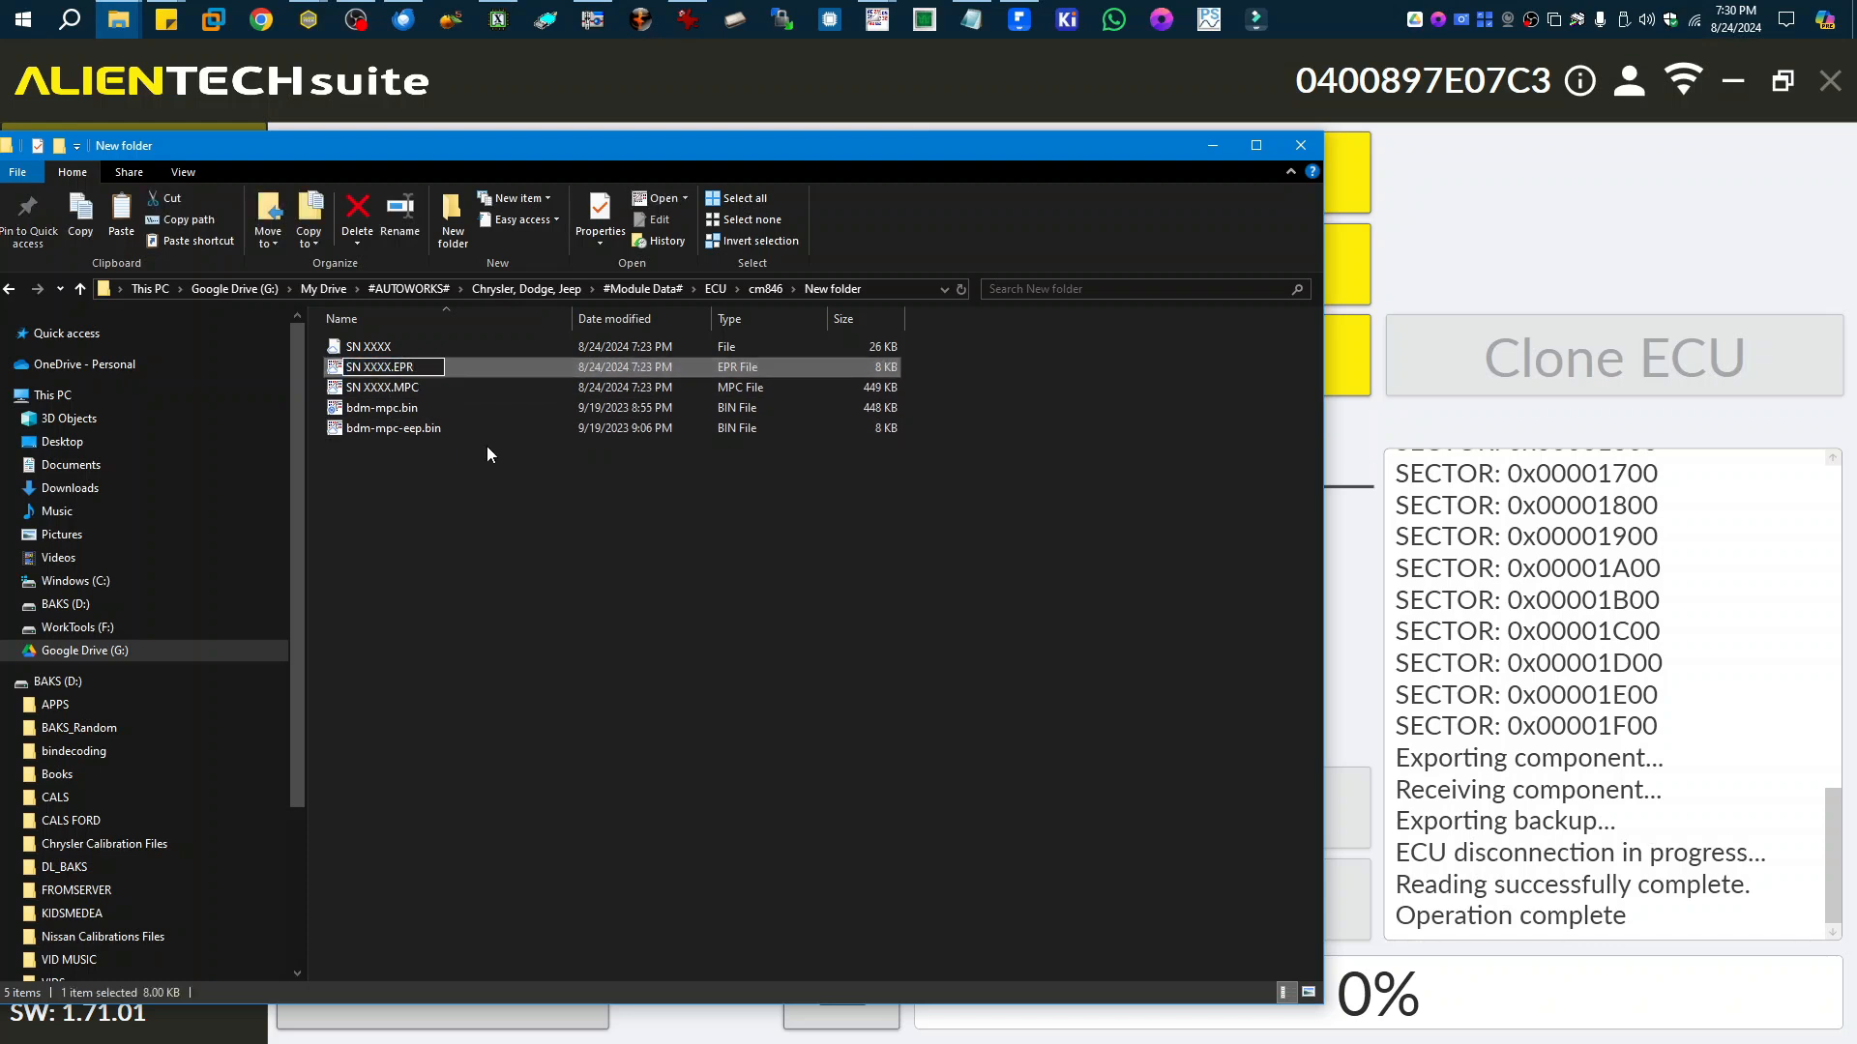
{"action": "type", "text": "-ori"}
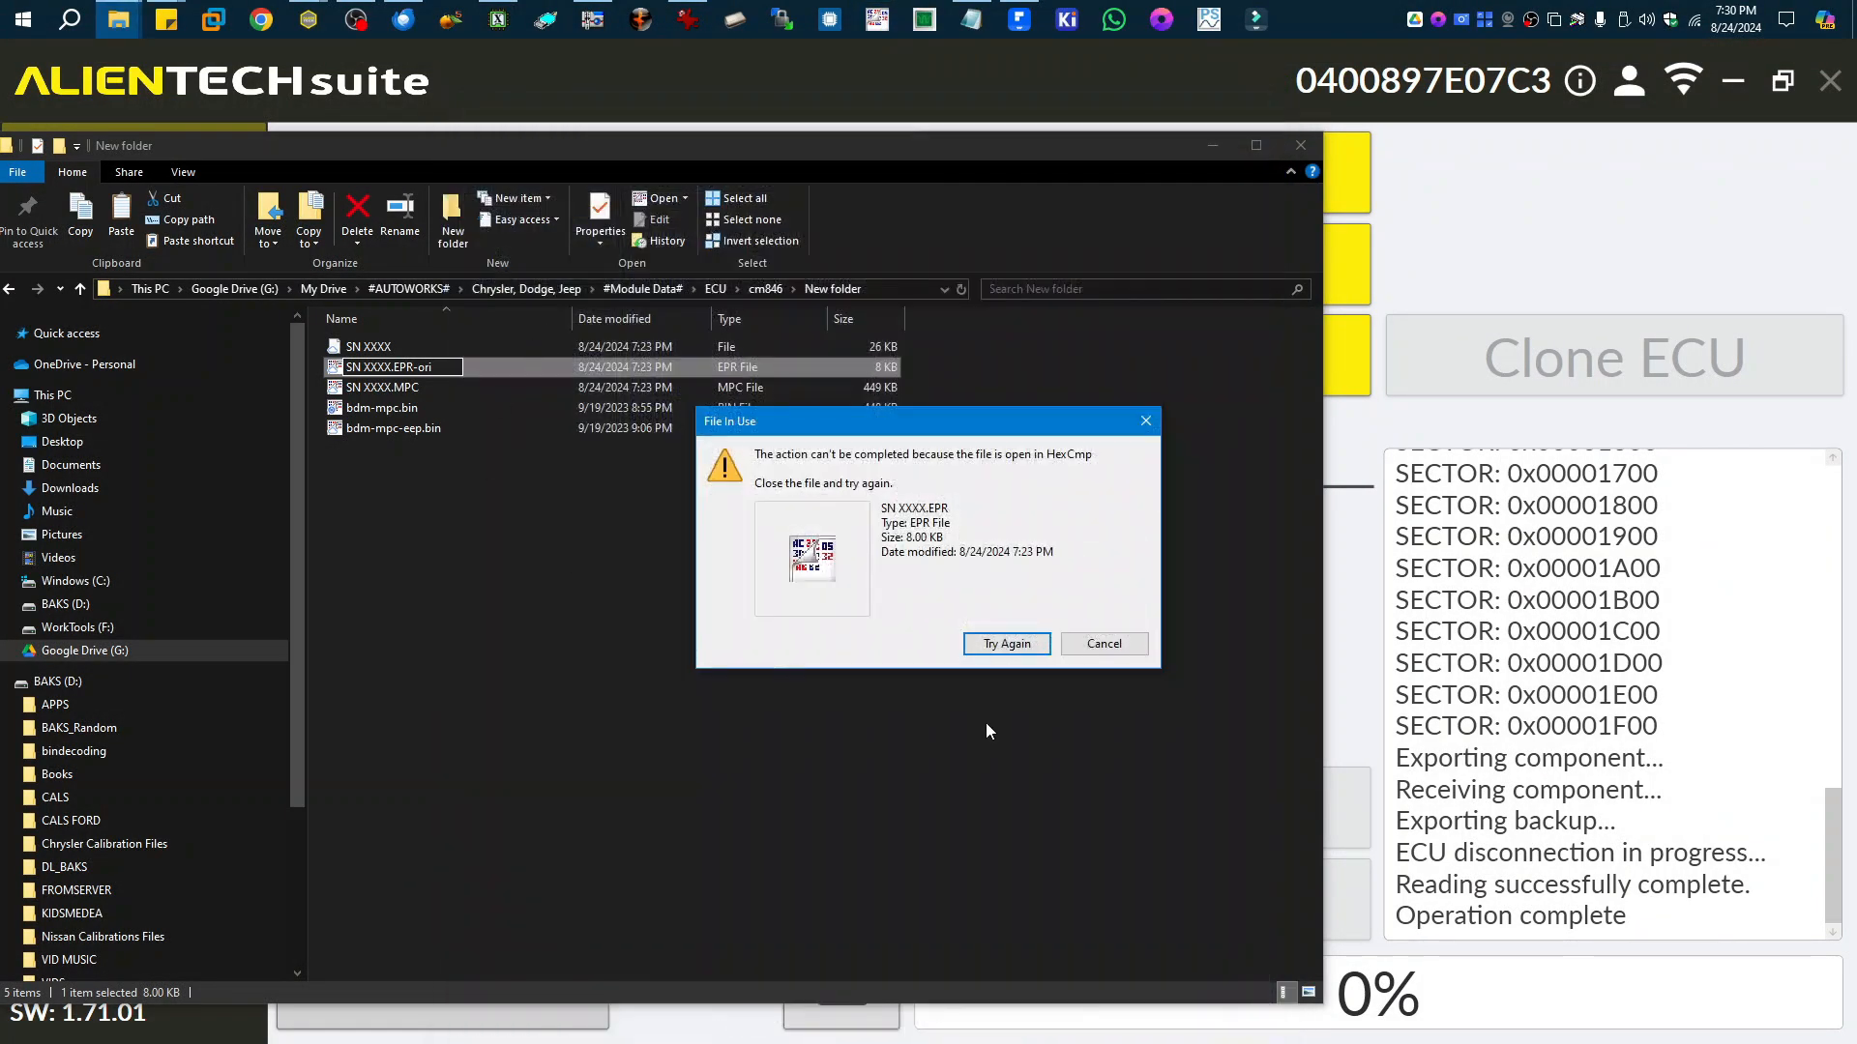
Retry the EPR rename and rename SN XXXX.MPC to SN XXXX.MPC-ori, confirming the extension change.
{"action": "left_click", "coordinate": [1100, 642]}
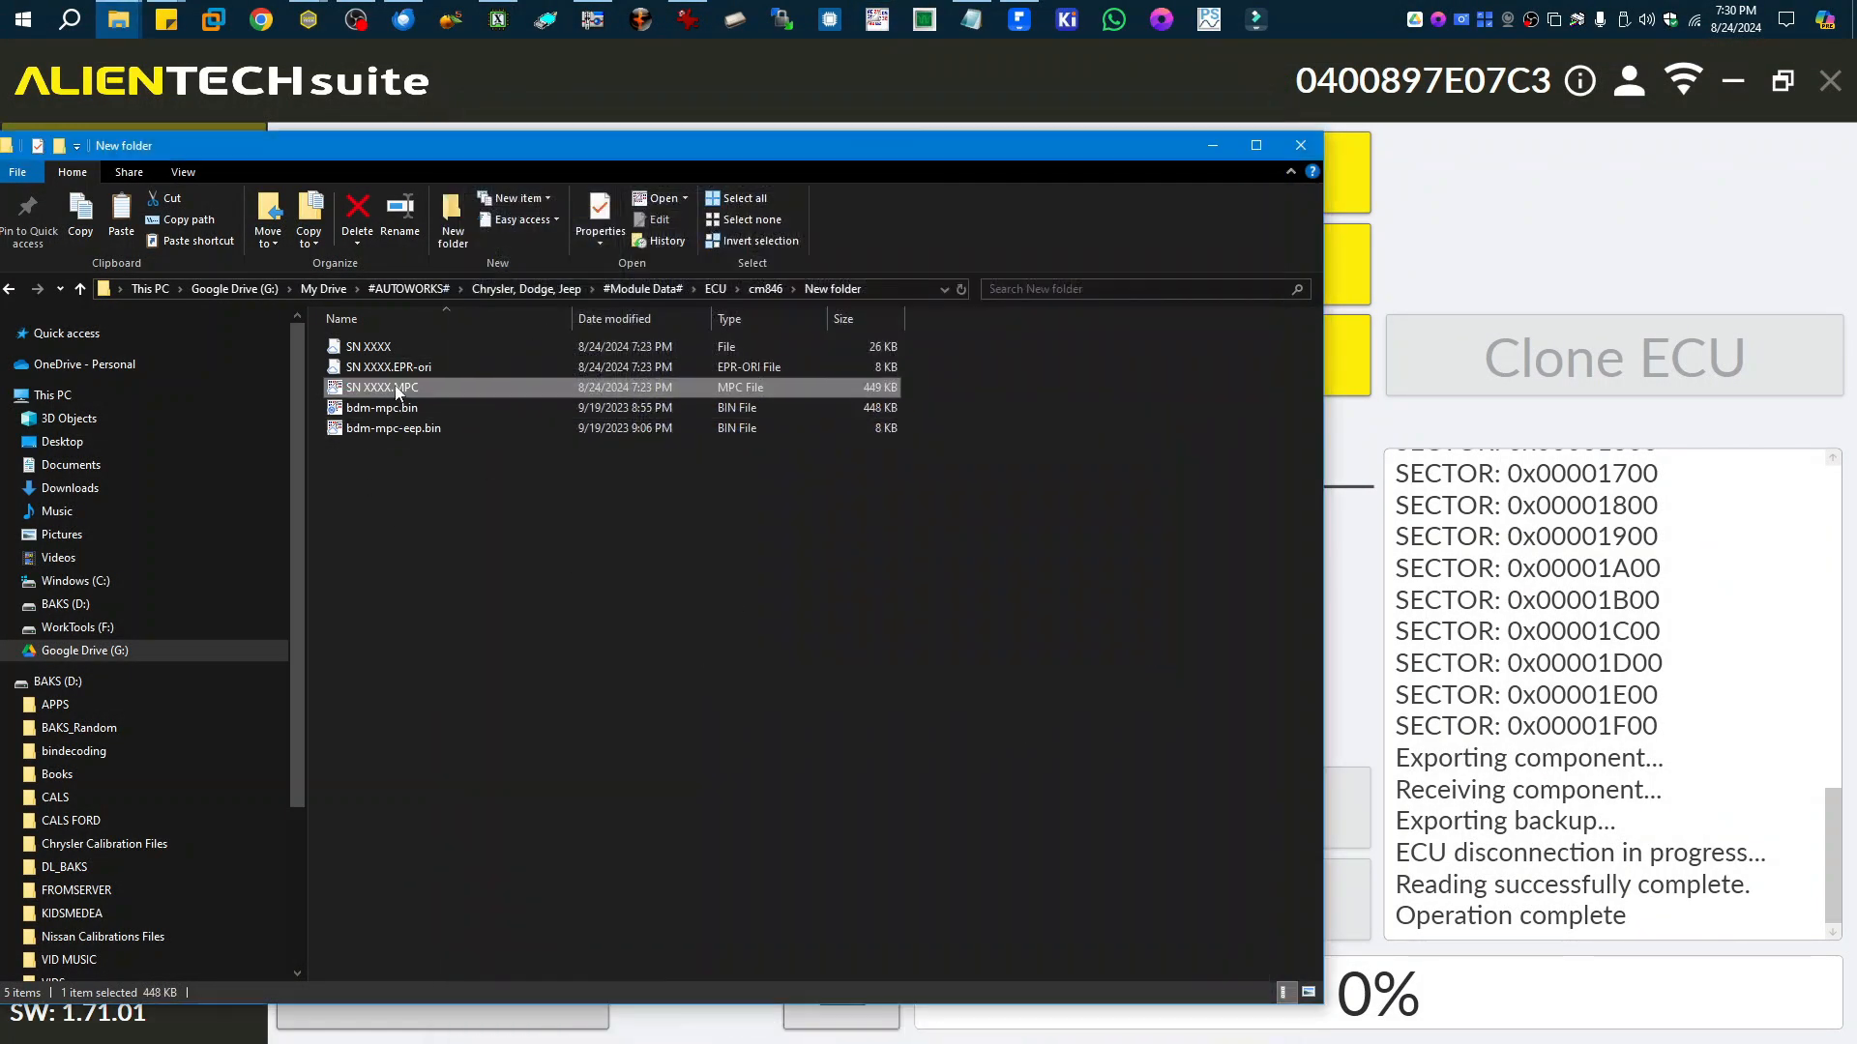
{"action": "left_click", "coordinate": [379, 387]}
{"action": "type", "text": "-ori"}
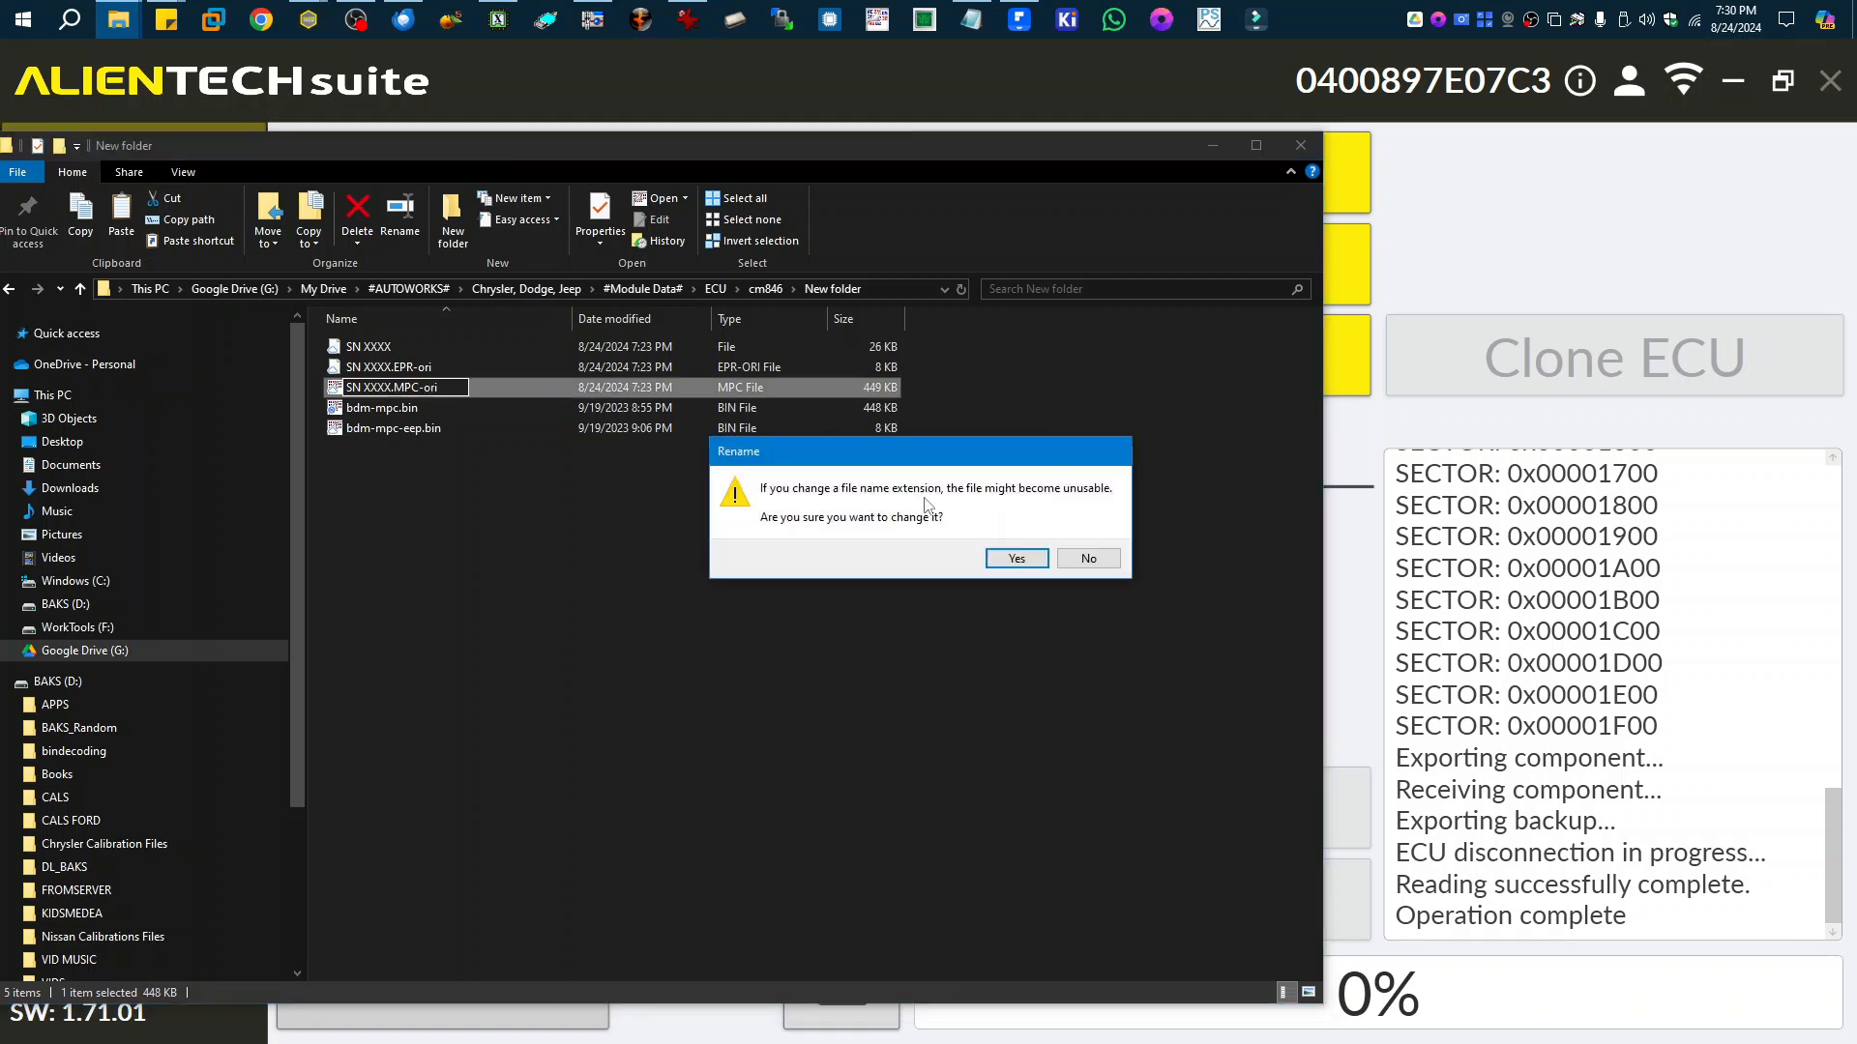
{"action": "left_click", "coordinate": [1015, 557]}
{"action": "type", "text": "SN XXXX.MPC"}
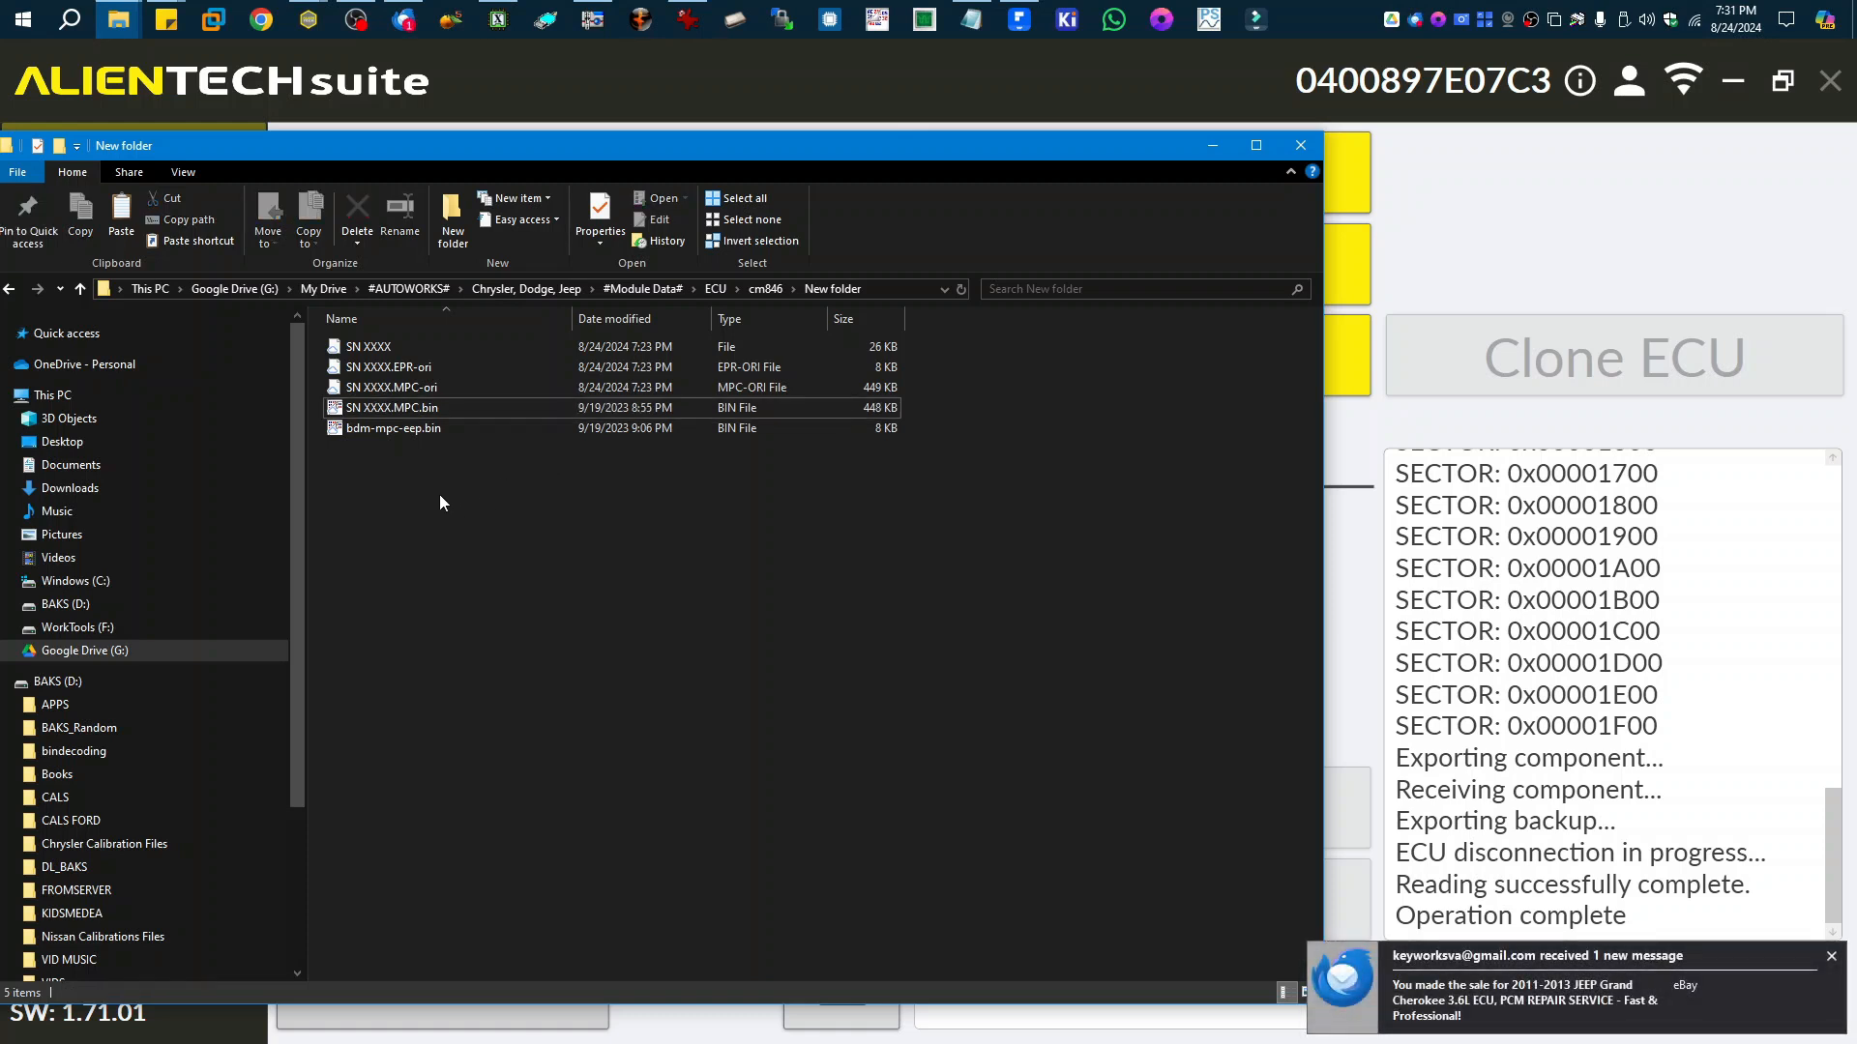
Rename bdm-mpc-eep.bin to SN XXXX.EPR and bdm-mpc.bin to SN XXXX.MPC, confirming the extension changes.
{"action": "left_click", "coordinate": [393, 427]}
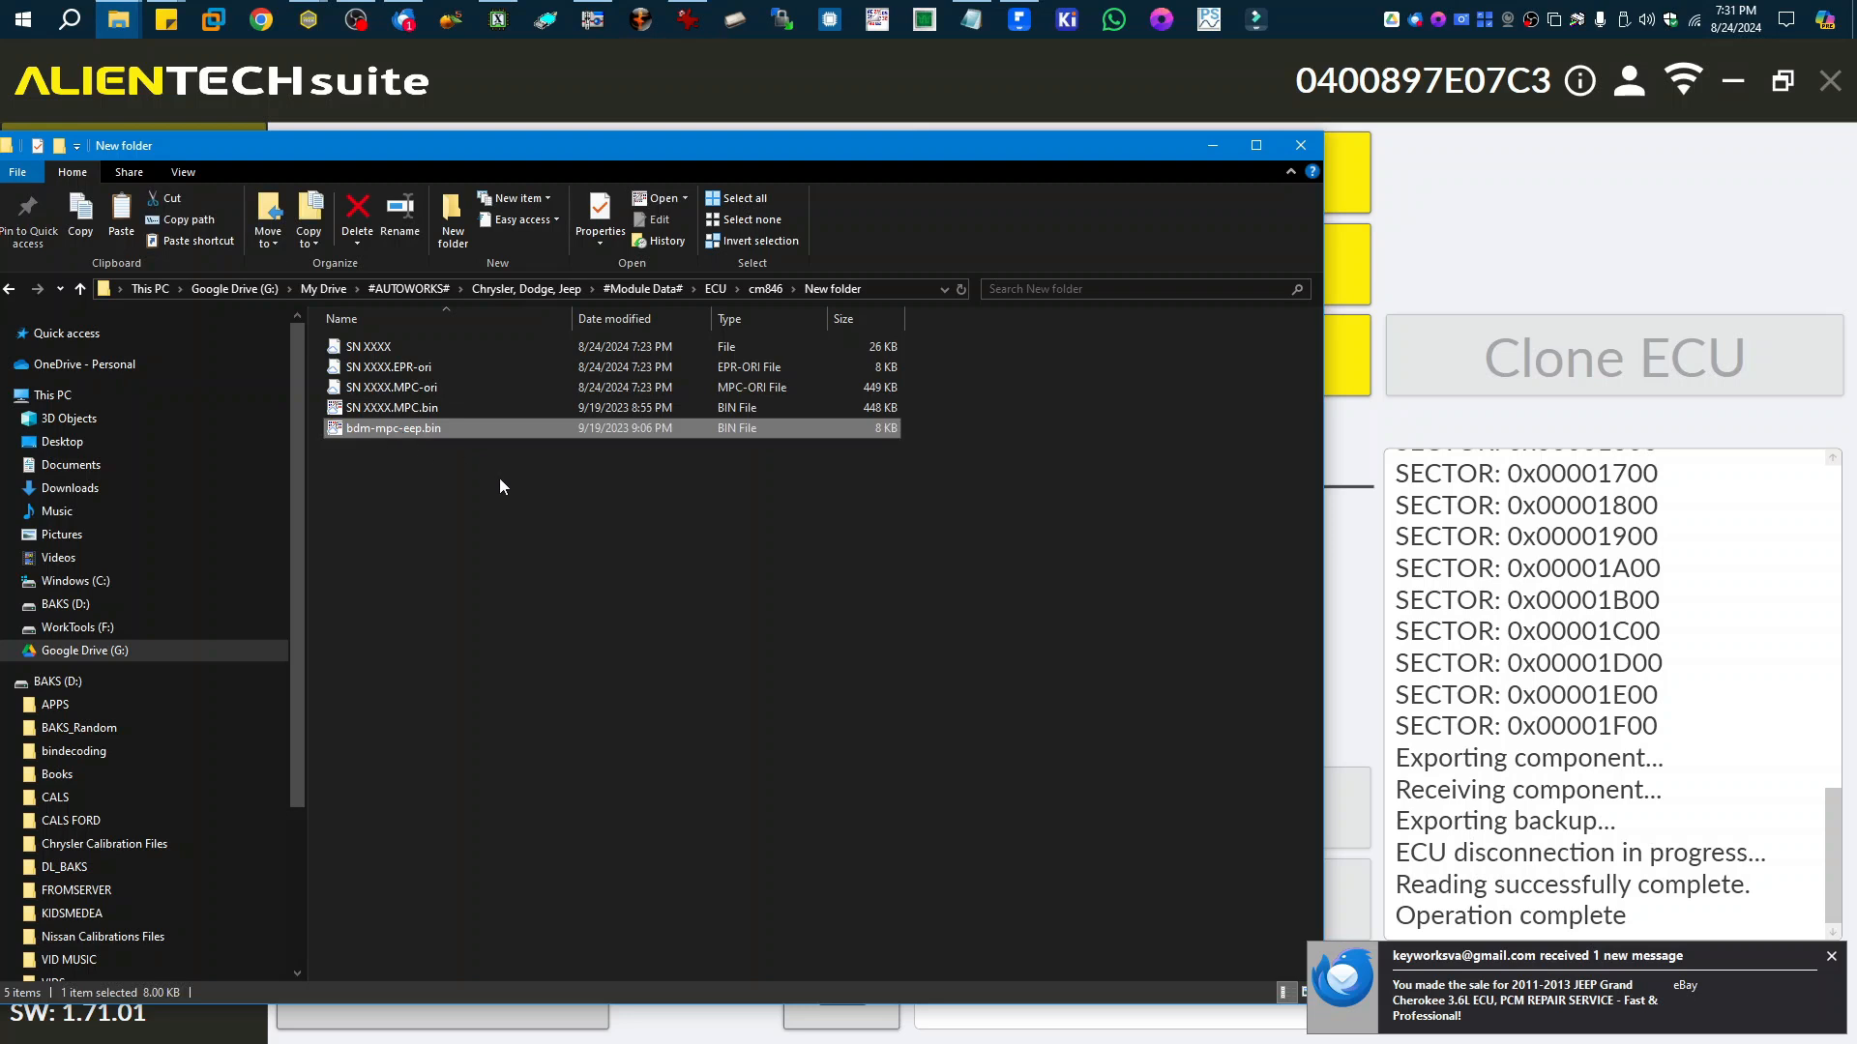
{"action": "mouse_move", "coordinate": [501, 489]}
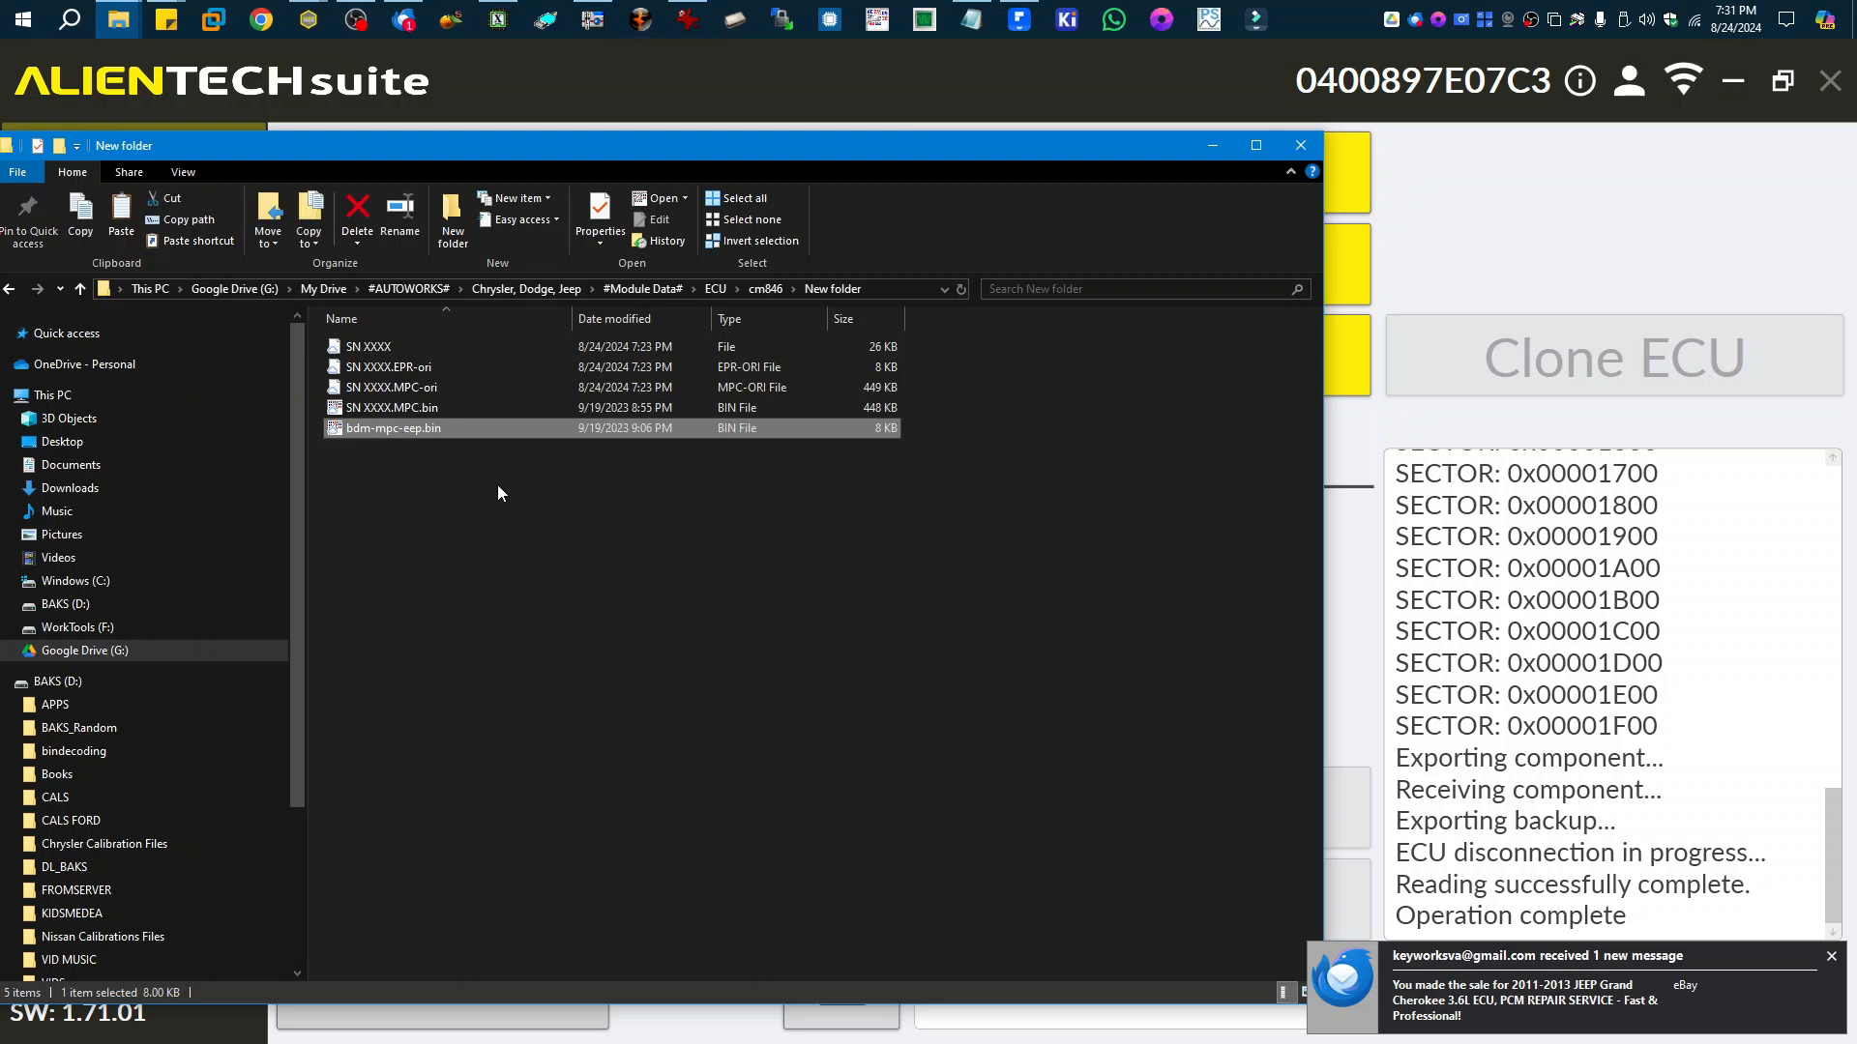
{"action": "double_click", "coordinate": [393, 427]}
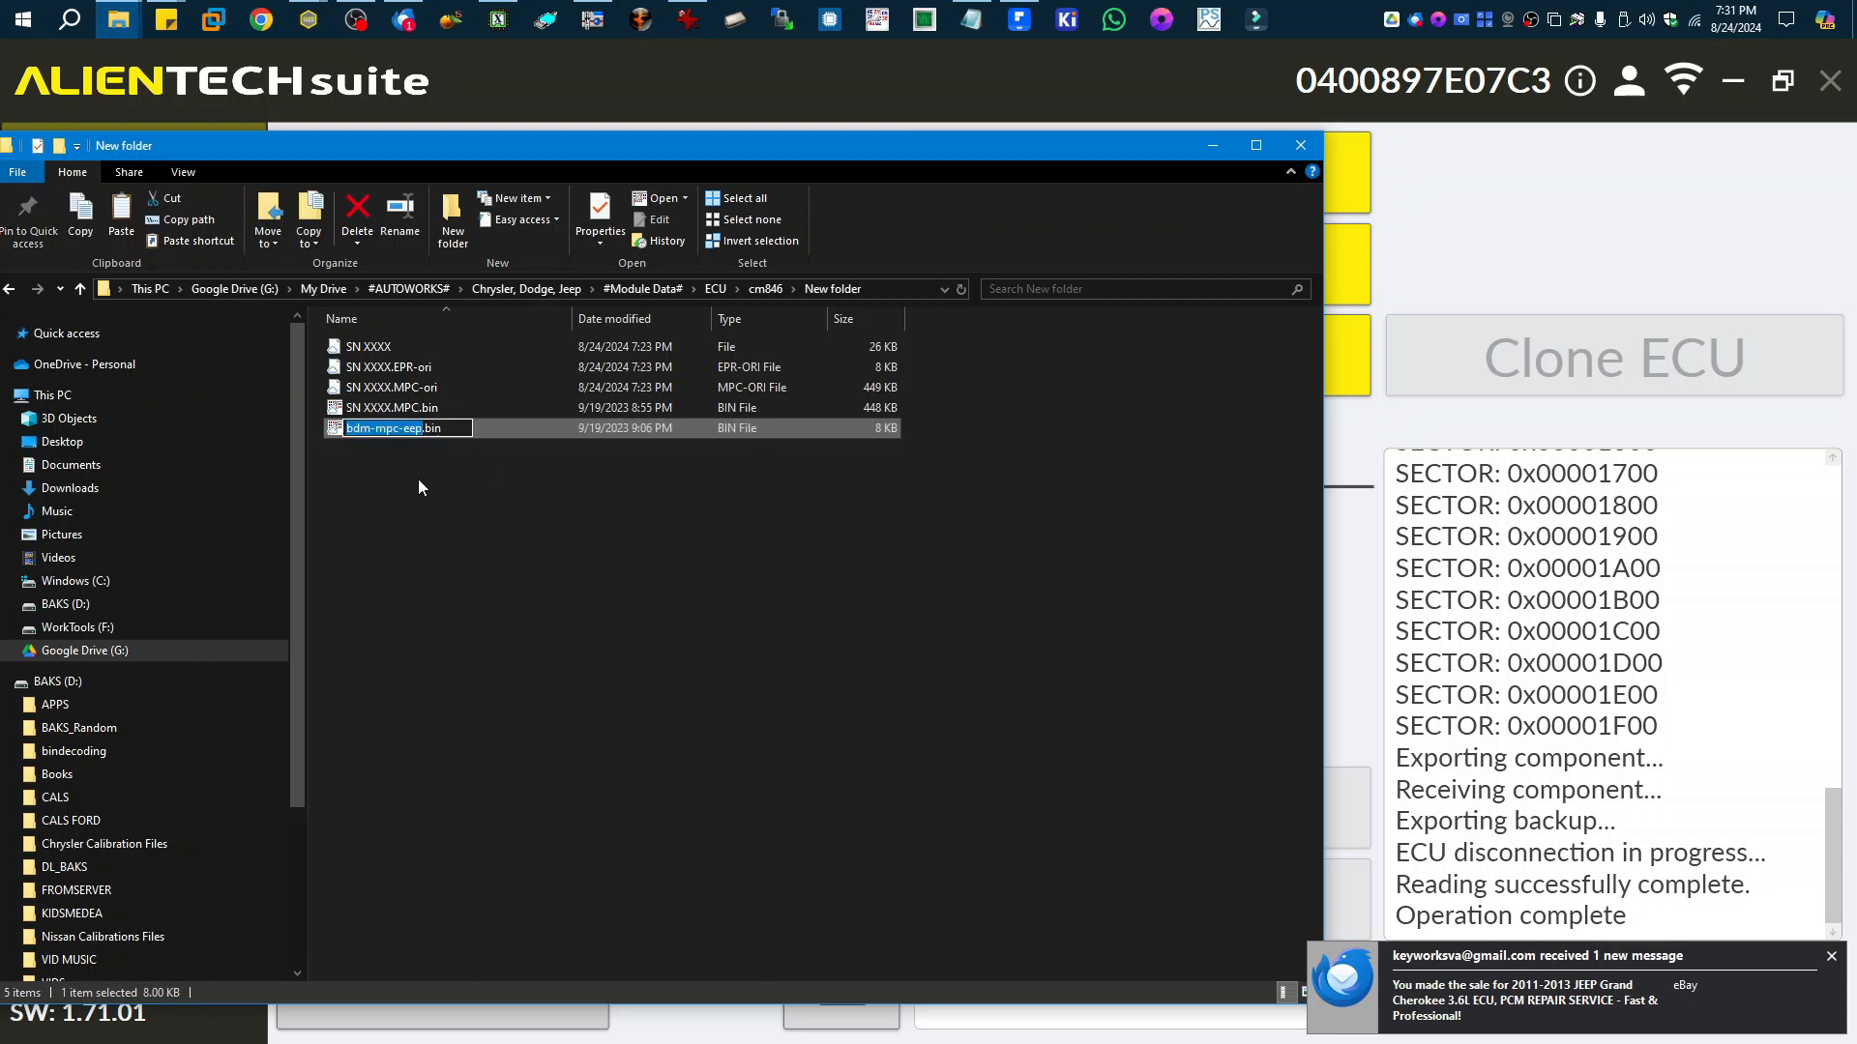
{"action": "type", "text": "sn x.bin"}
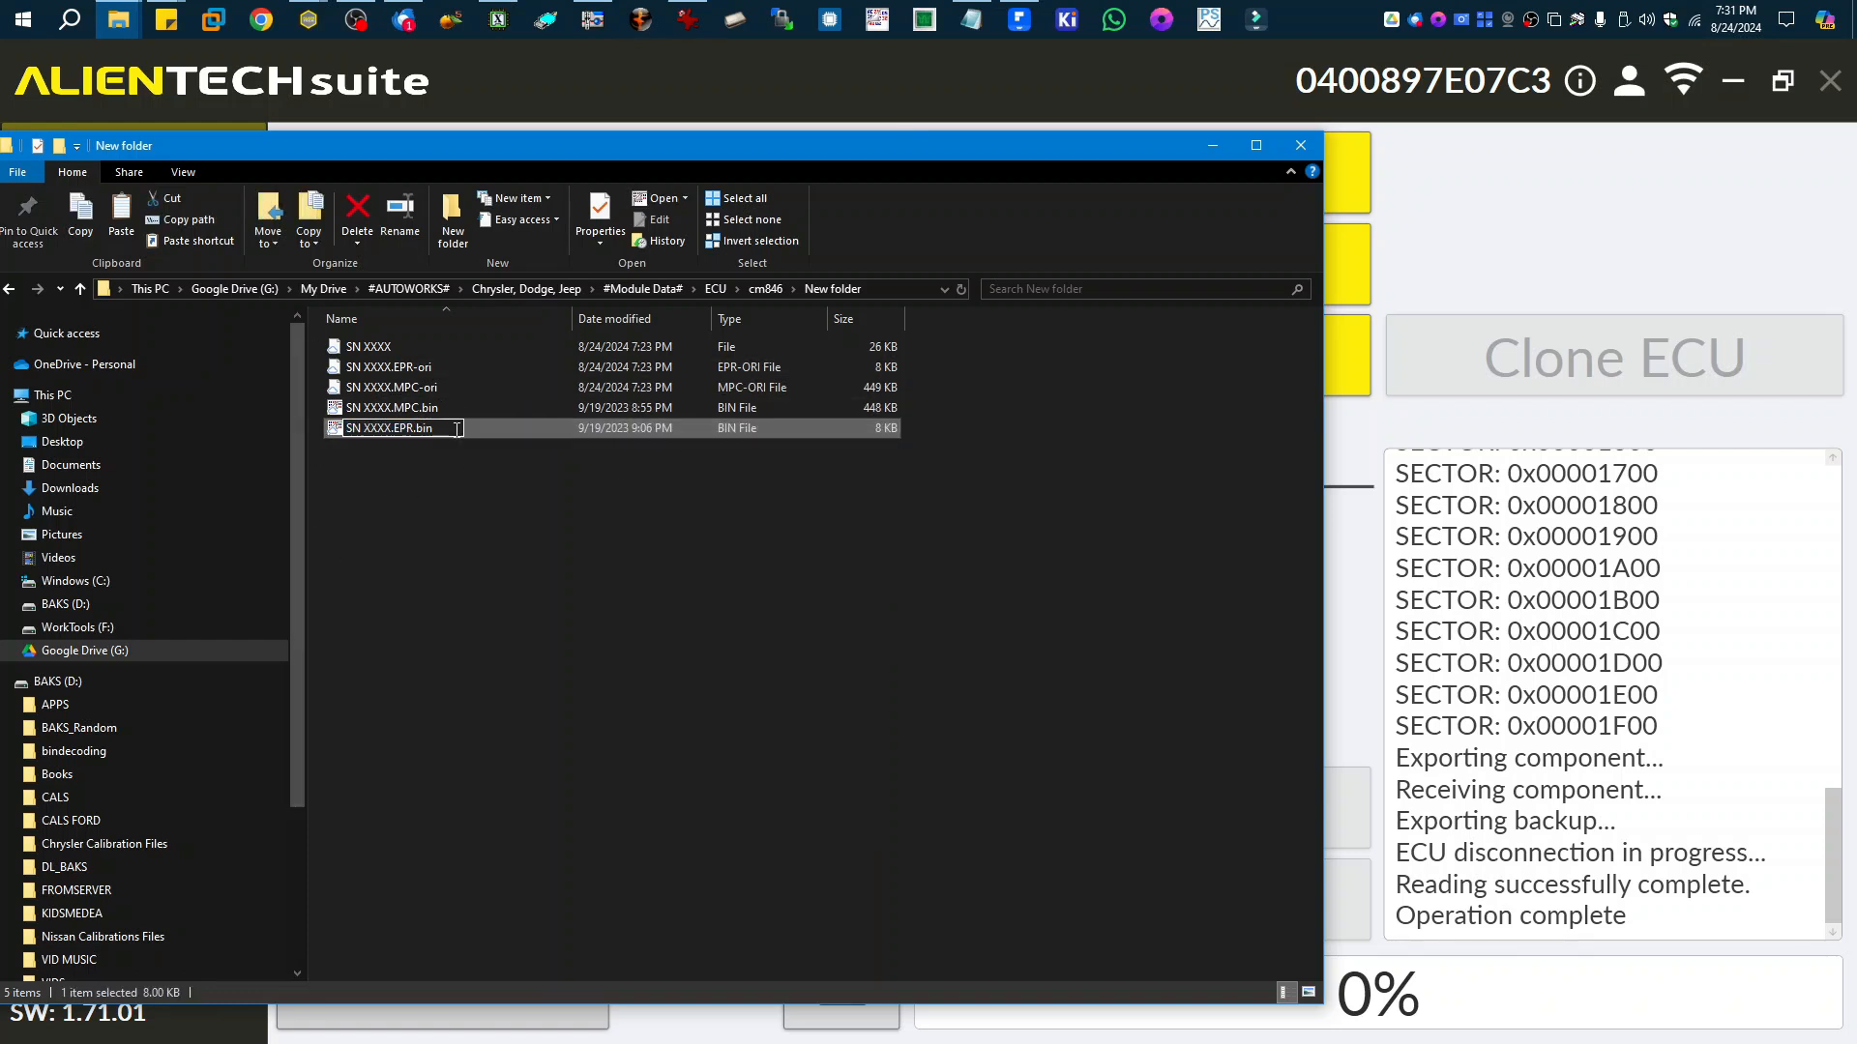
{"action": "key", "text": "Backspace"}
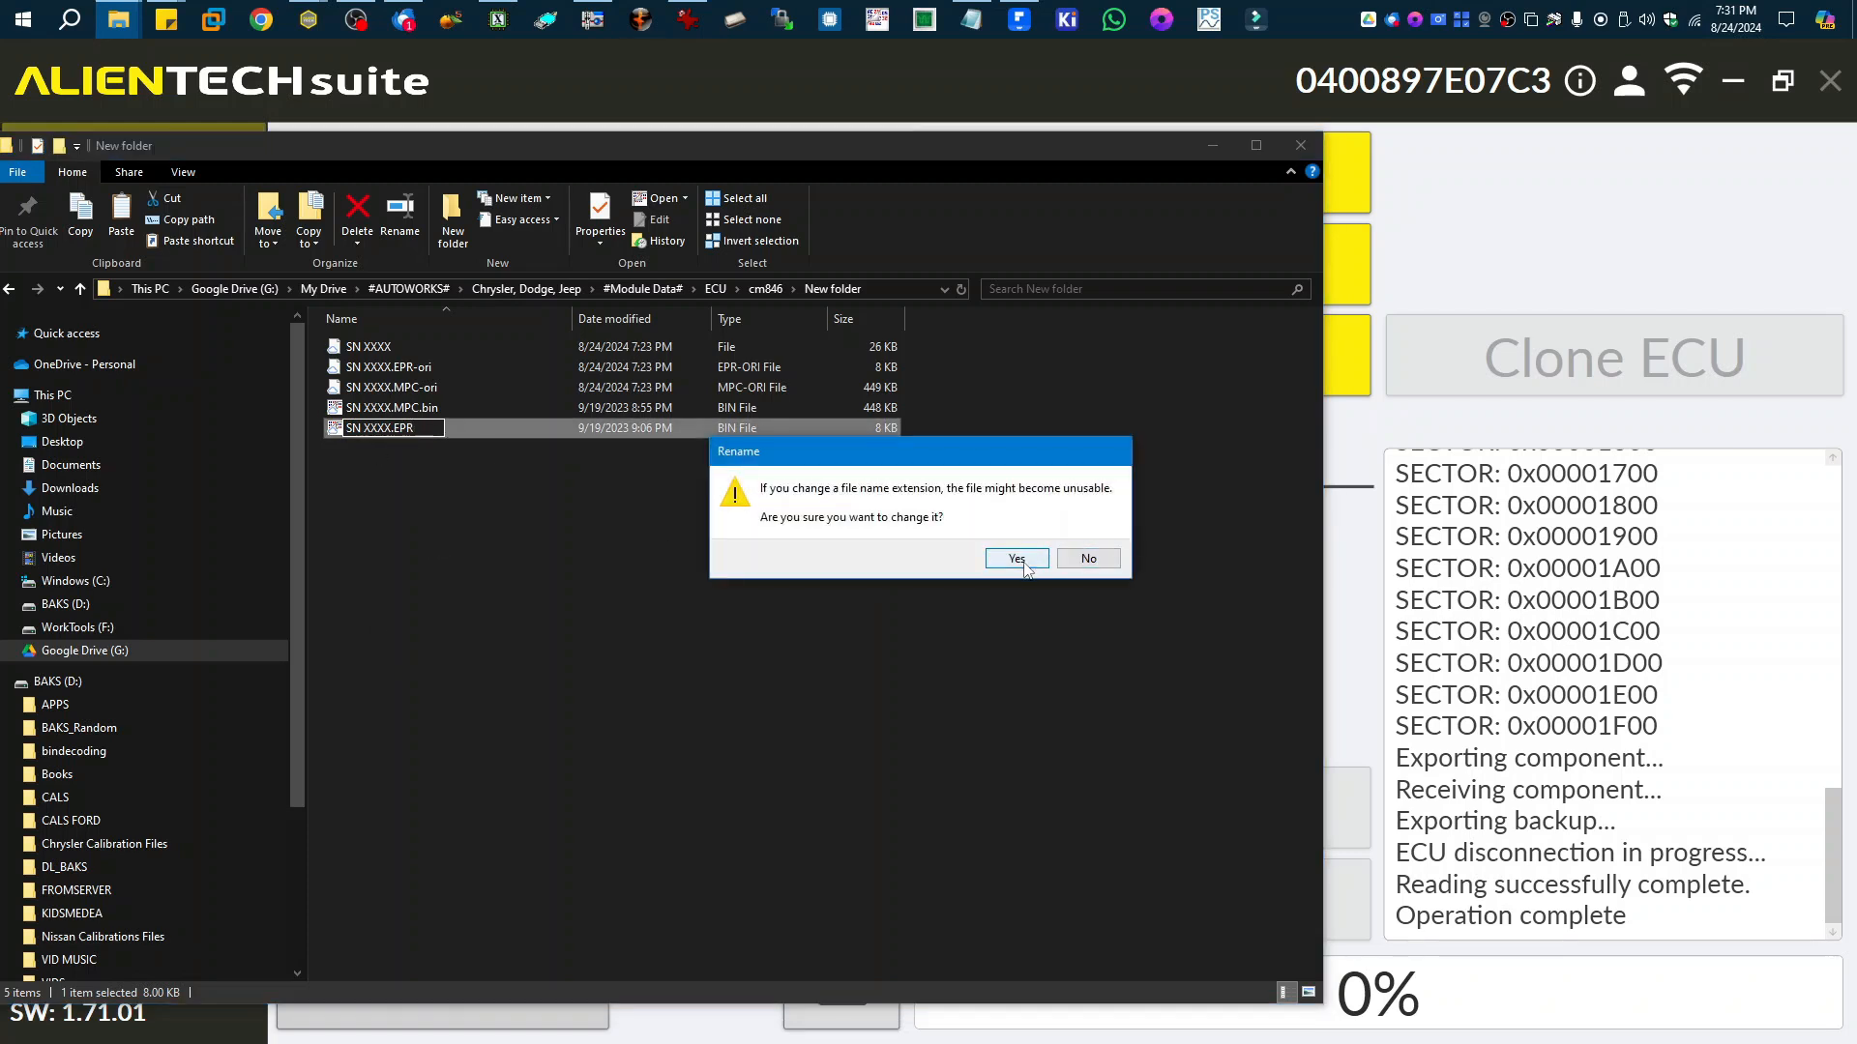
{"action": "left_click", "coordinate": [1014, 557]}
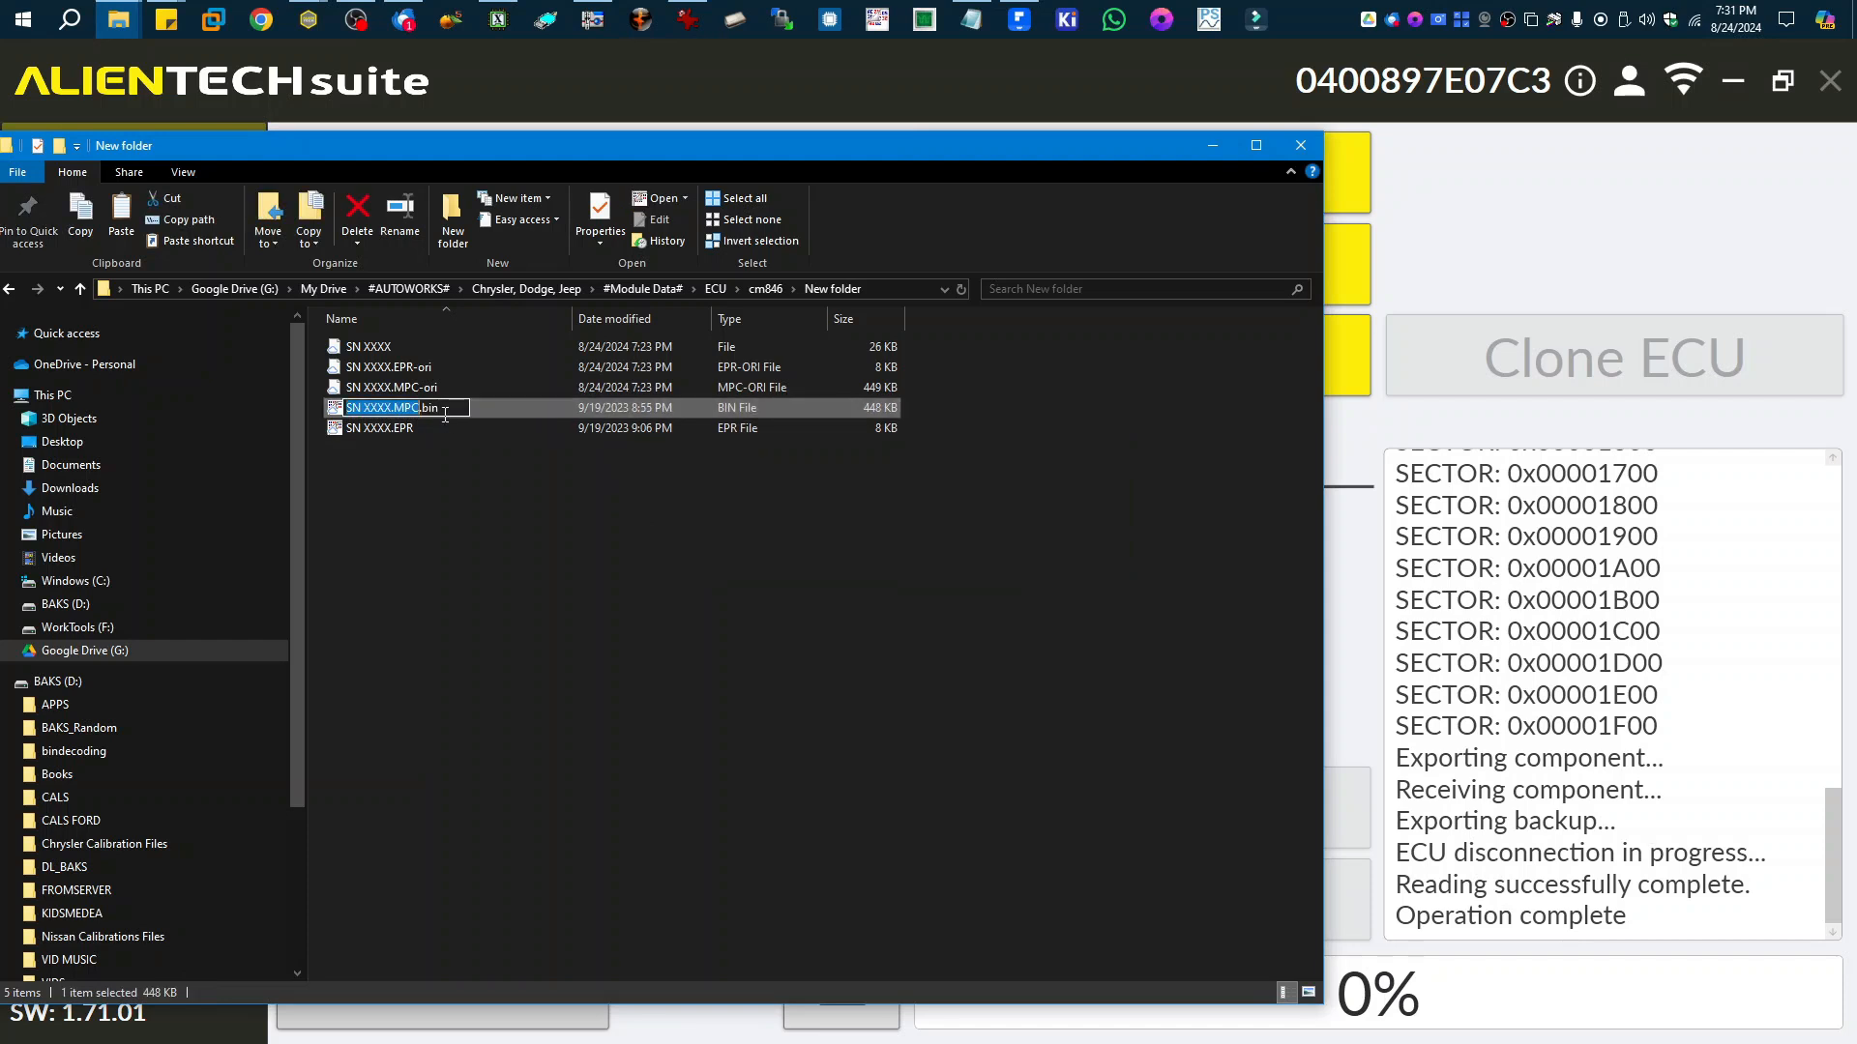
{"action": "double_click", "coordinate": [414, 408]}
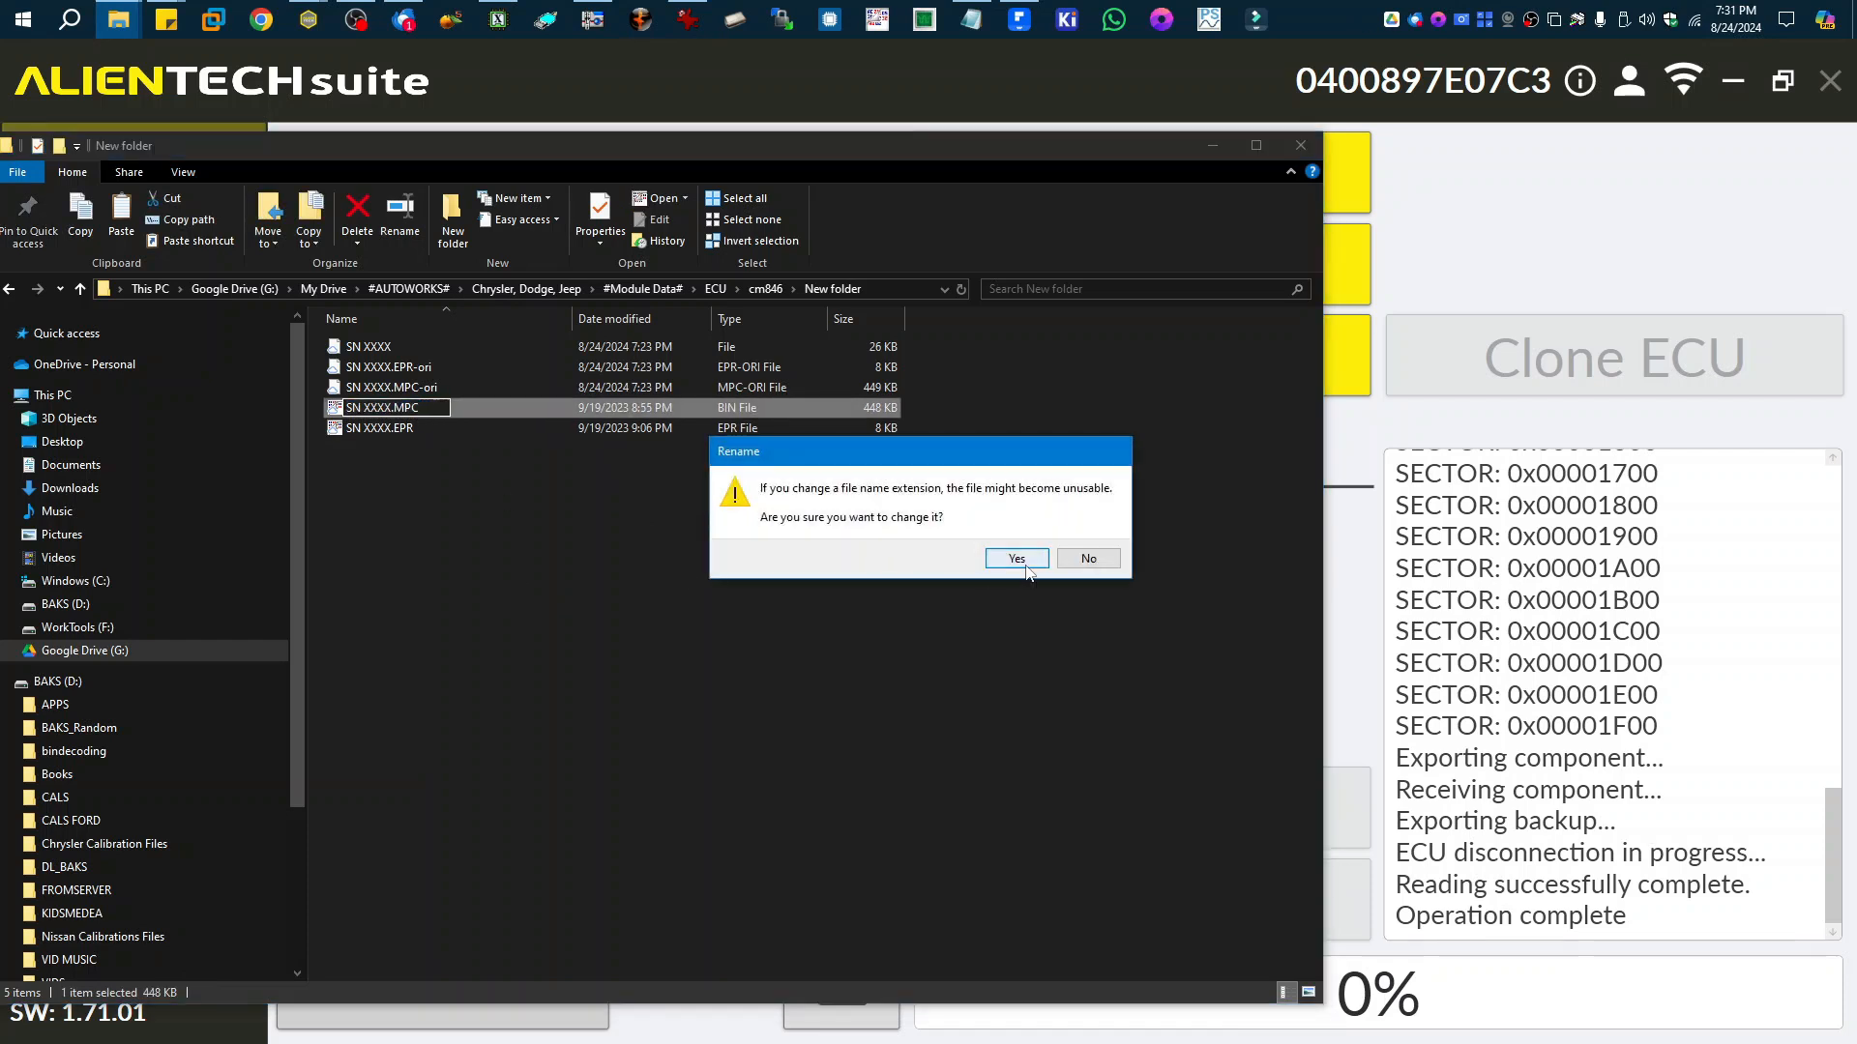
{"action": "left_click", "coordinate": [1015, 557]}
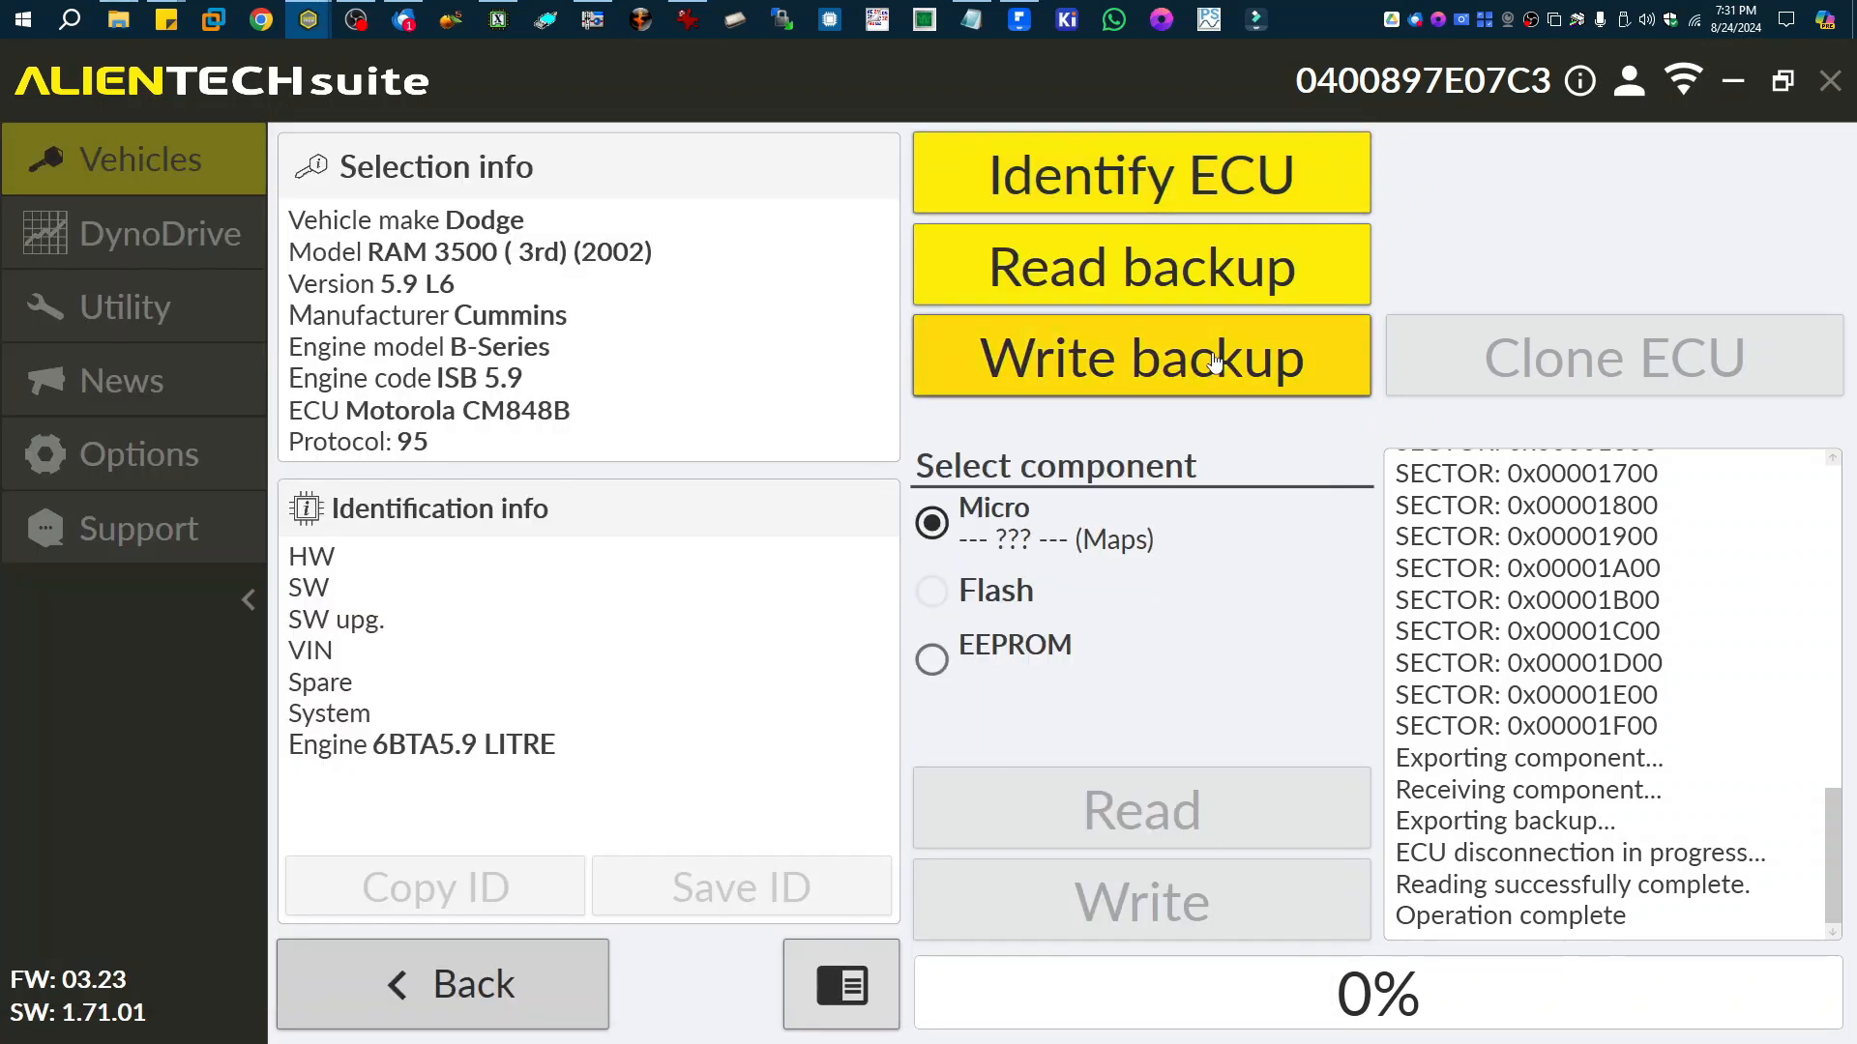
Start Write backup and load the SN XXXX file from cm846 > New folder for writing to the ECU.
{"action": "left_click", "coordinate": [1139, 356]}
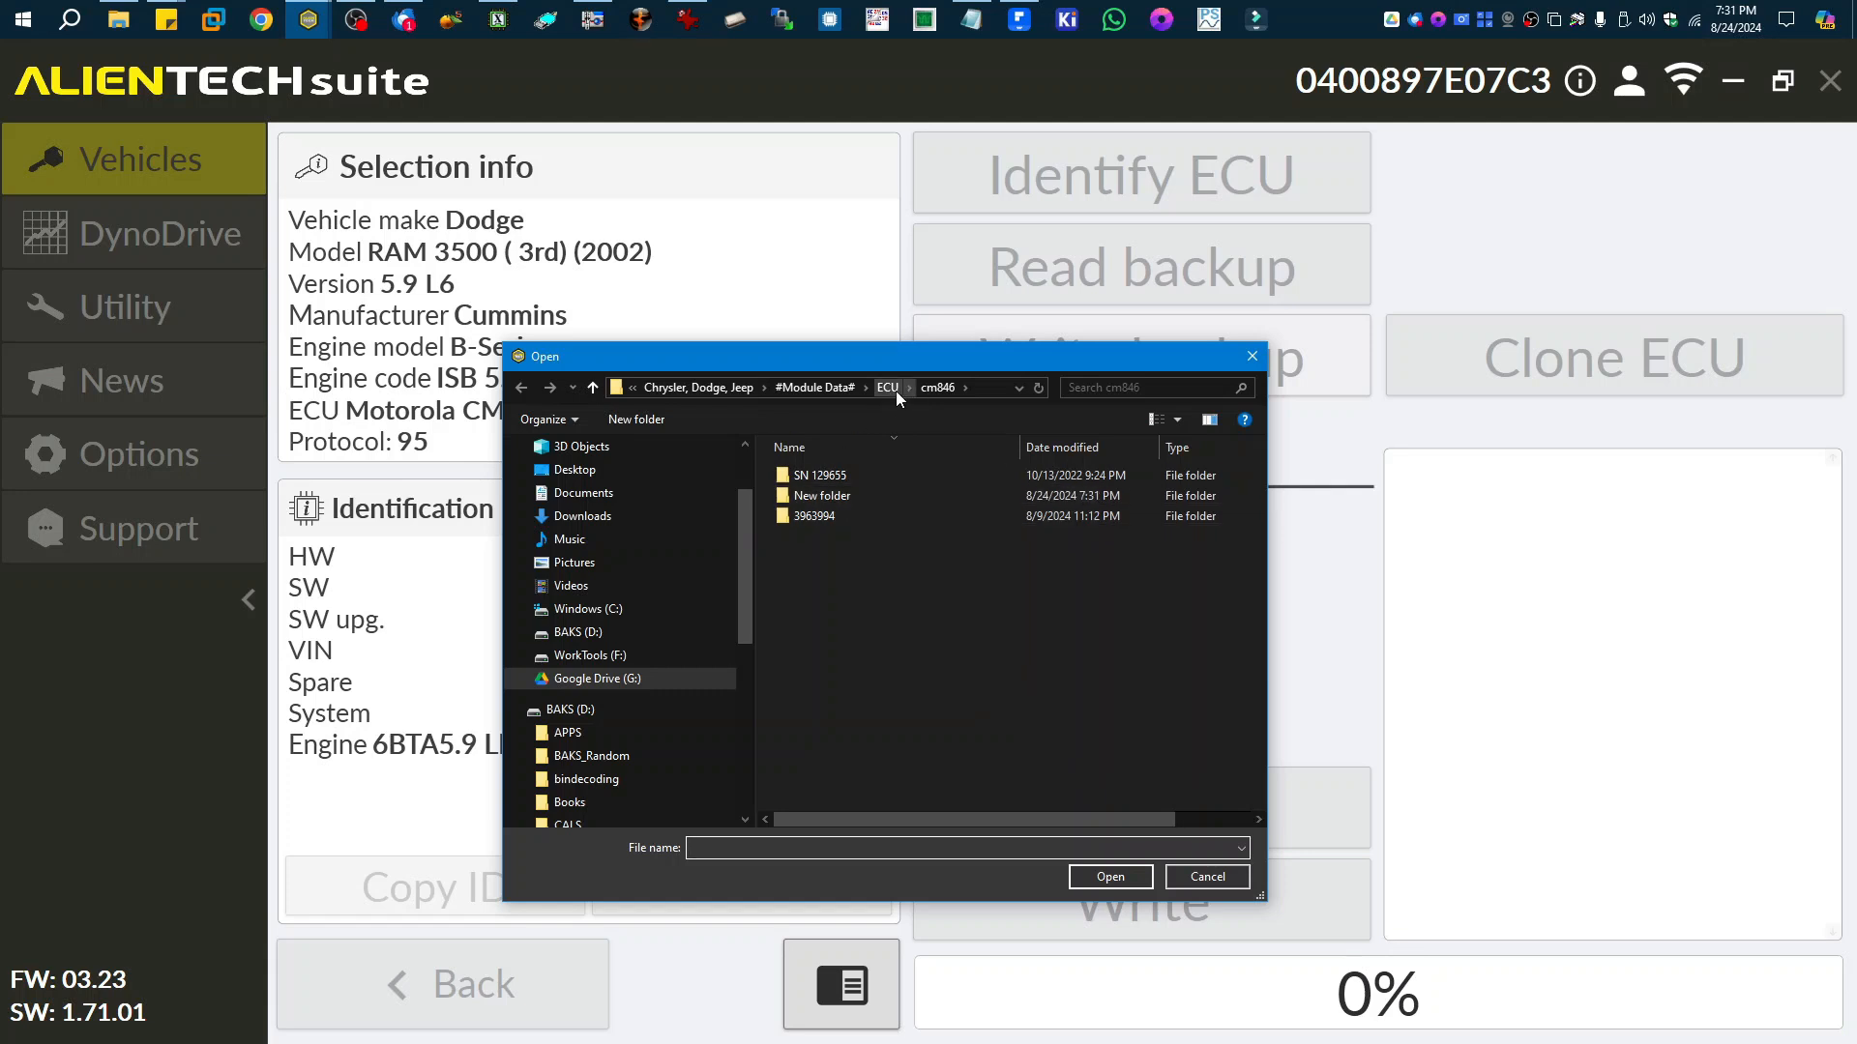
{"action": "double_click", "coordinate": [822, 495]}
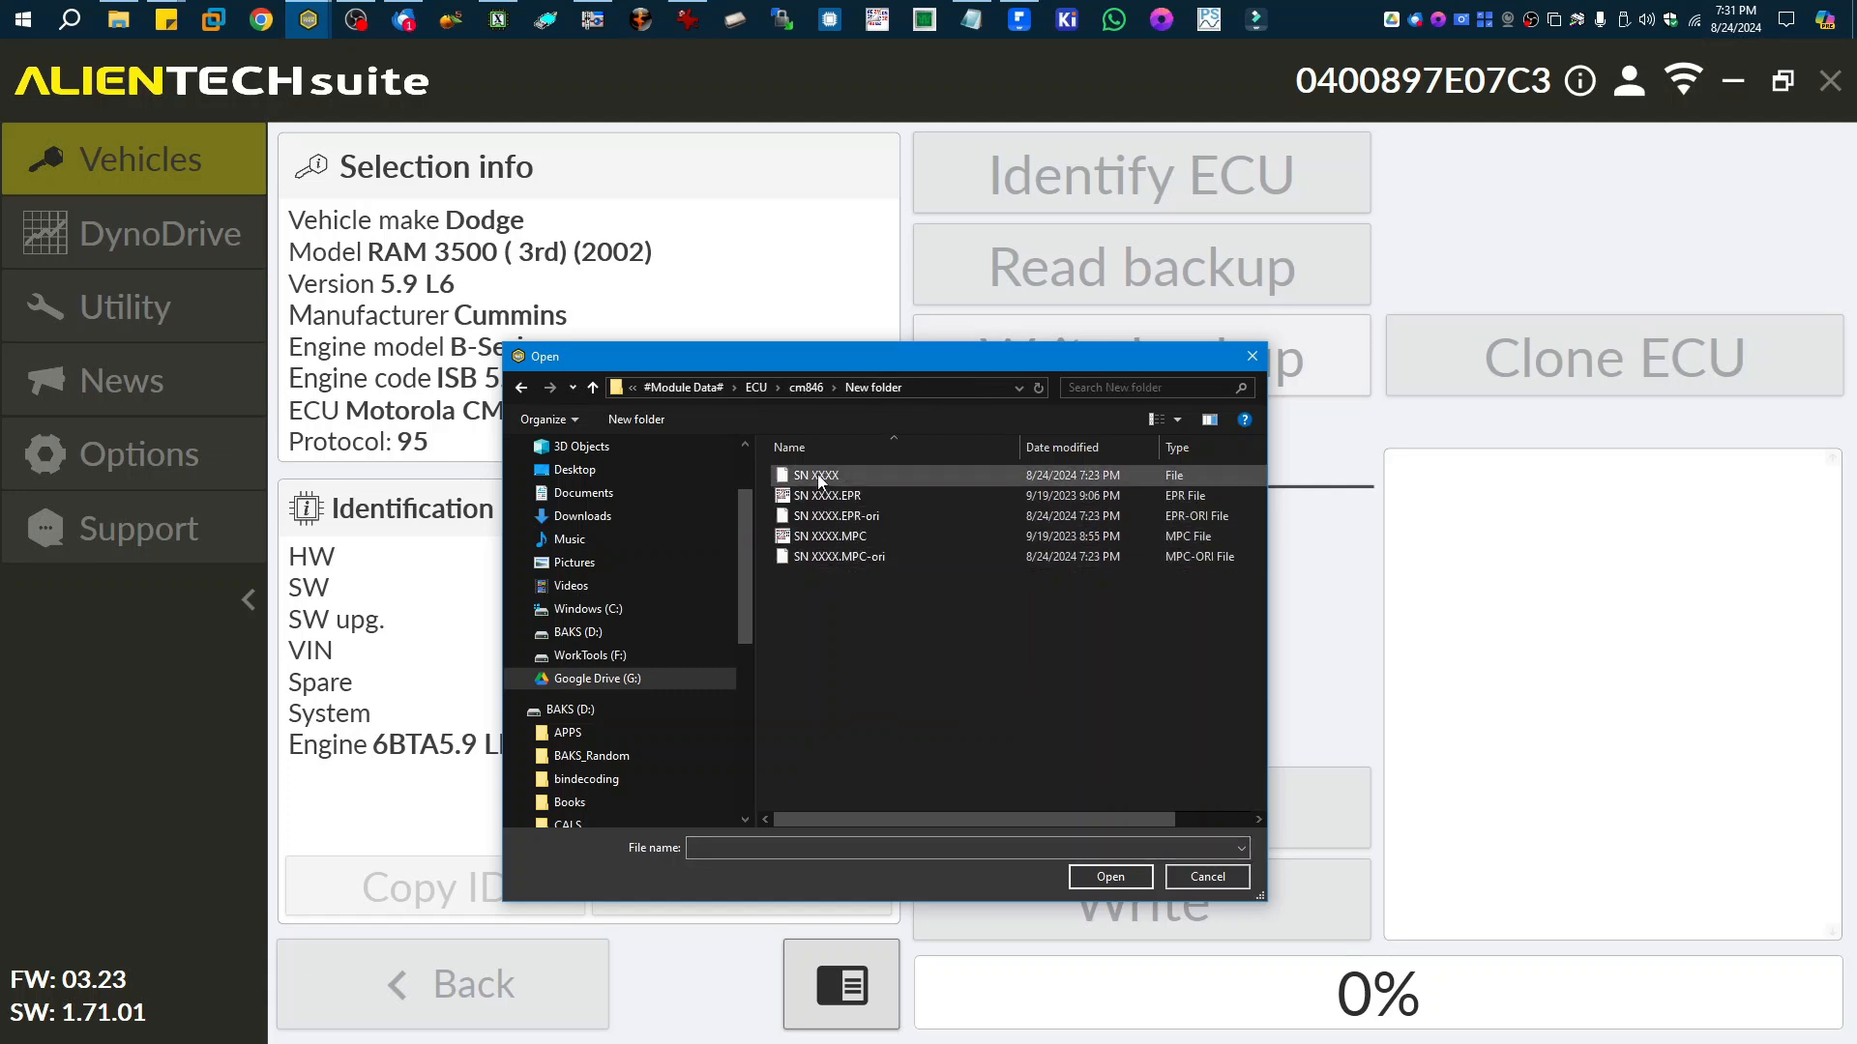
{"action": "left_click", "coordinate": [1108, 877]}
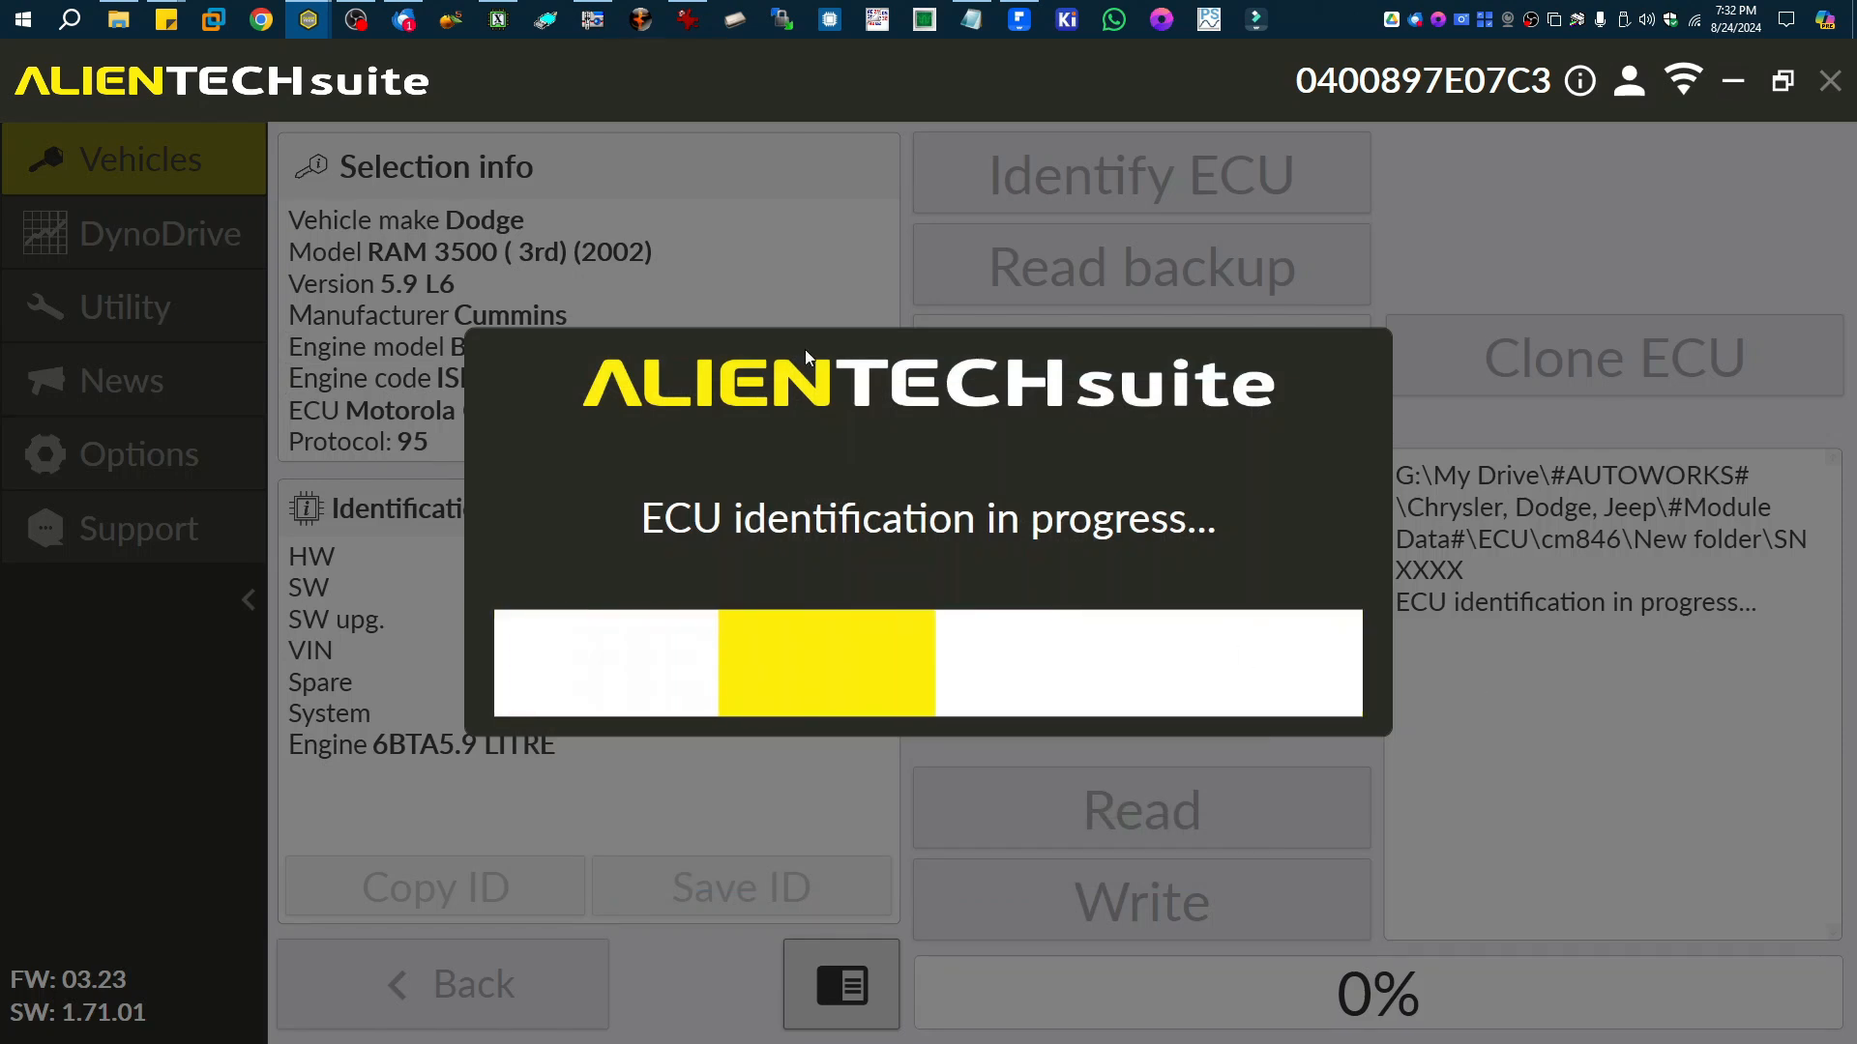
{"action": "mouse_move", "coordinate": [704, 729]}
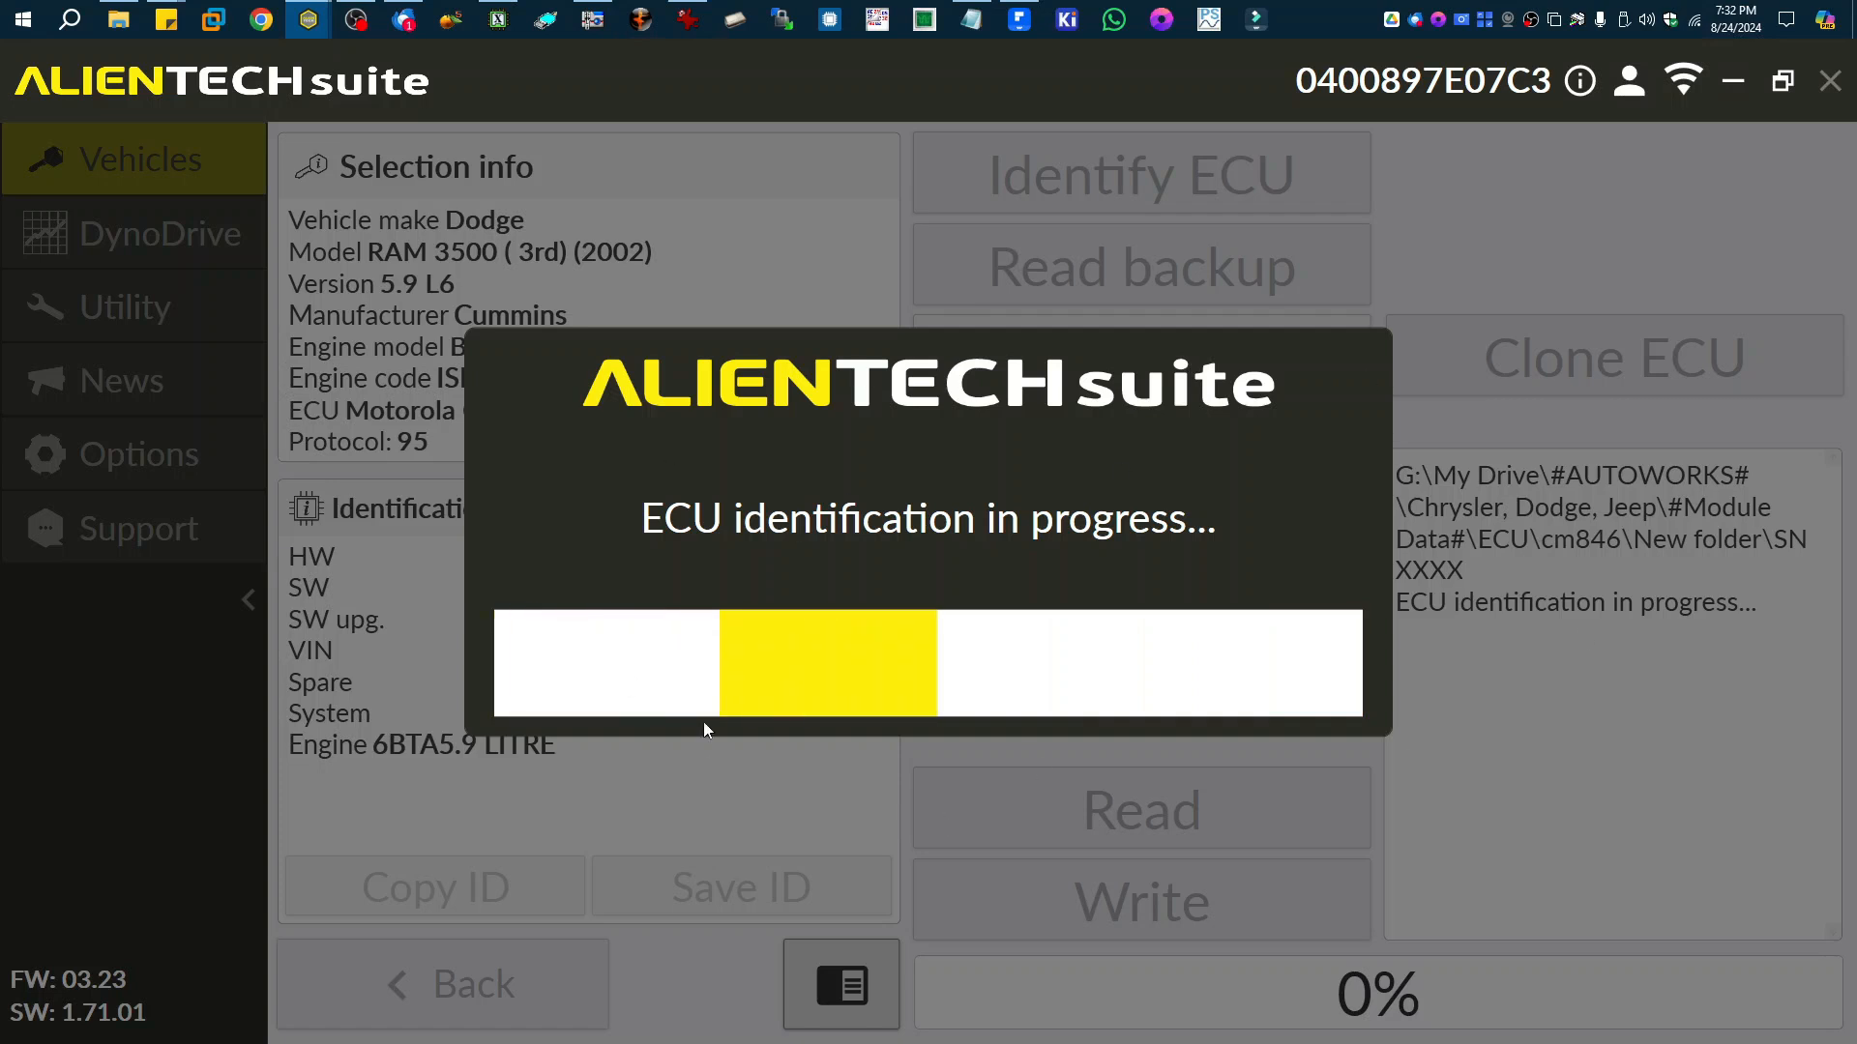
{"action": "mouse_move", "coordinate": [812, 545]}
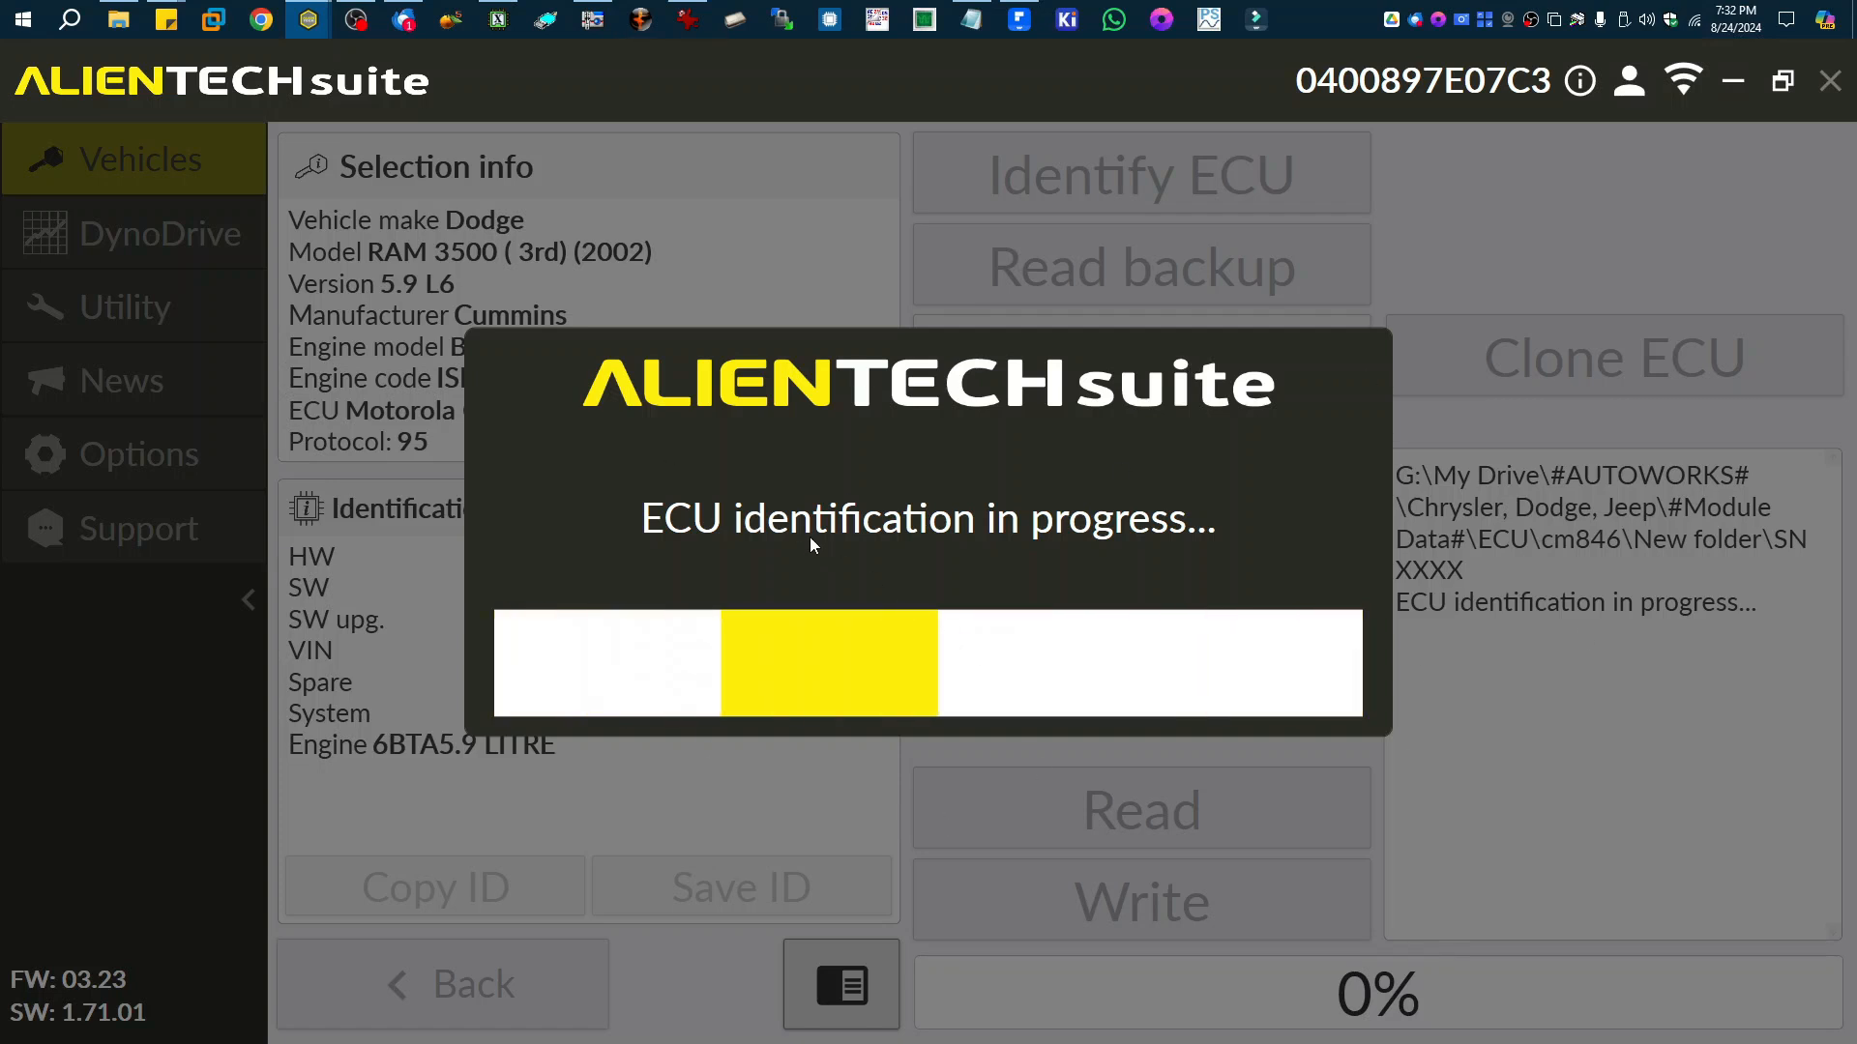
{"action": "mouse_move", "coordinate": [924, 580]}
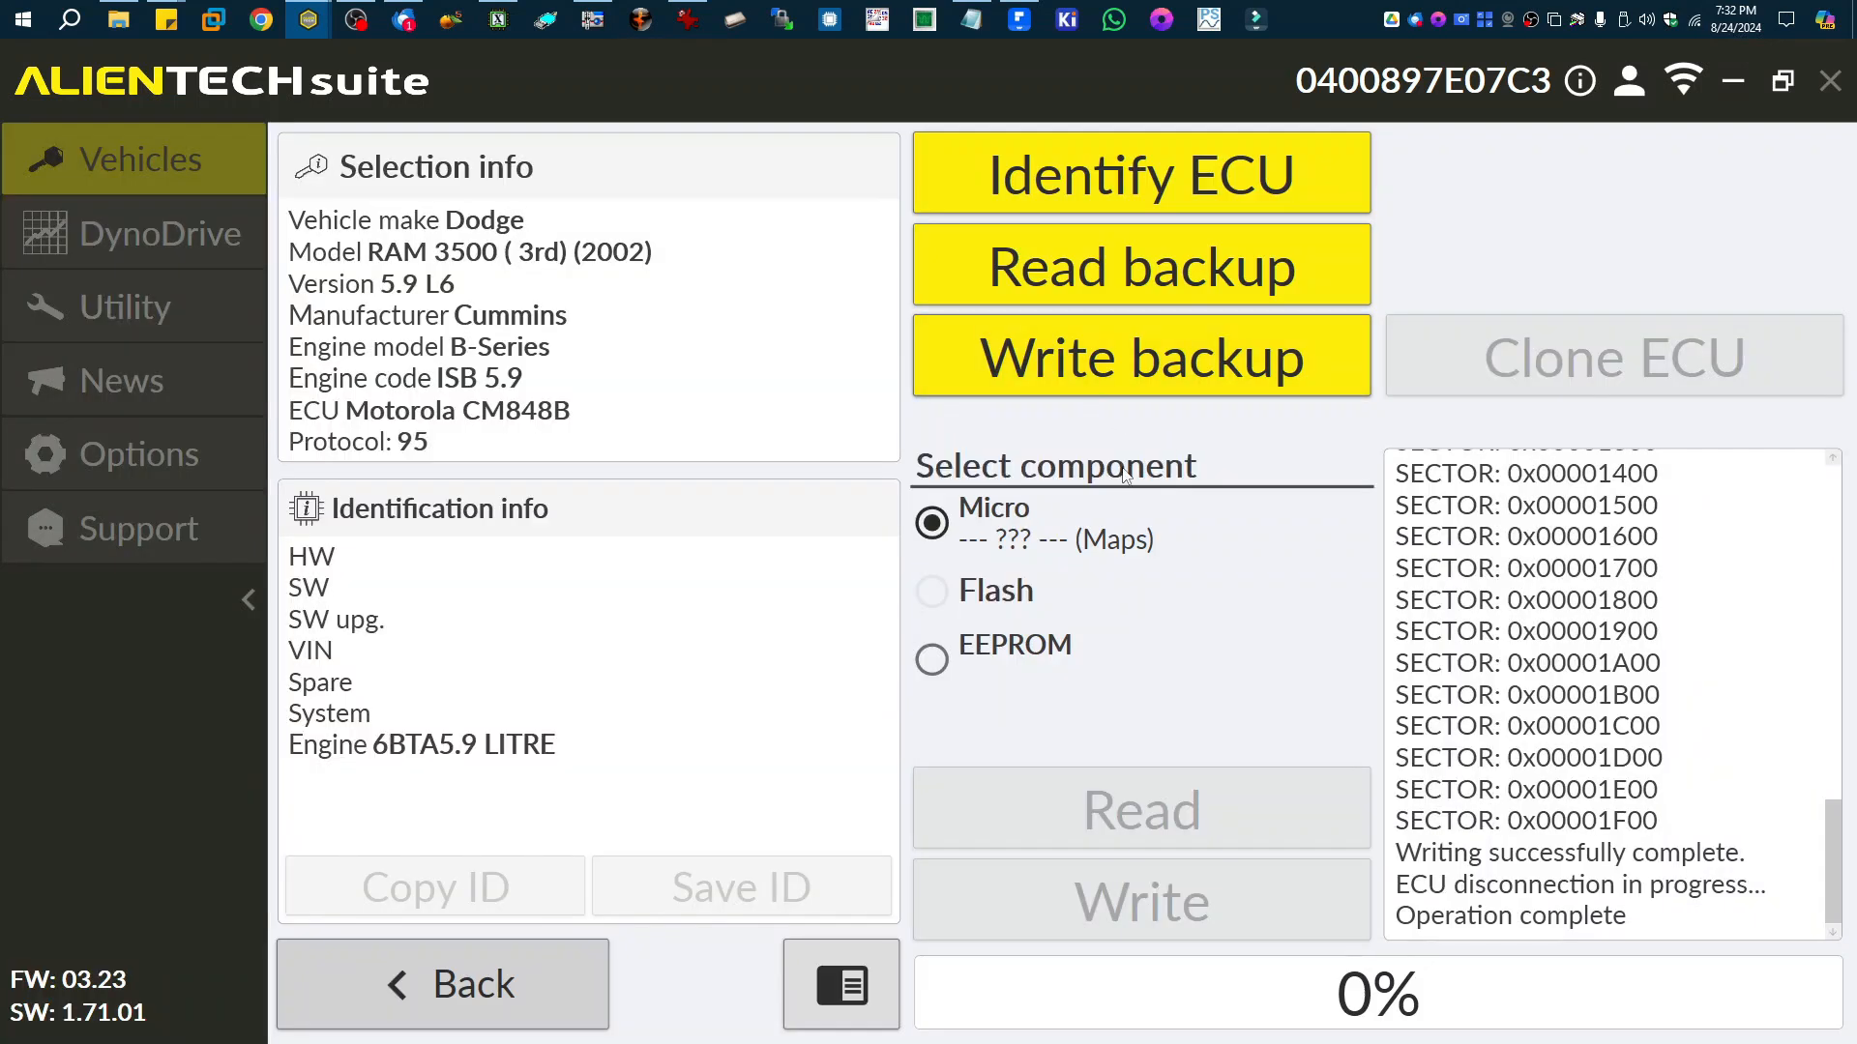
{"action": "mouse_move", "coordinate": [1122, 474]}
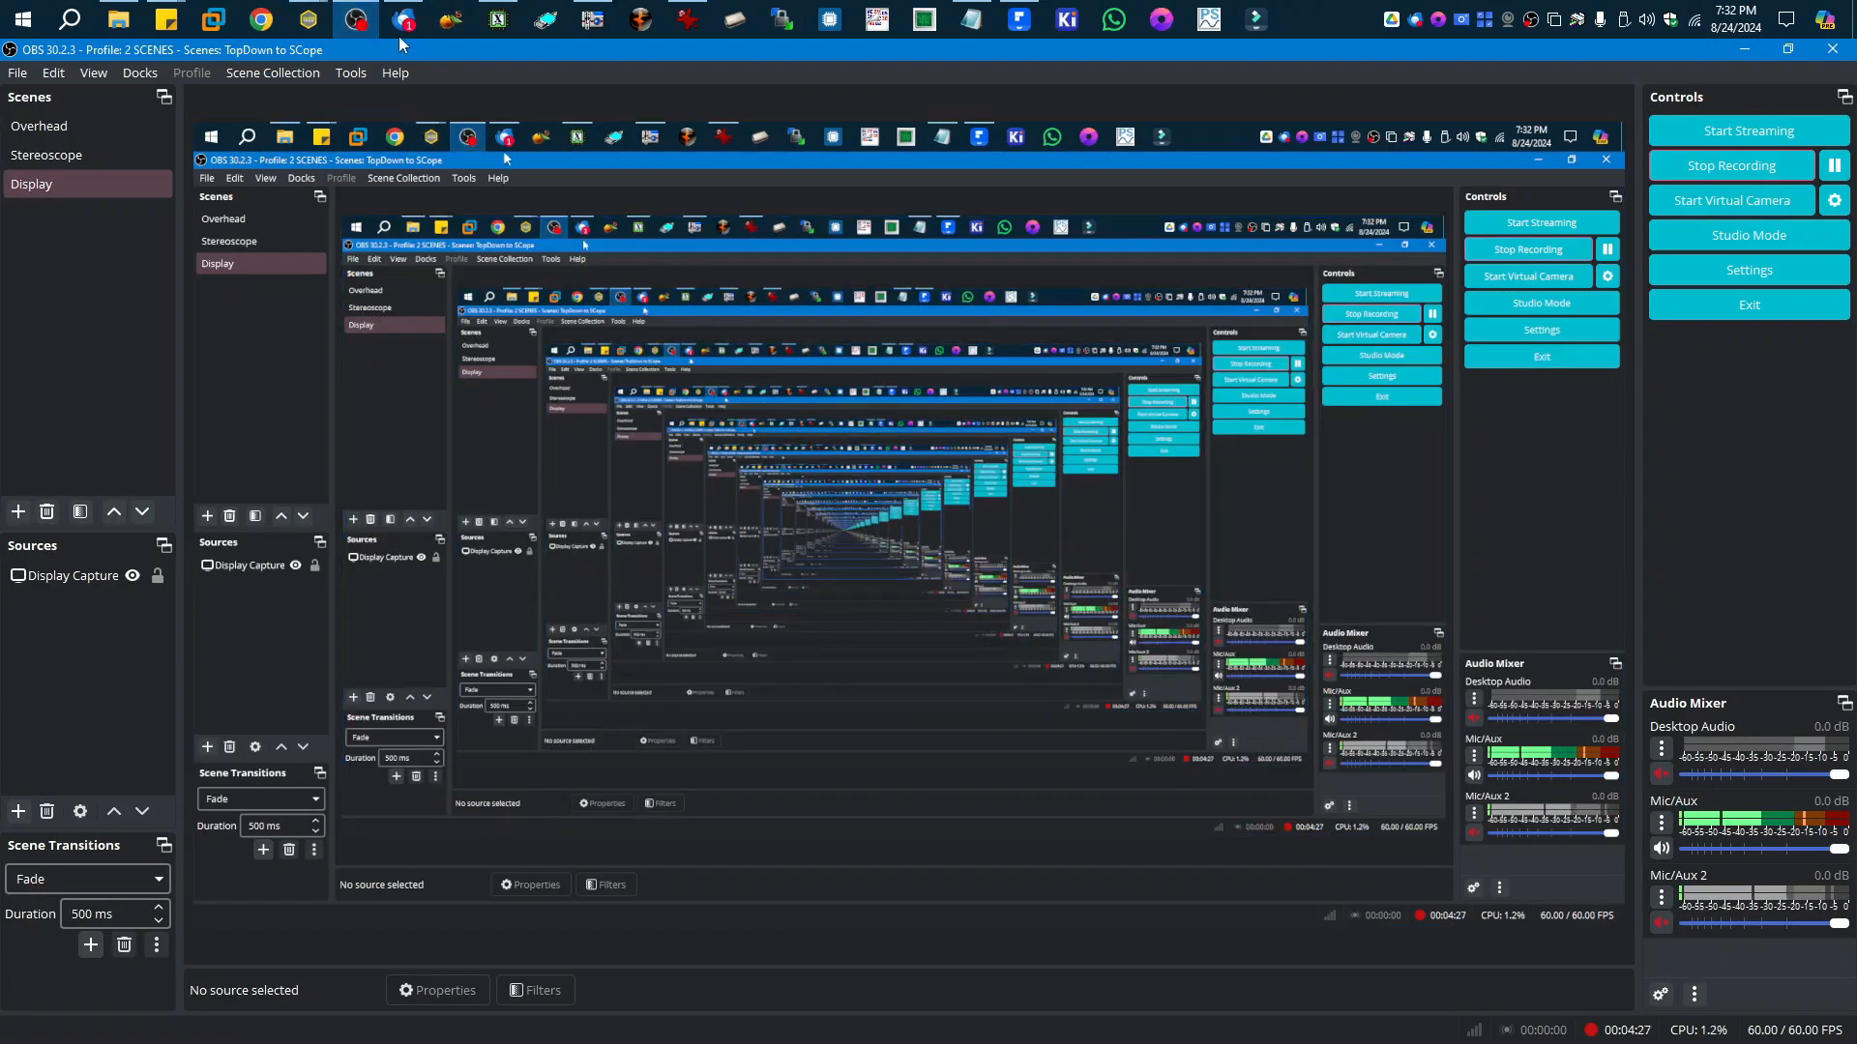
{"action": "mouse_move", "coordinate": [356, 19]}
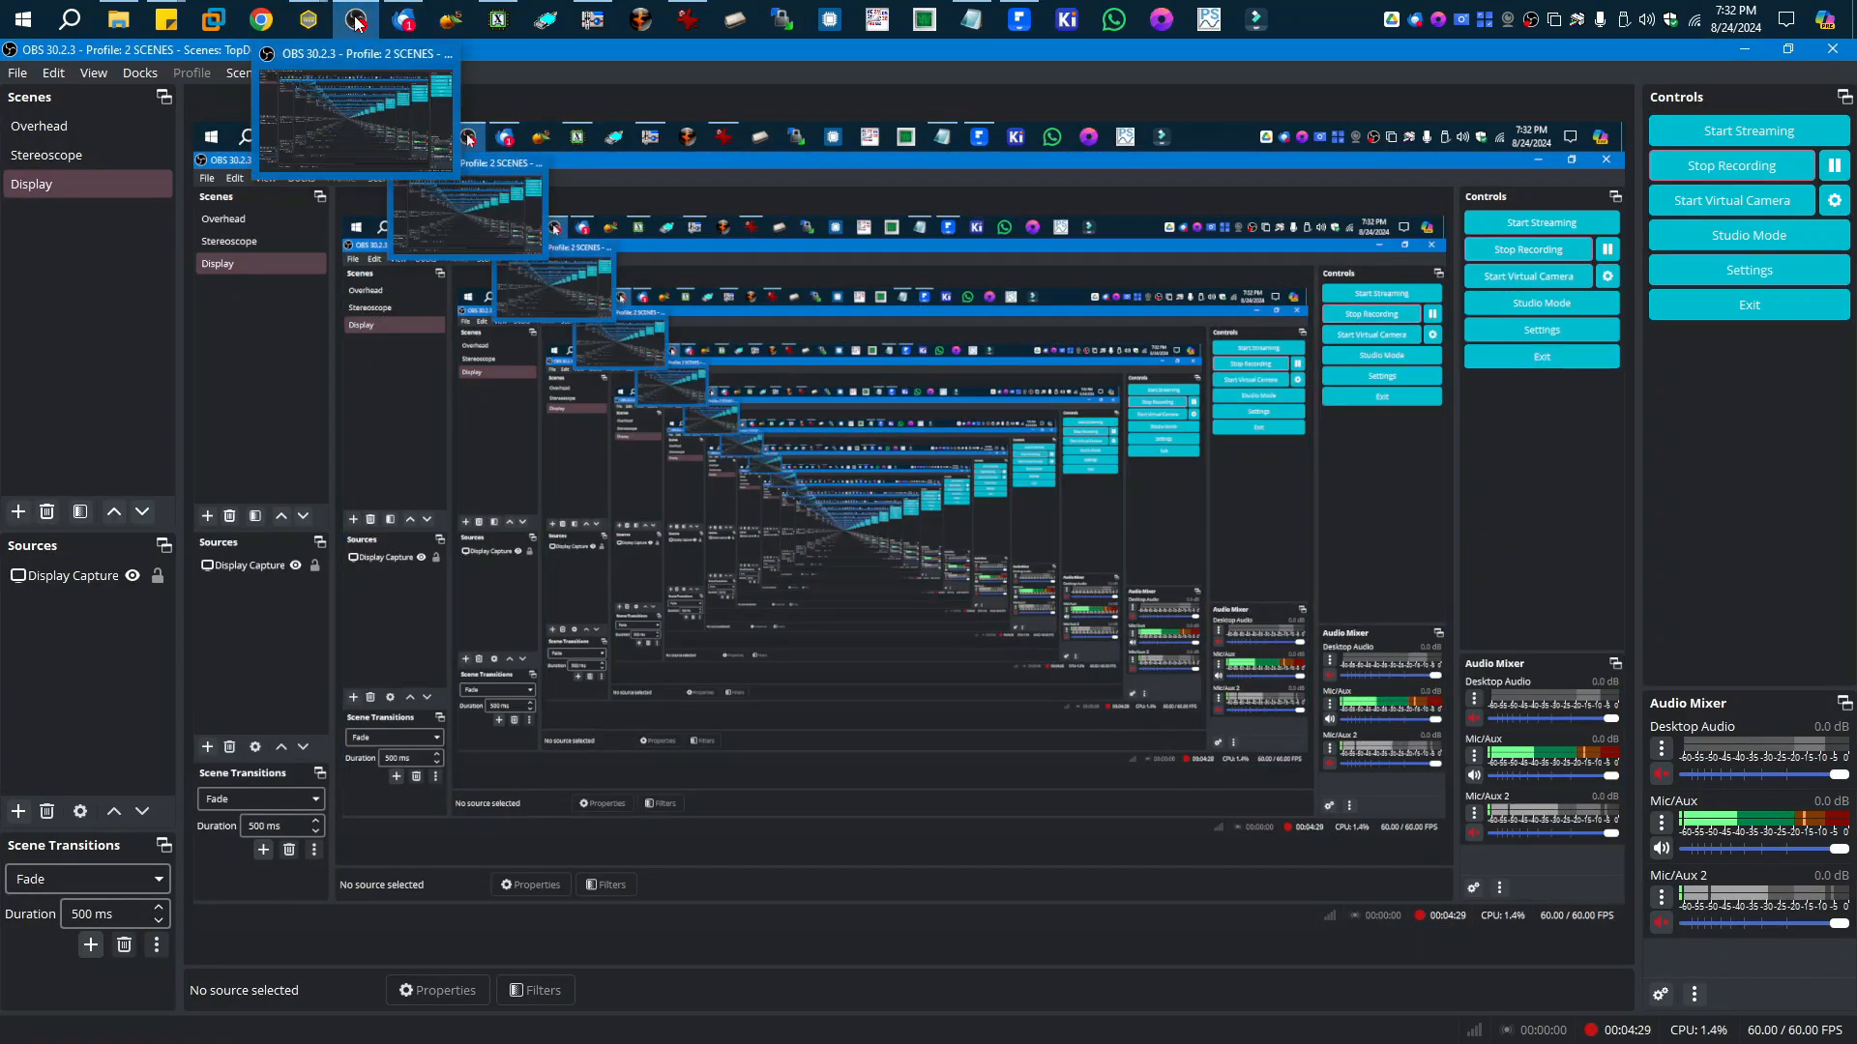
Bring OBS Studio forward to switch to the overhead bench camera scene.
{"action": "left_click", "coordinate": [46, 155]}
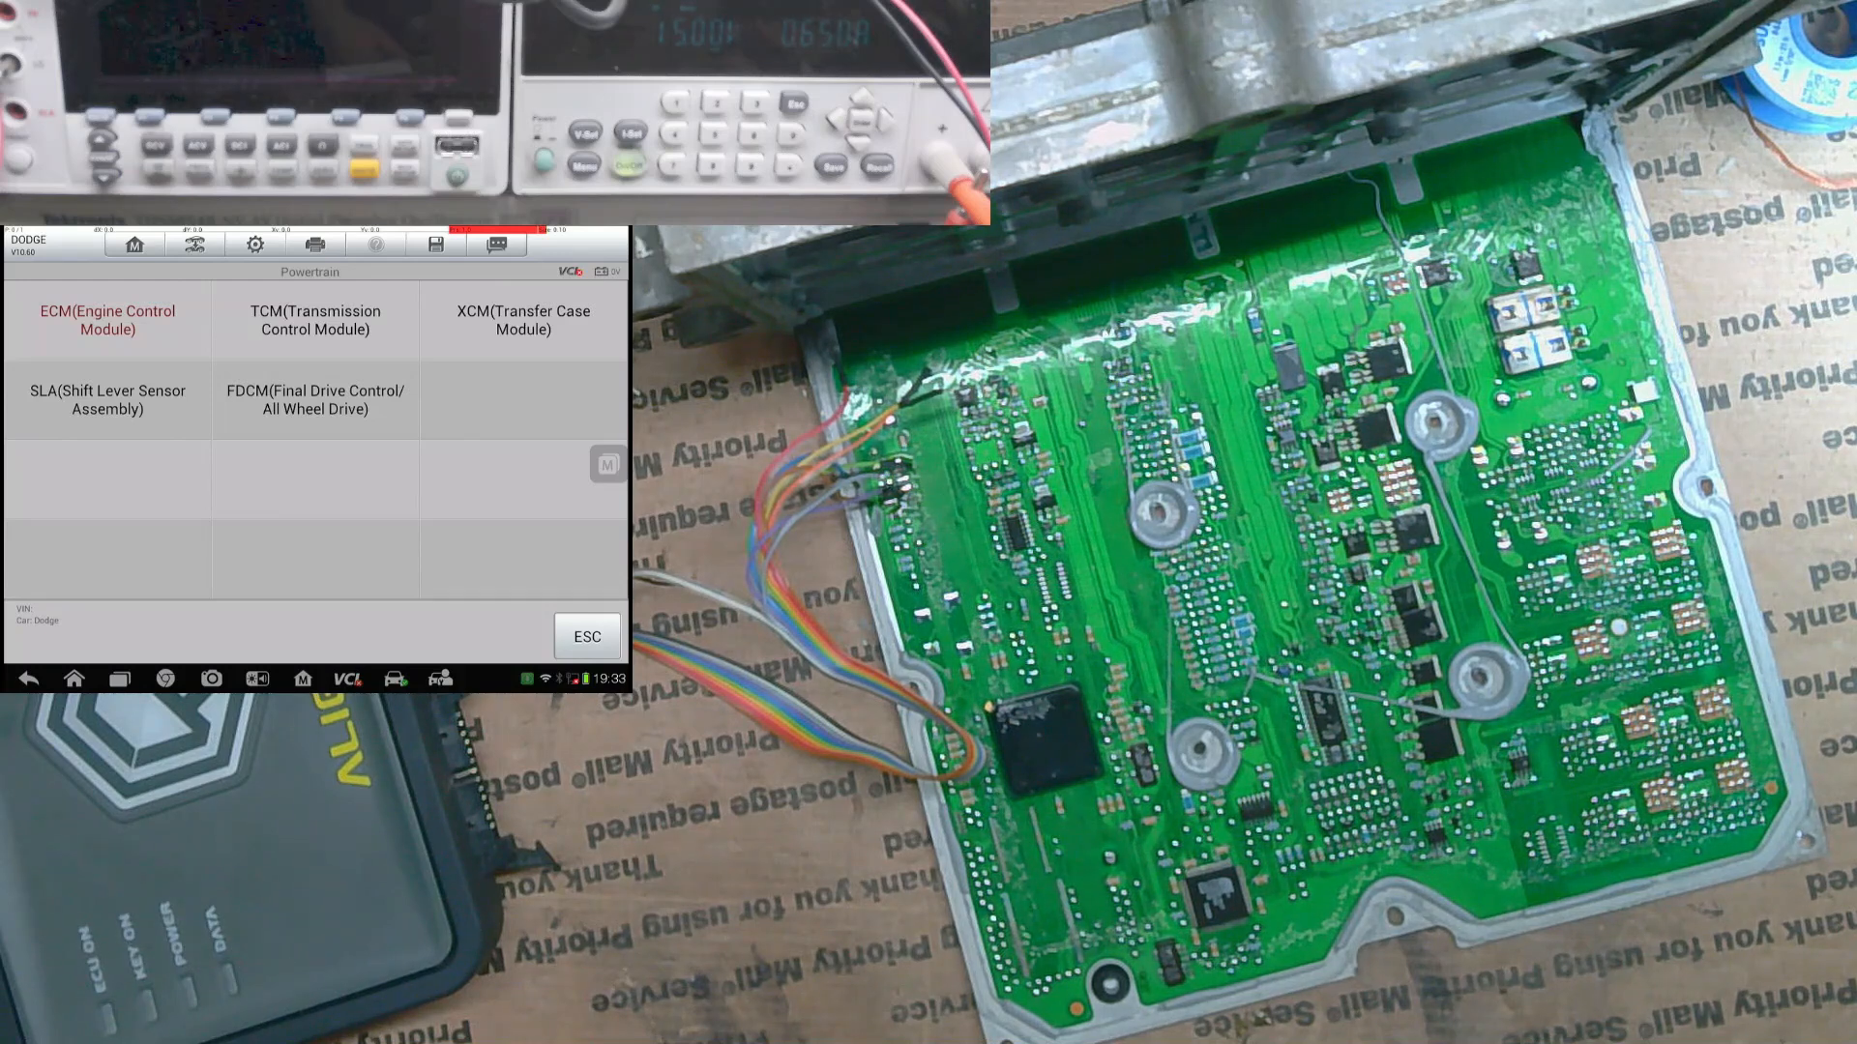
Select ECM (Engine Control Module) on the Autel scanner to begin diagnostics.
{"action": "left_click", "coordinate": [107, 321]}
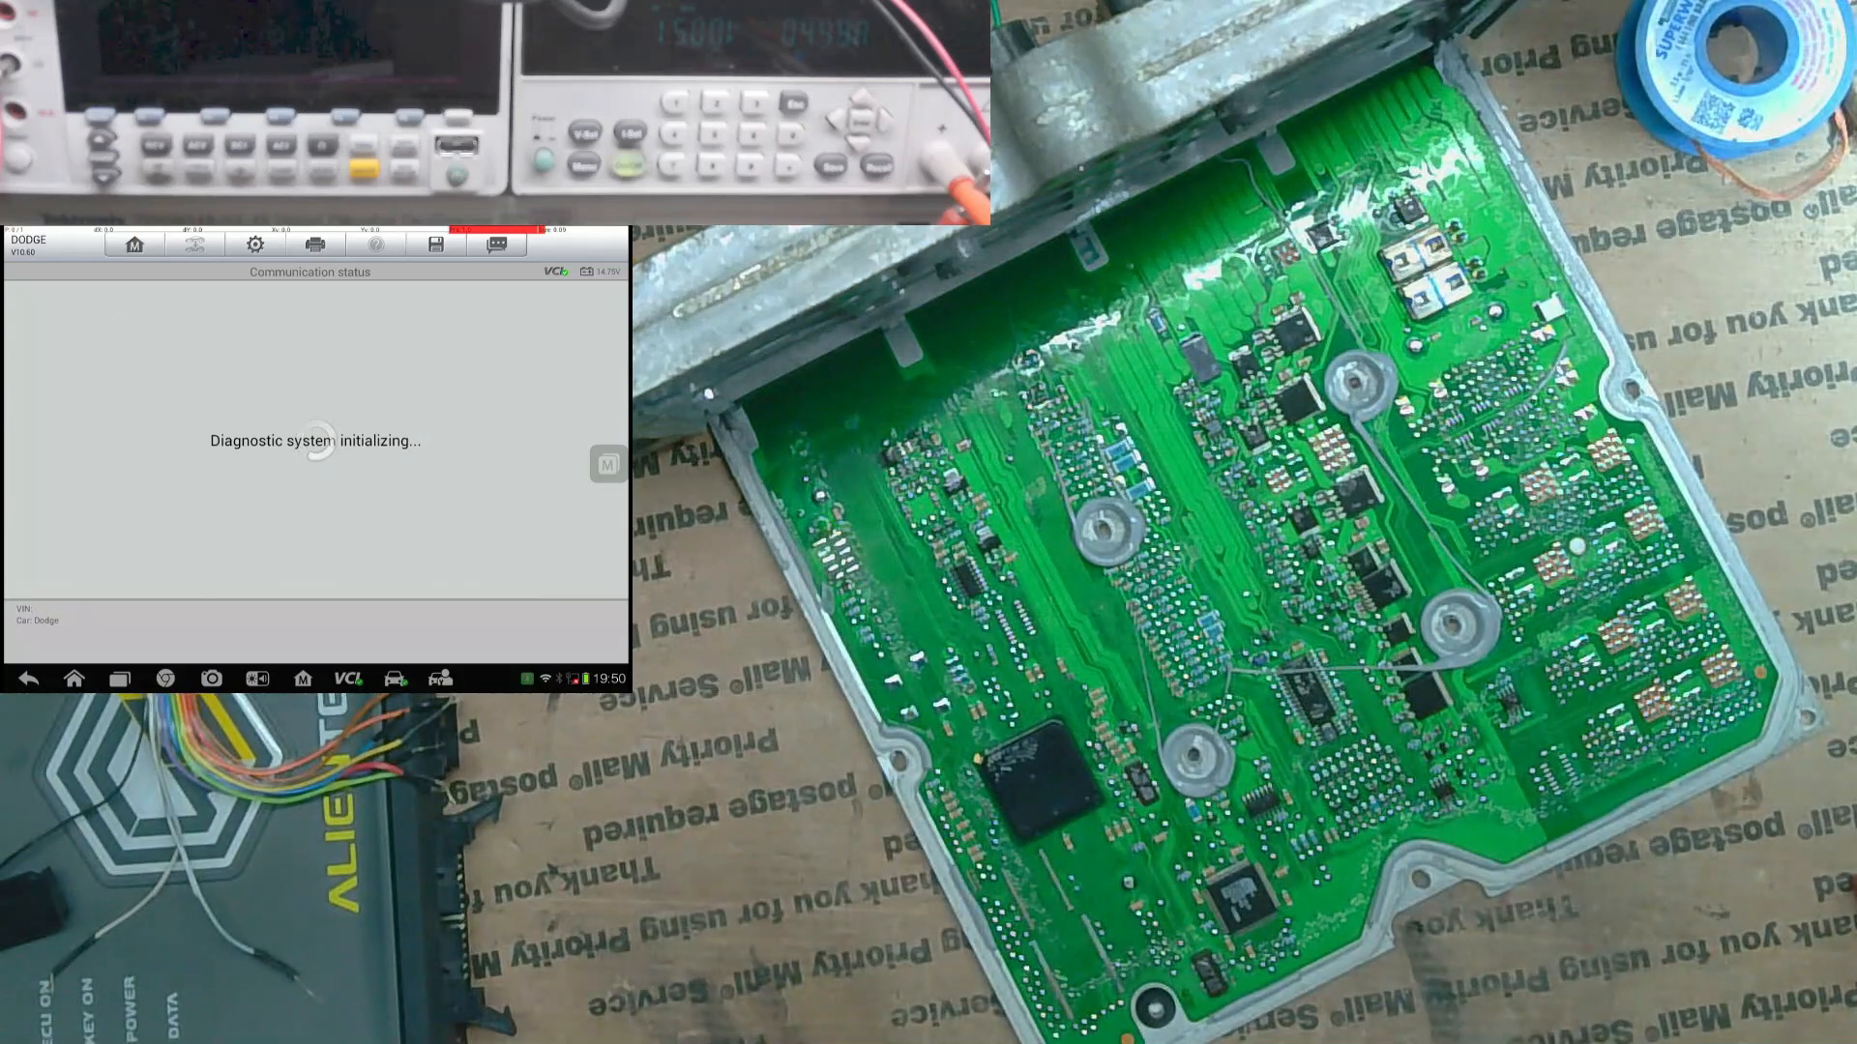